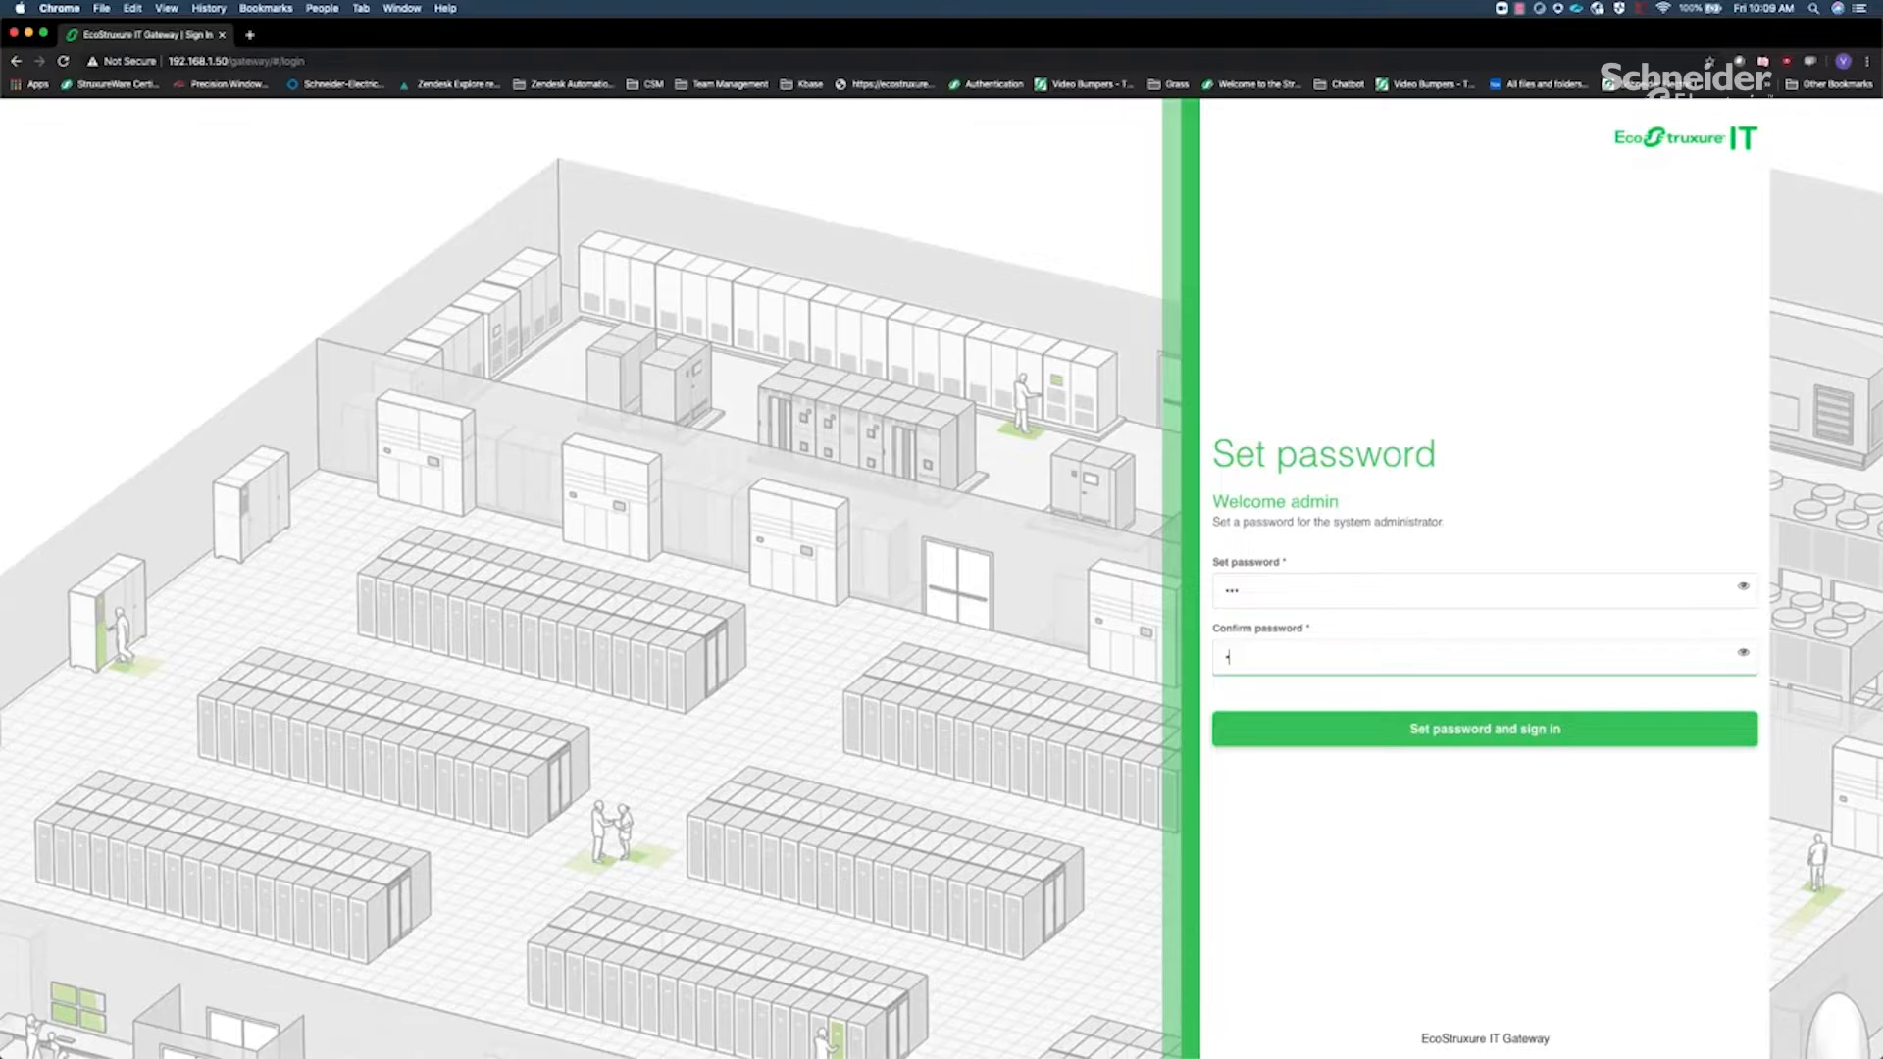
Step: Save the admin password, sign in, and start onboarding with 'Let's get started!'
{"action": "left_click", "coordinate": [1483, 728]}
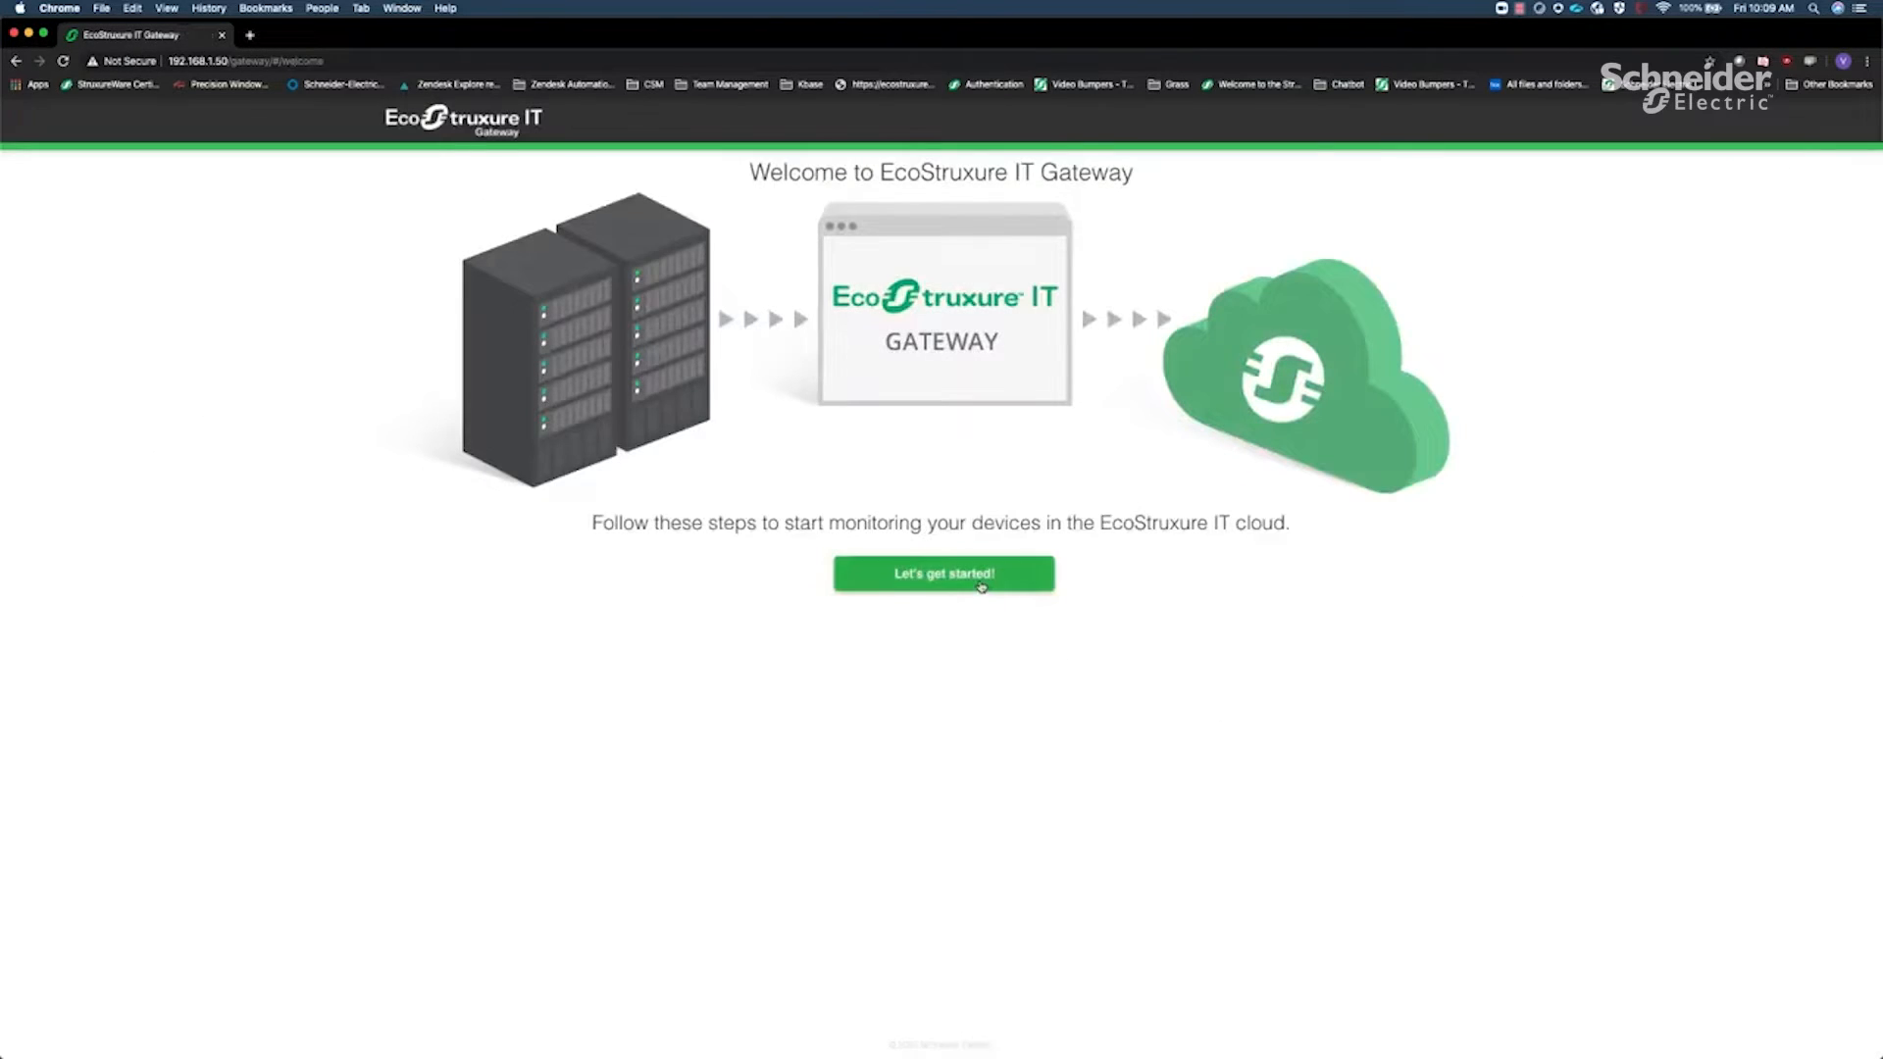
{"action": "left_click", "coordinate": [943, 574]}
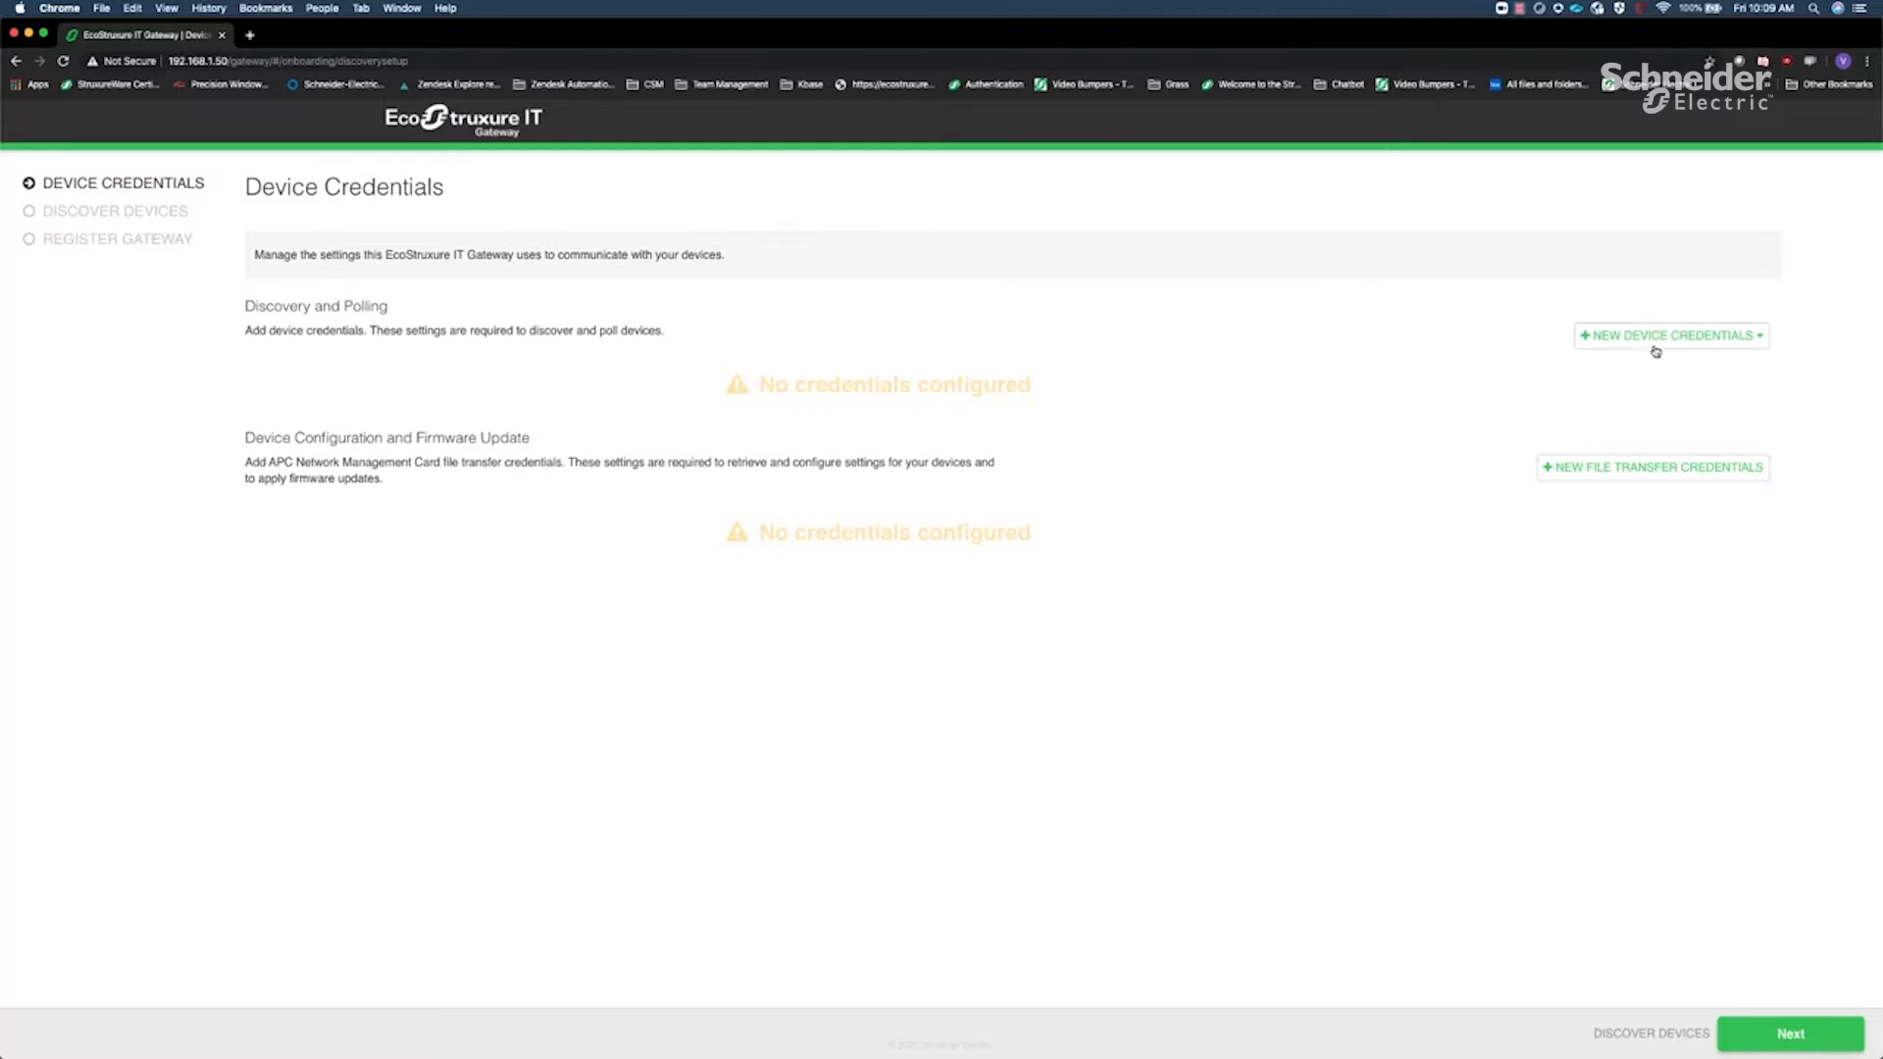
Step: Create an SNMPv1 device credential labelled 'Second Floor DC'
{"action": "left_click", "coordinate": [1669, 336]}
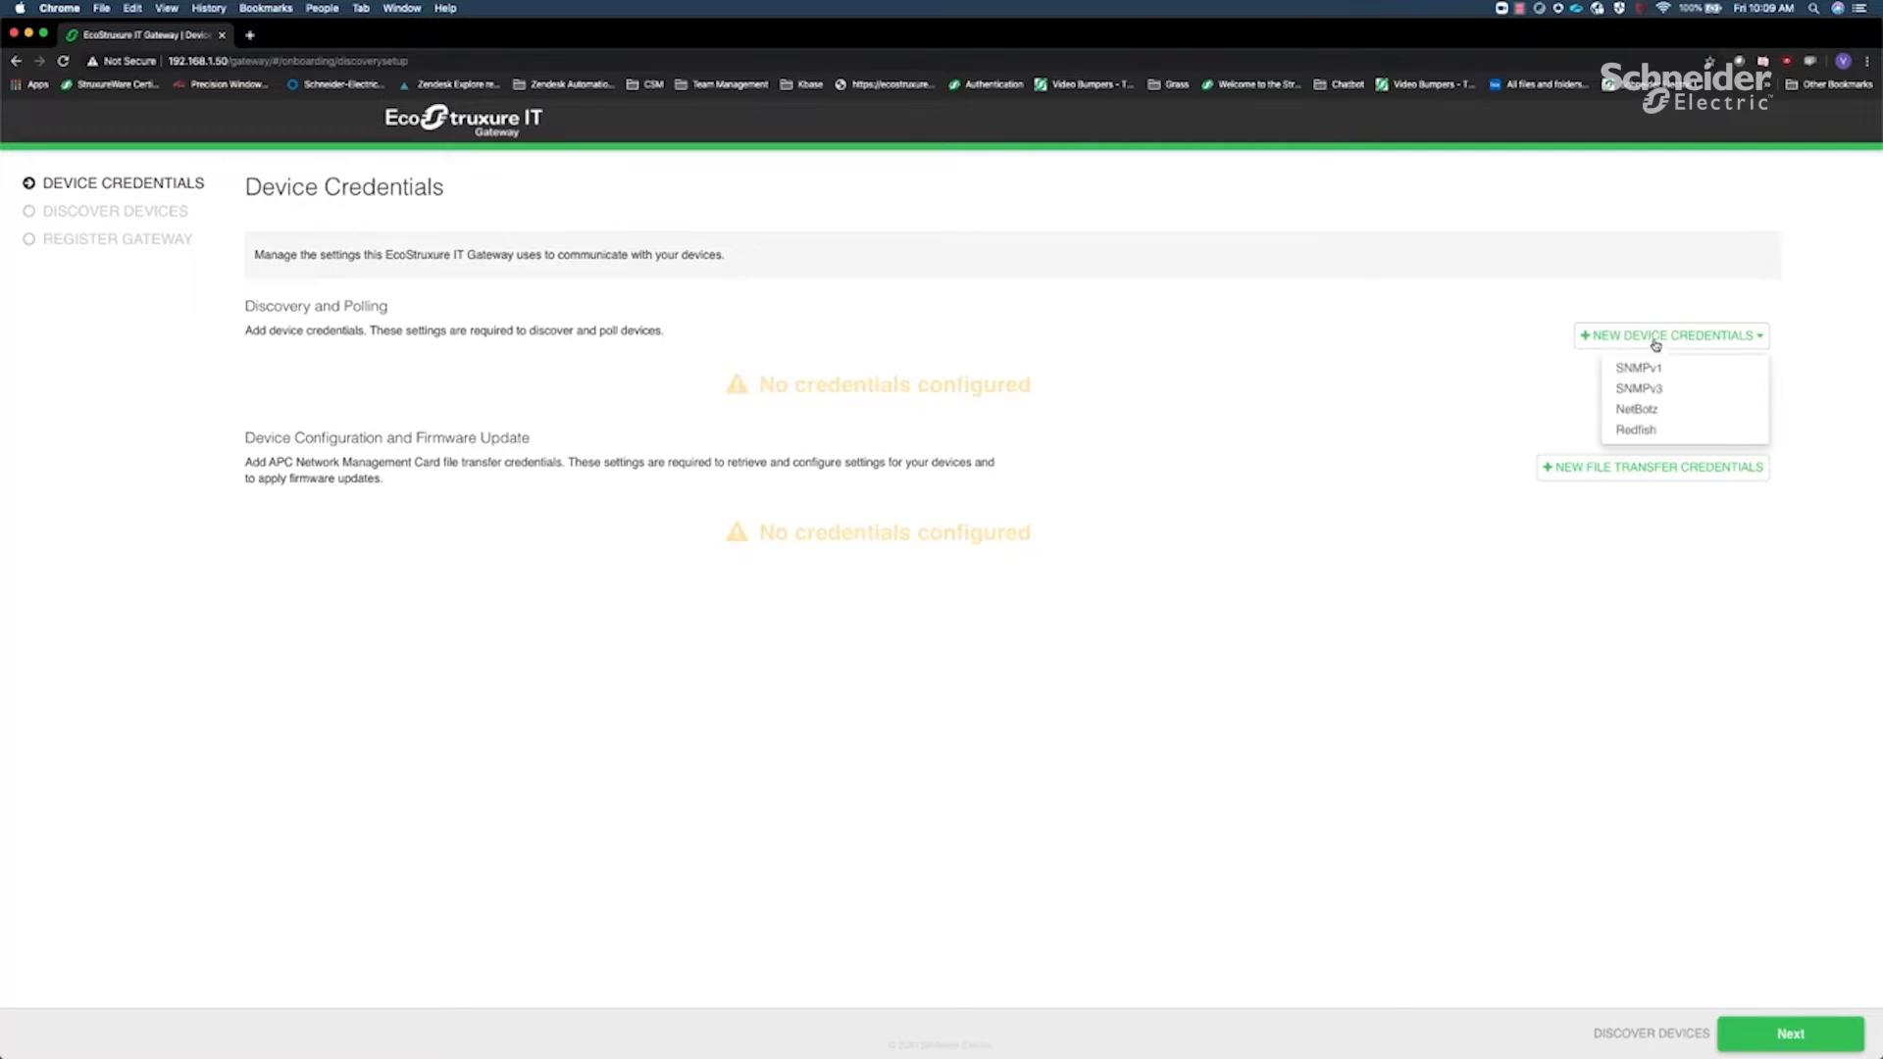
{"action": "left_click", "coordinate": [1637, 368]}
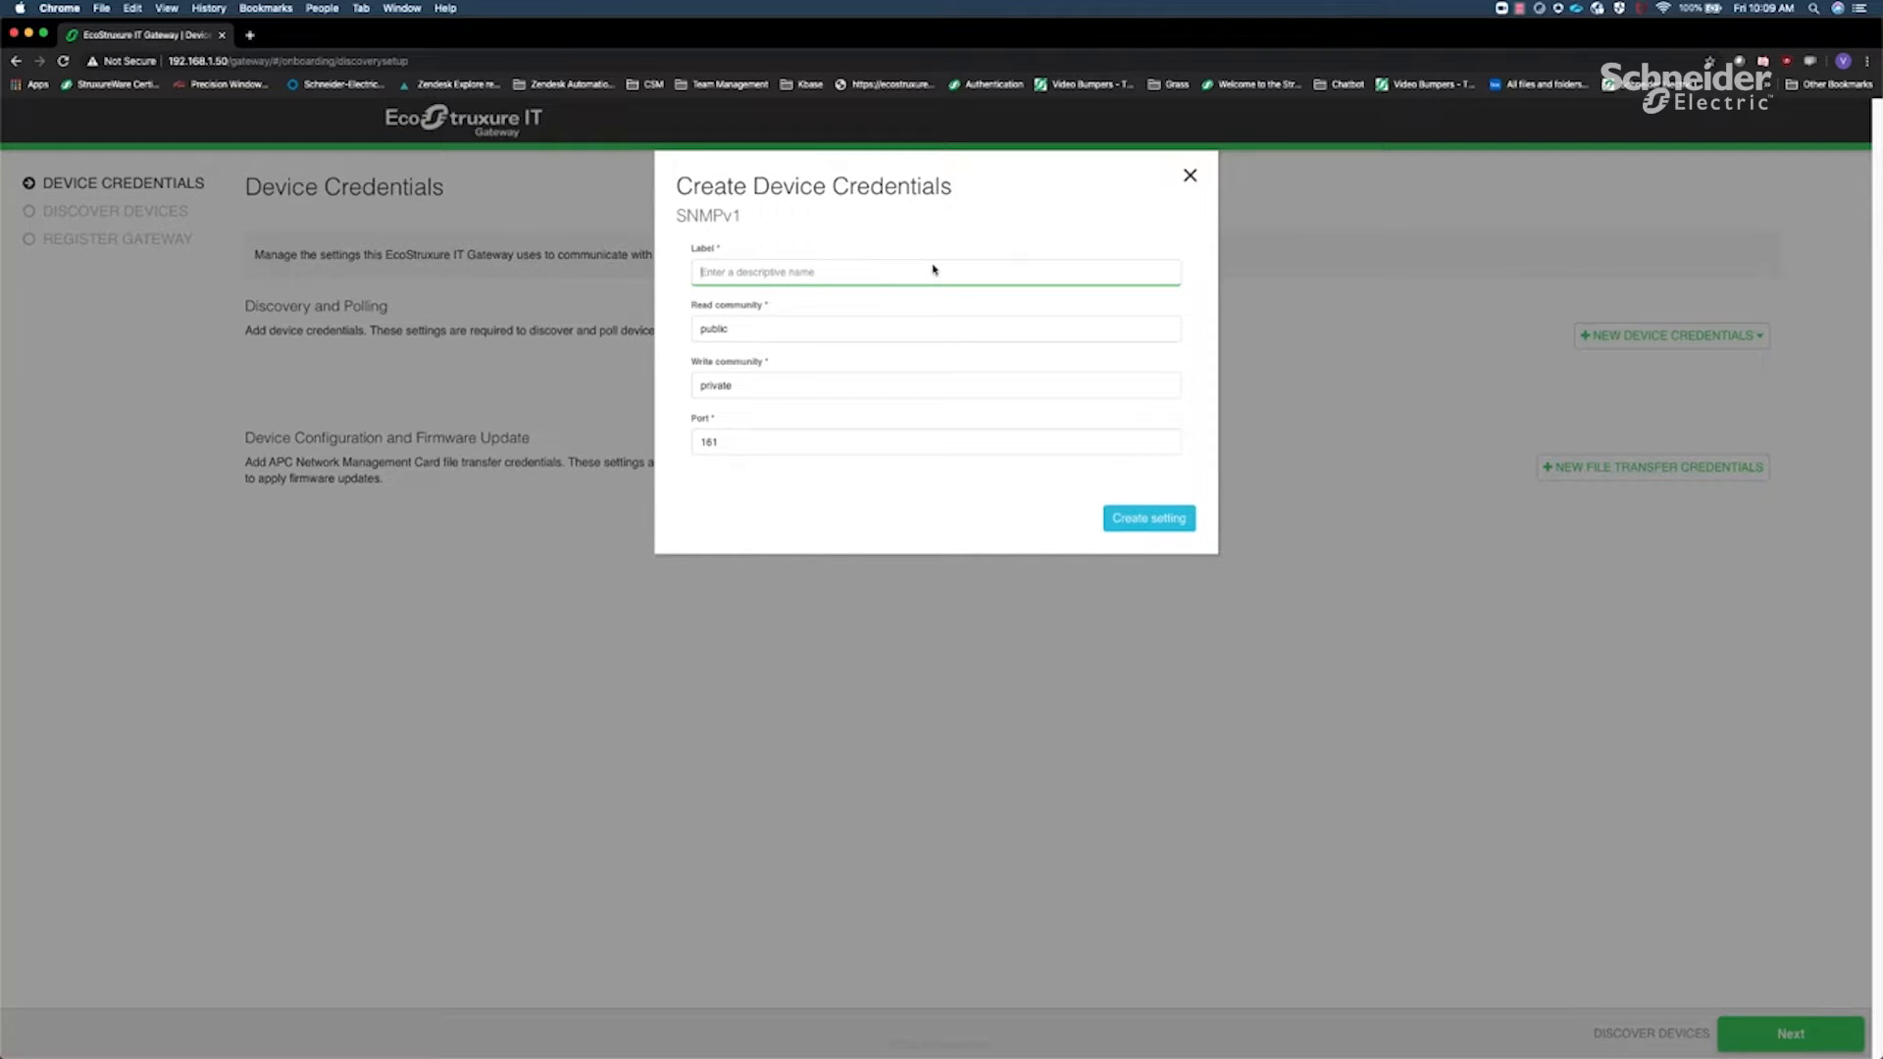
{"action": "type", "text": "Se"}
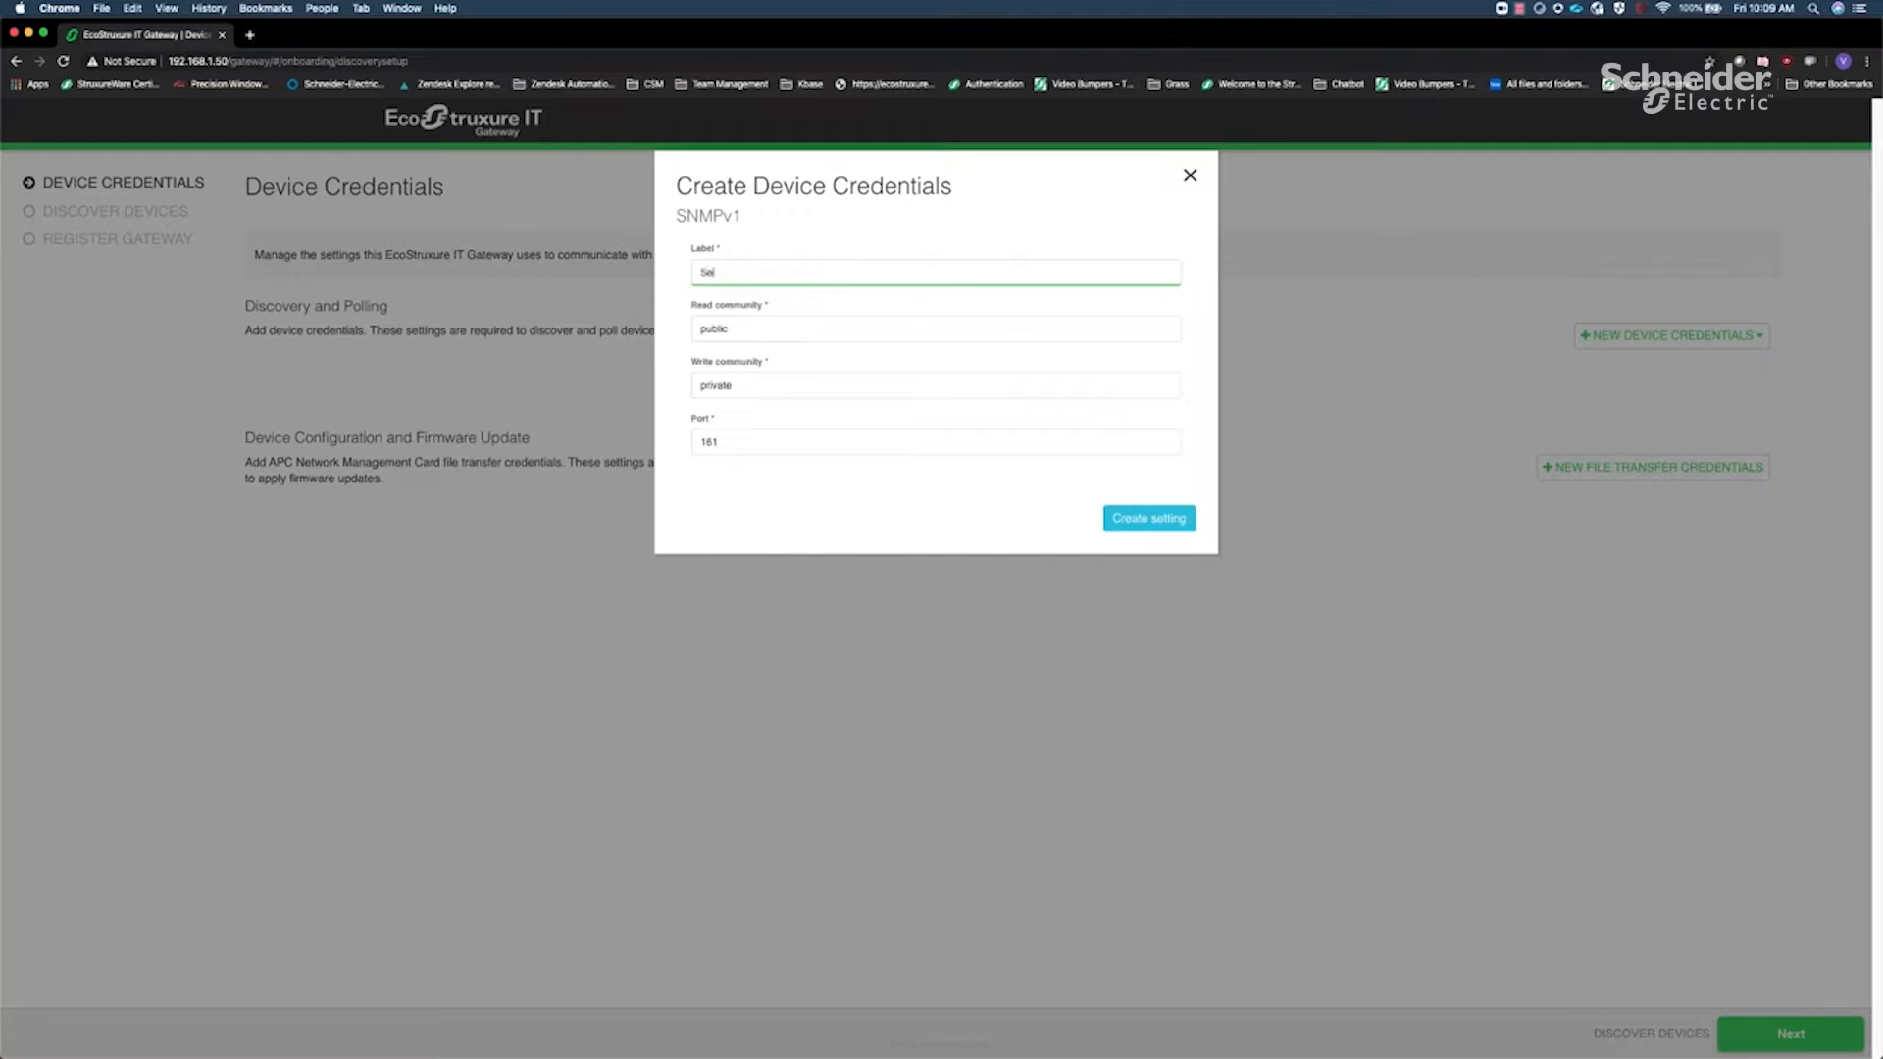
{"action": "type", "text": "Second Floor"}
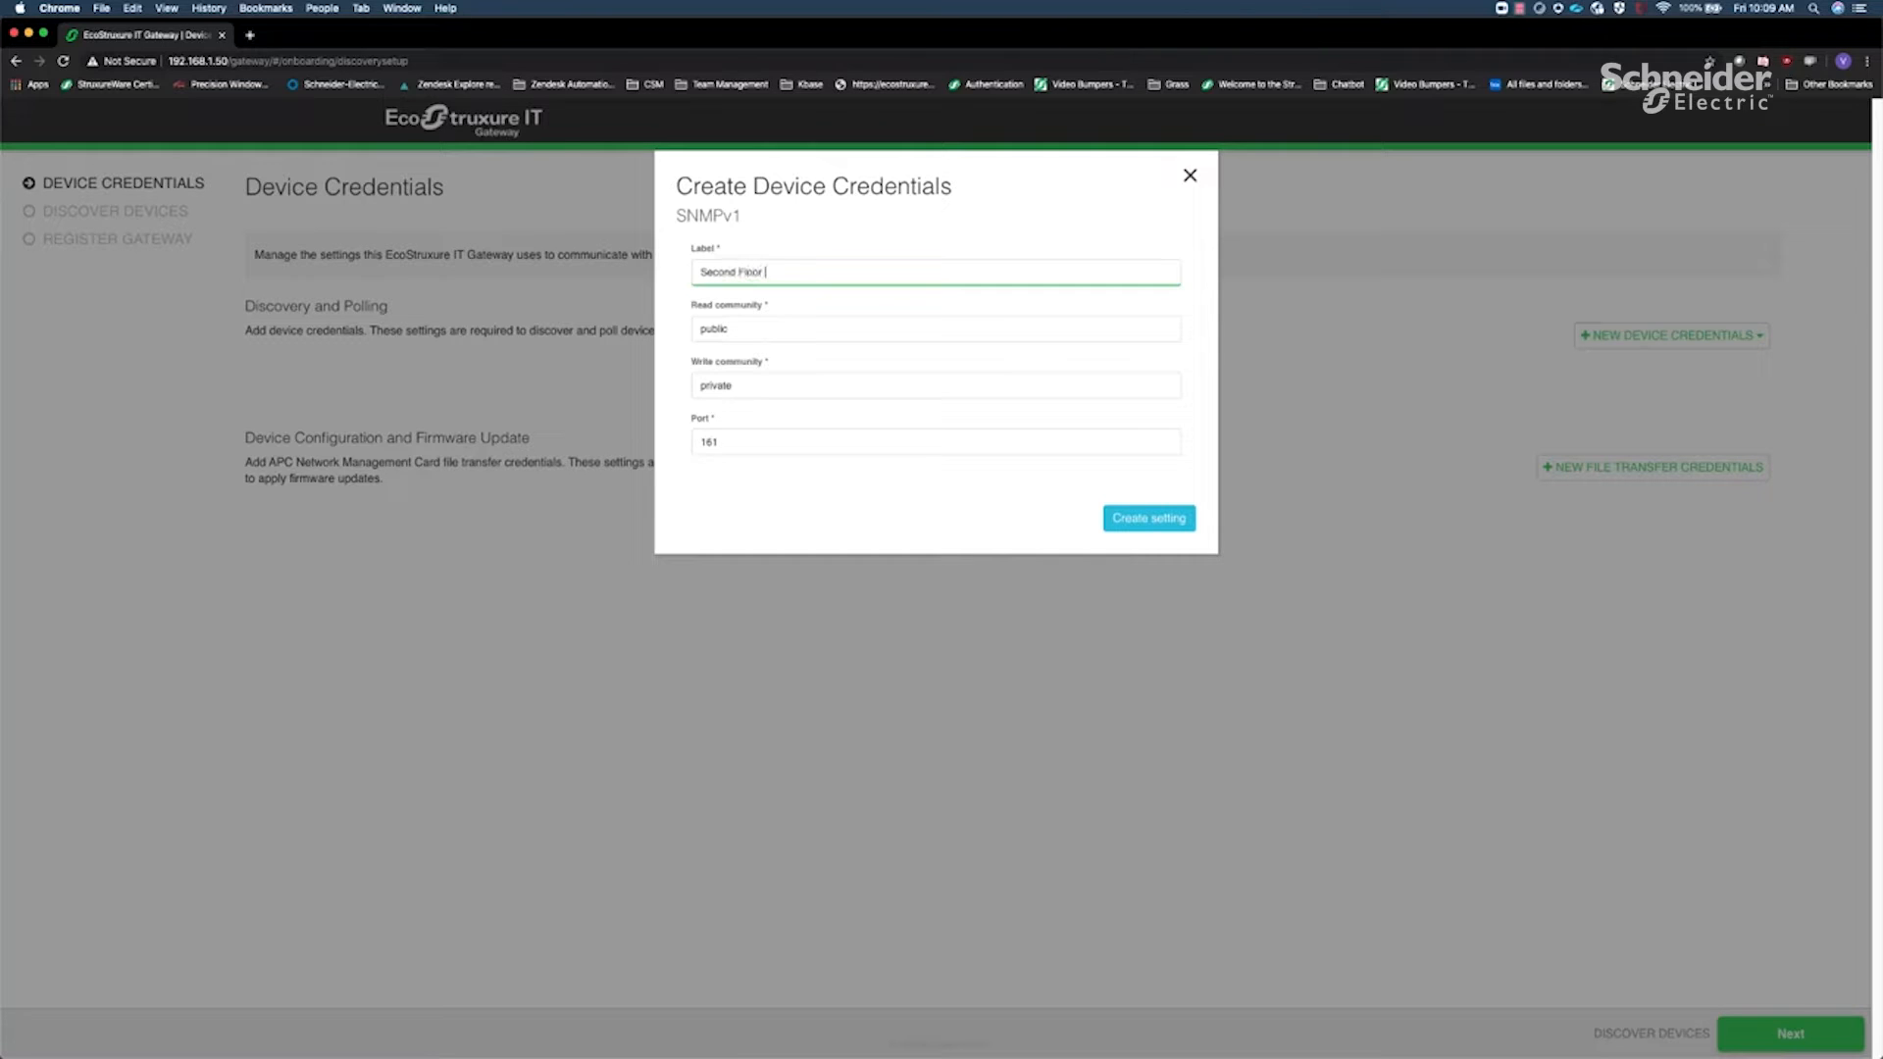
{"action": "type", "text": "DC"}
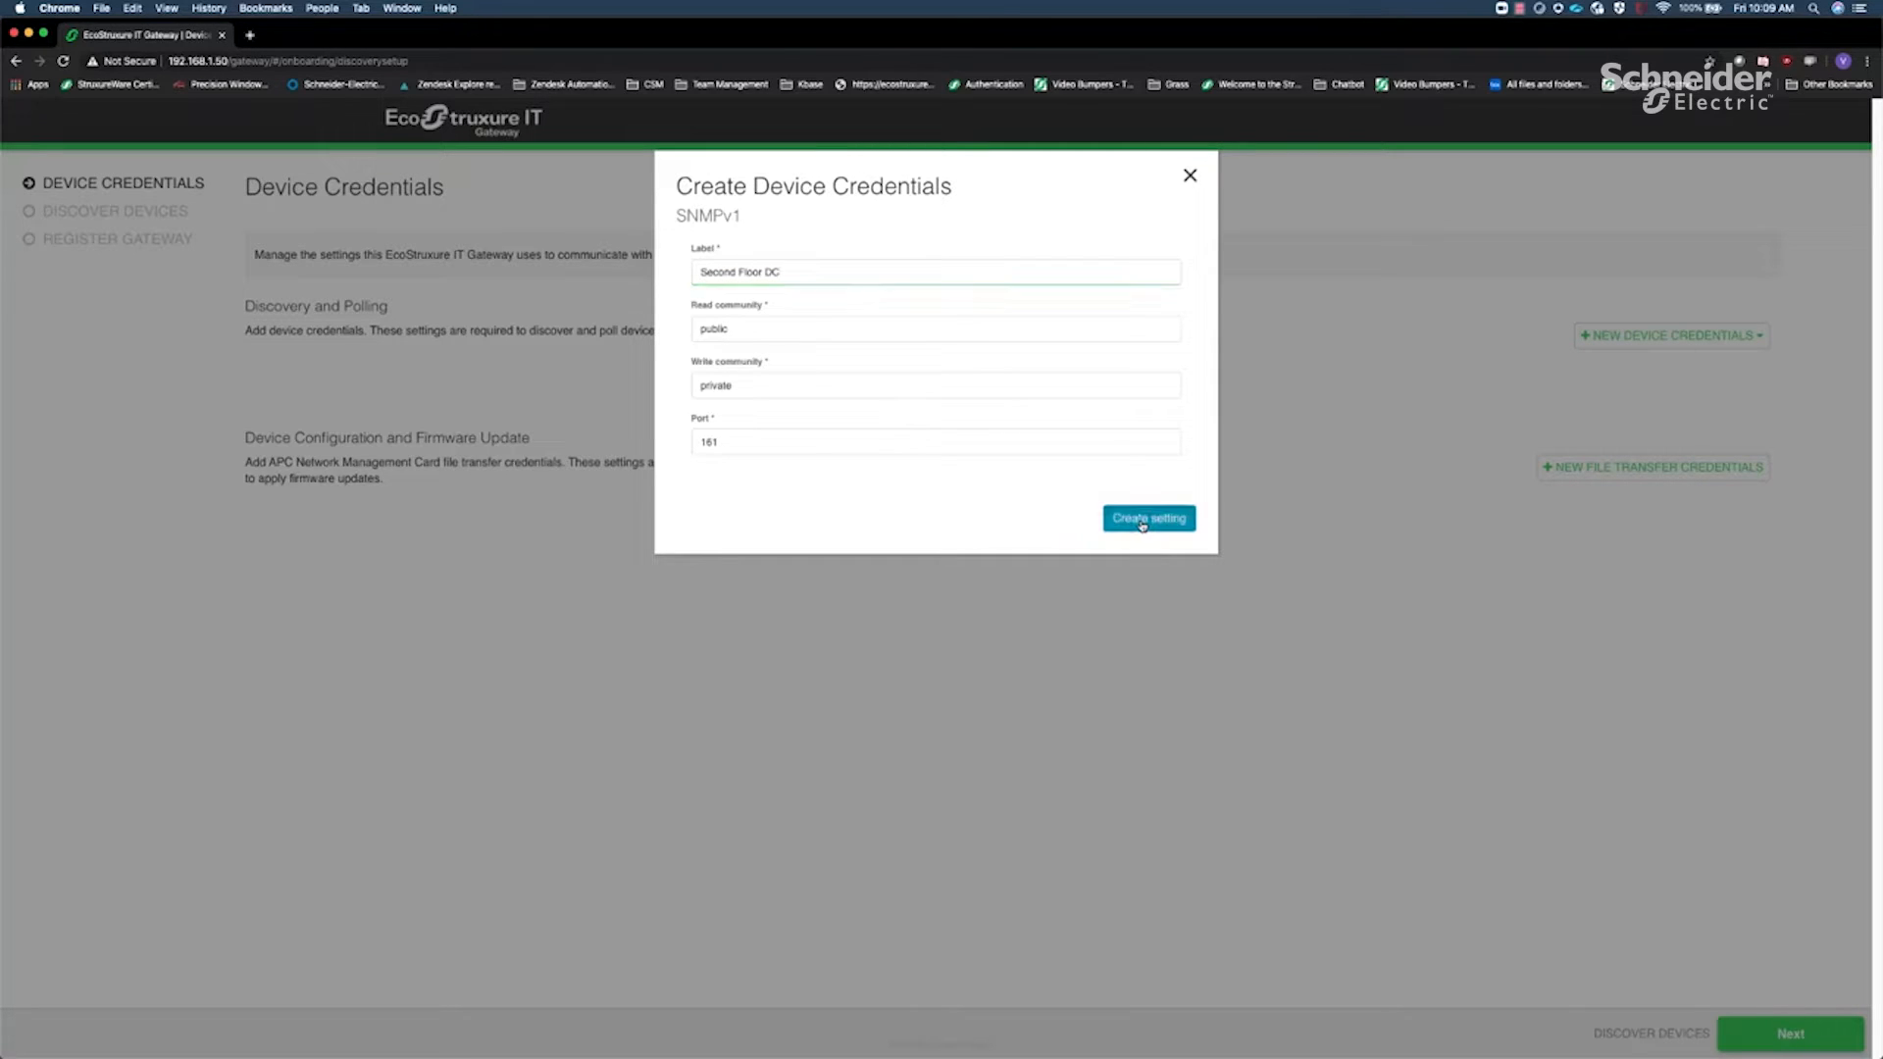
Step: Save Second Floor DC, then create FTP credential 'Default' with username apc
{"action": "left_click", "coordinate": [1147, 517]}
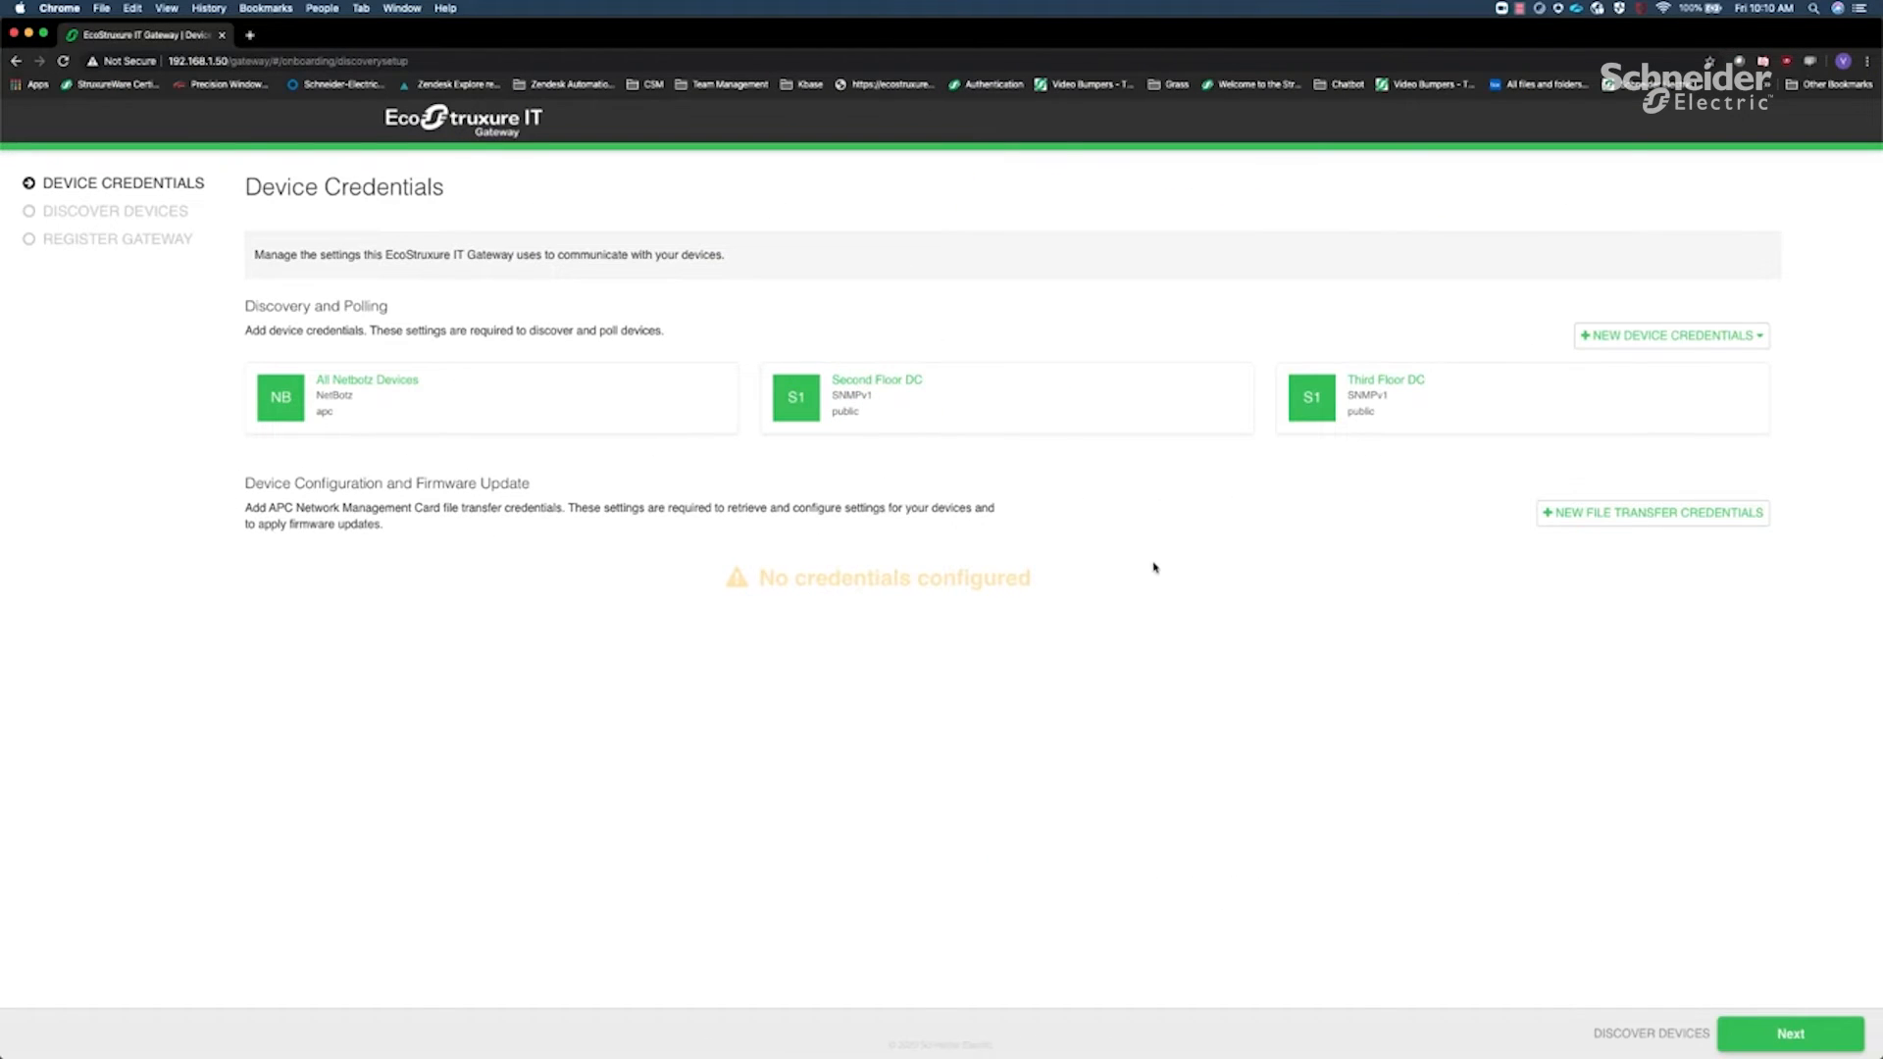
{"action": "mouse_move", "coordinate": [1567, 548]}
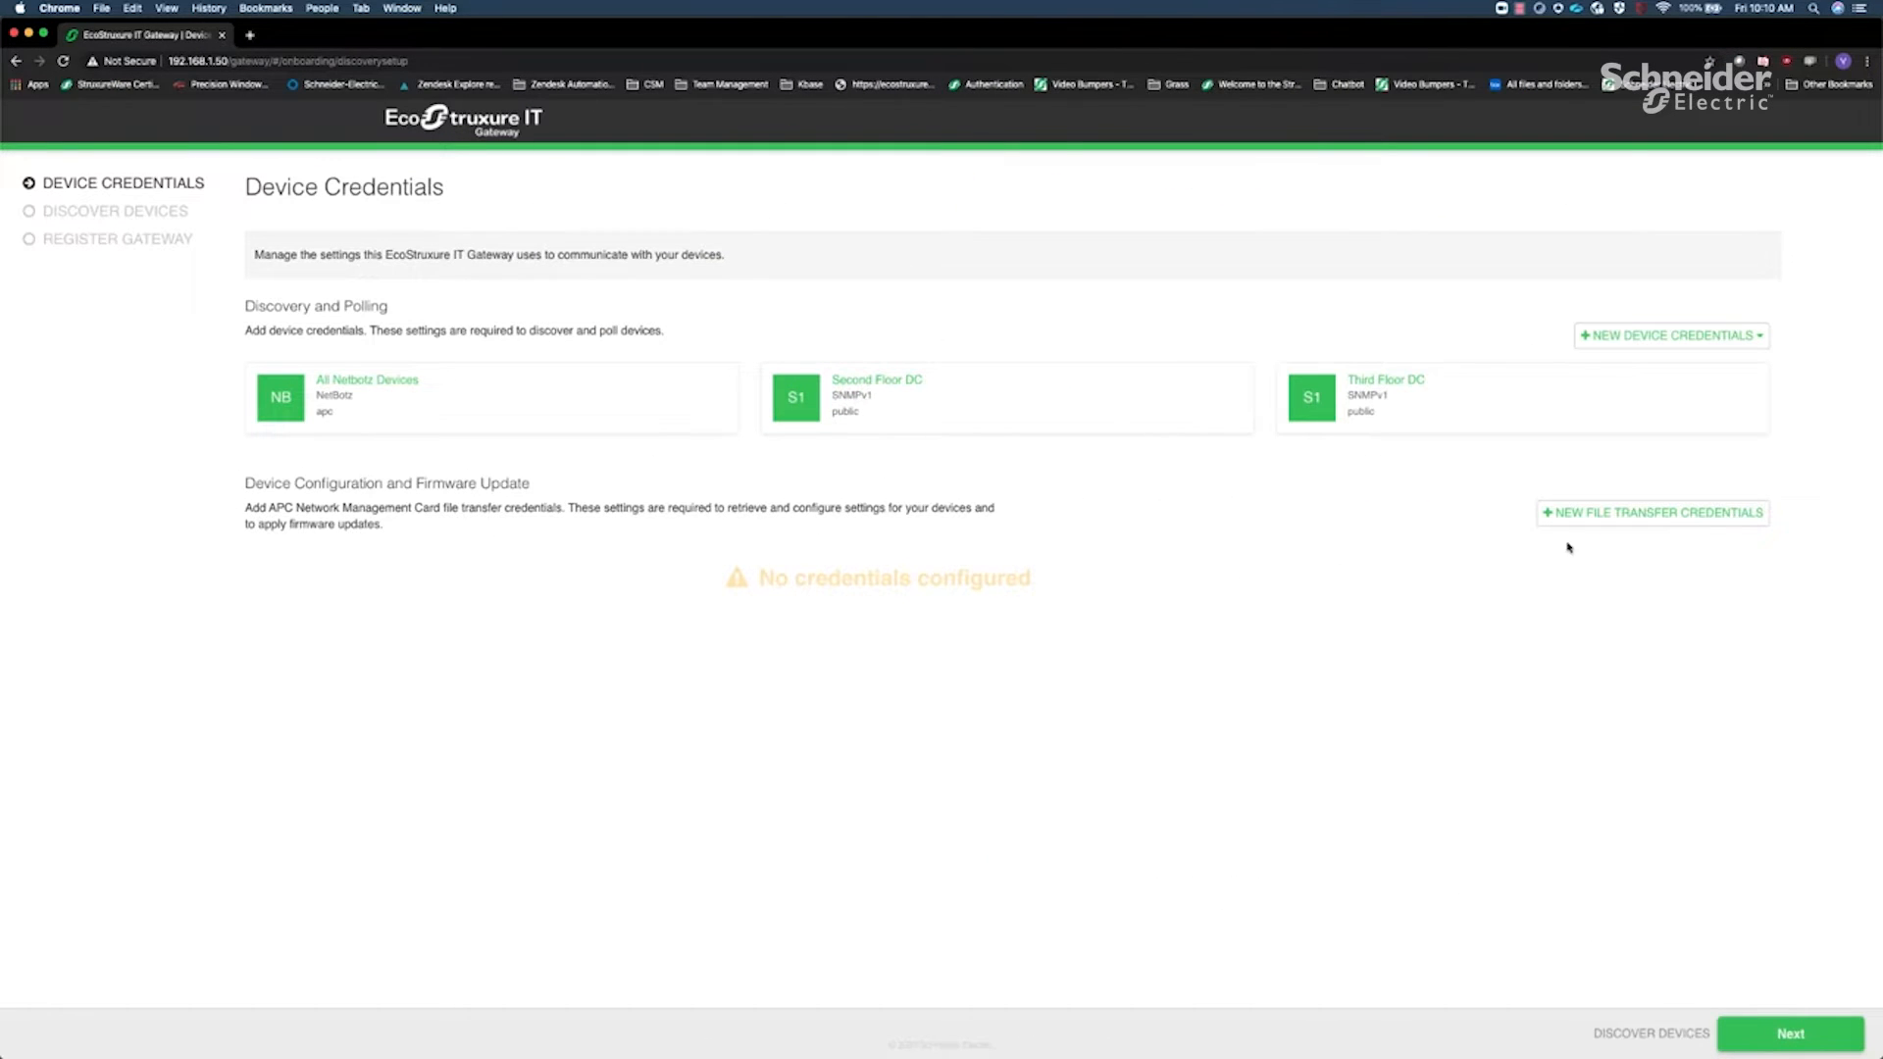
{"action": "left_click", "coordinate": [1651, 513]}
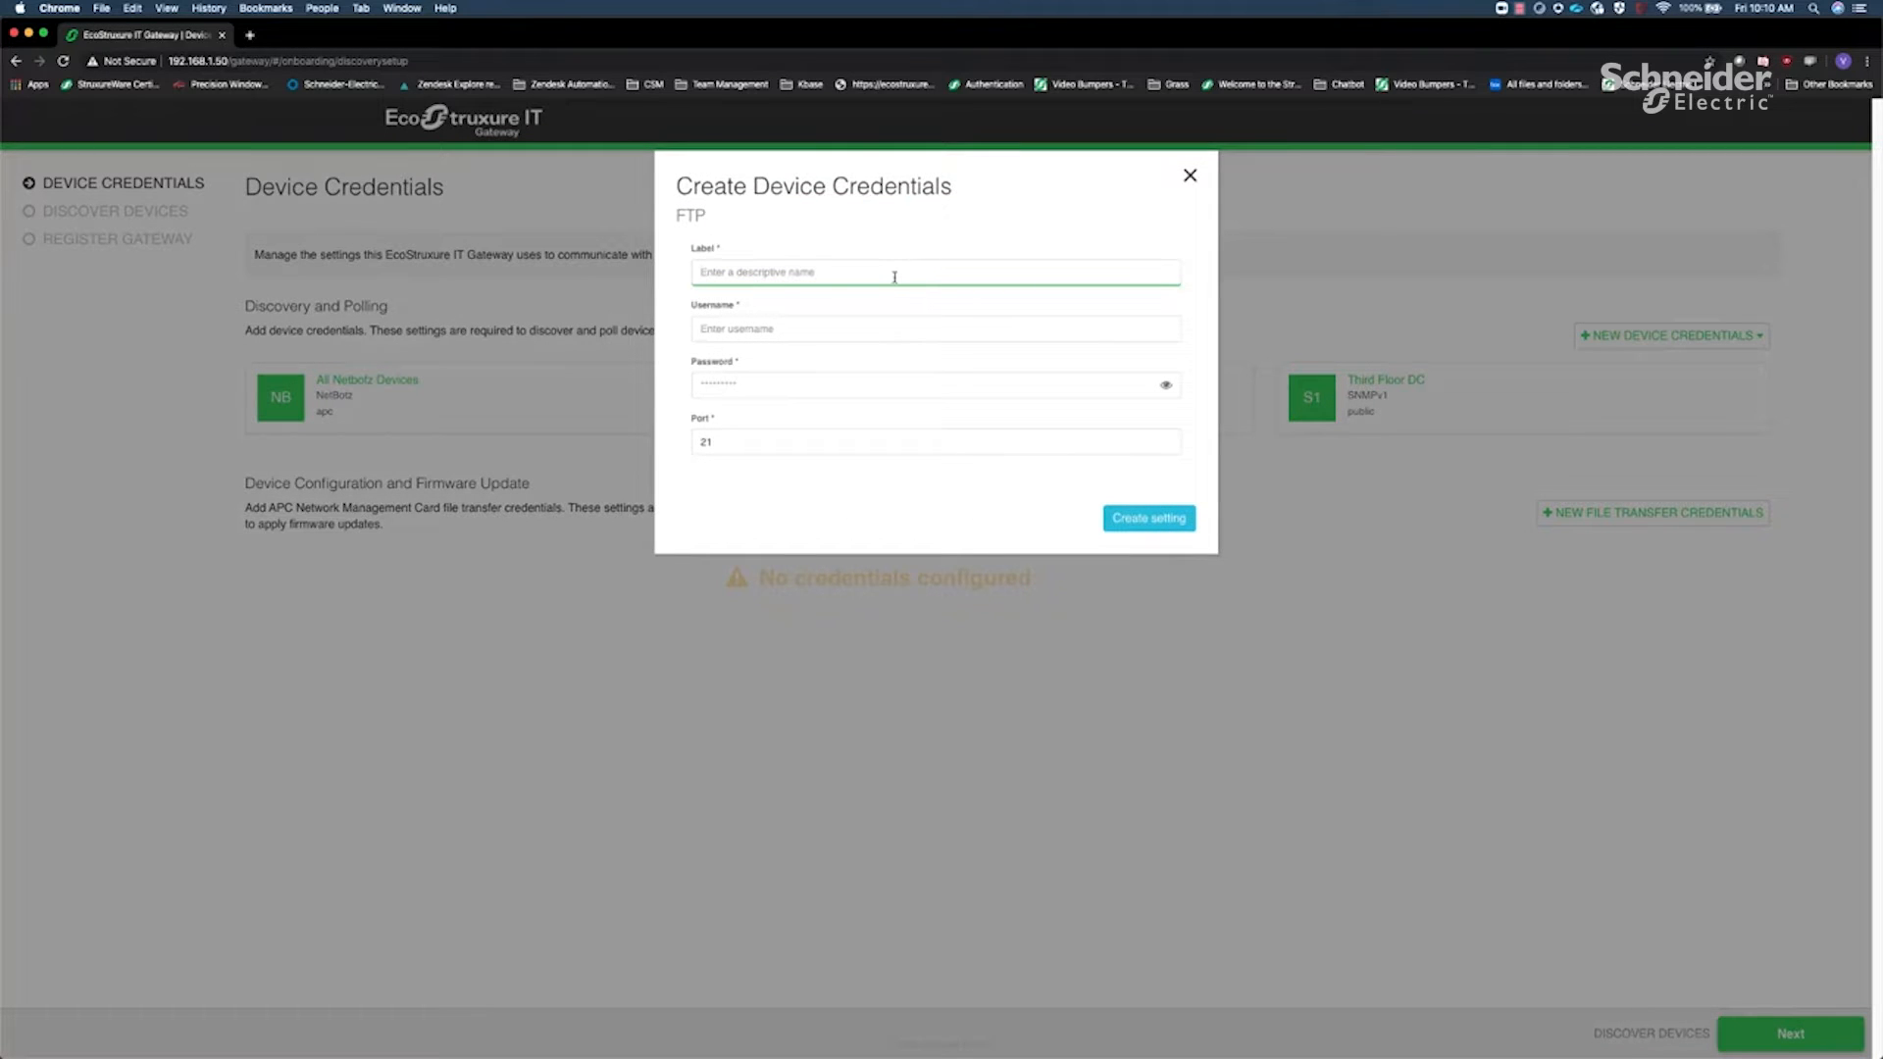
{"action": "type", "text": "D"}
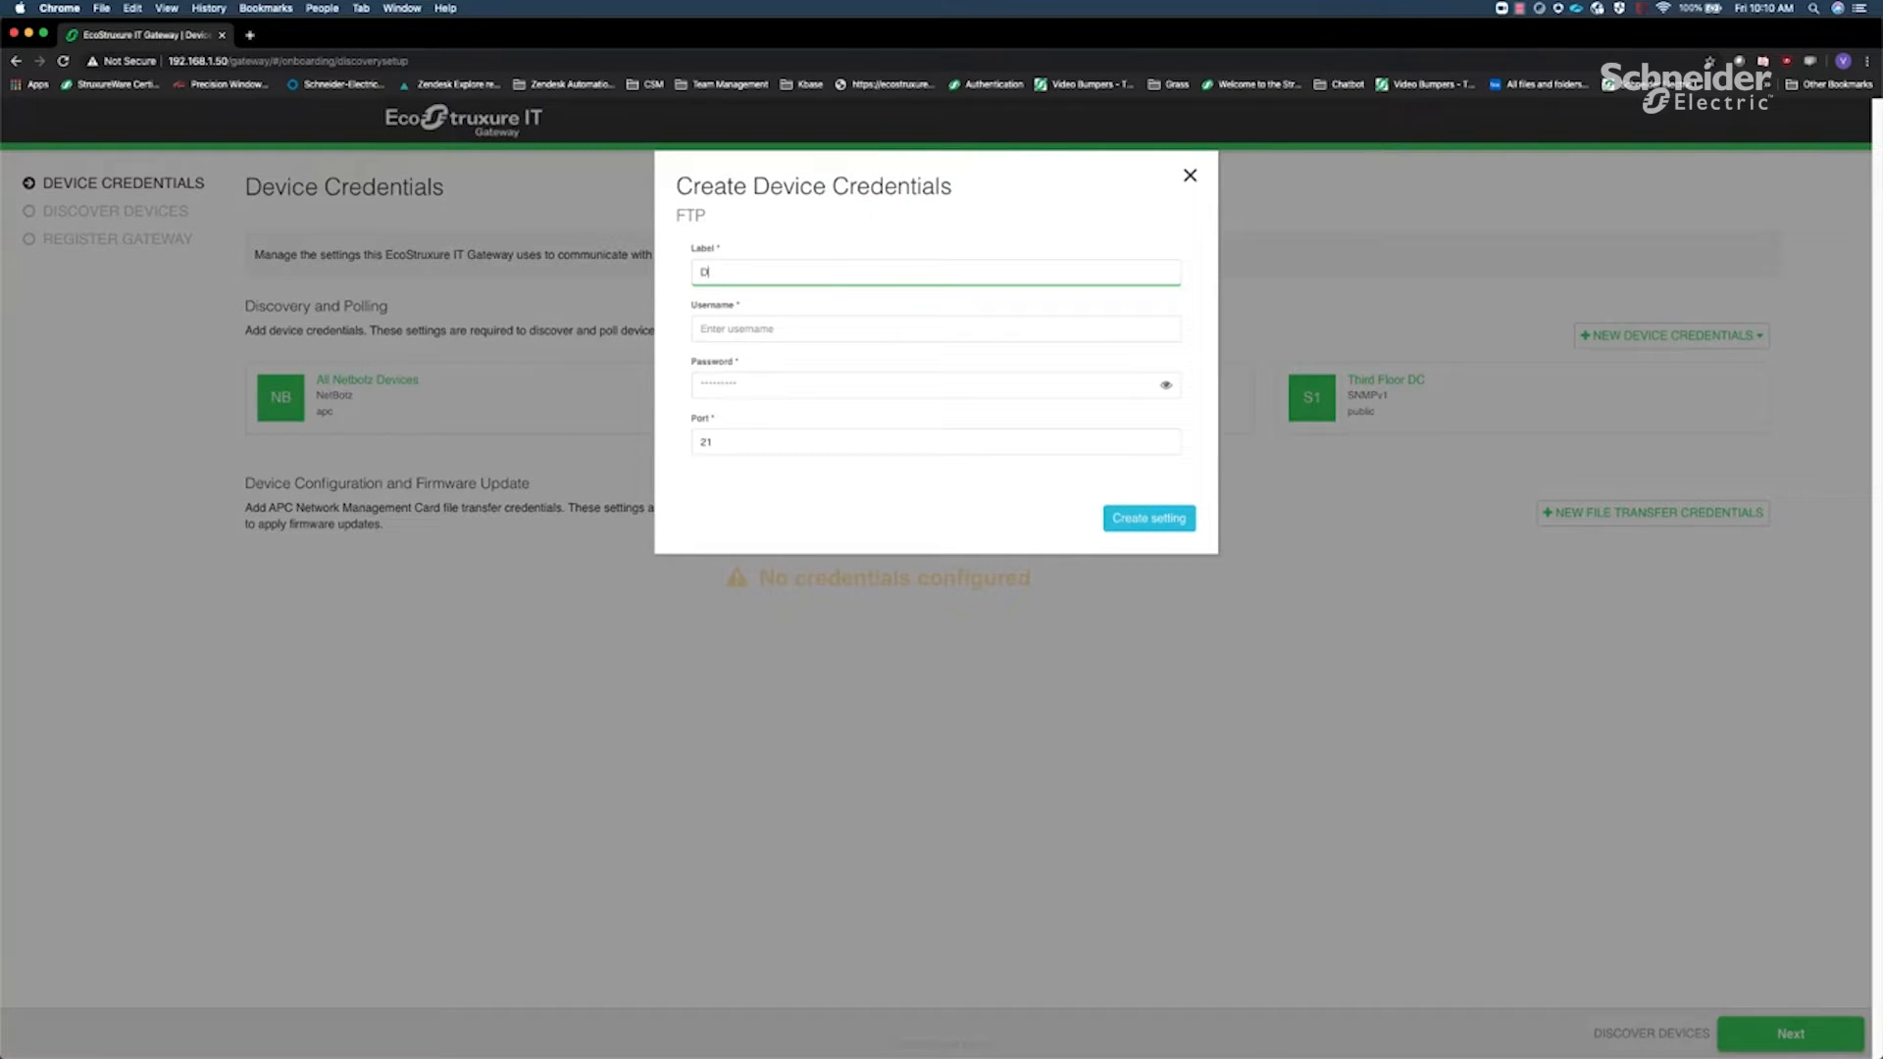
{"action": "type", "text": "efault"}
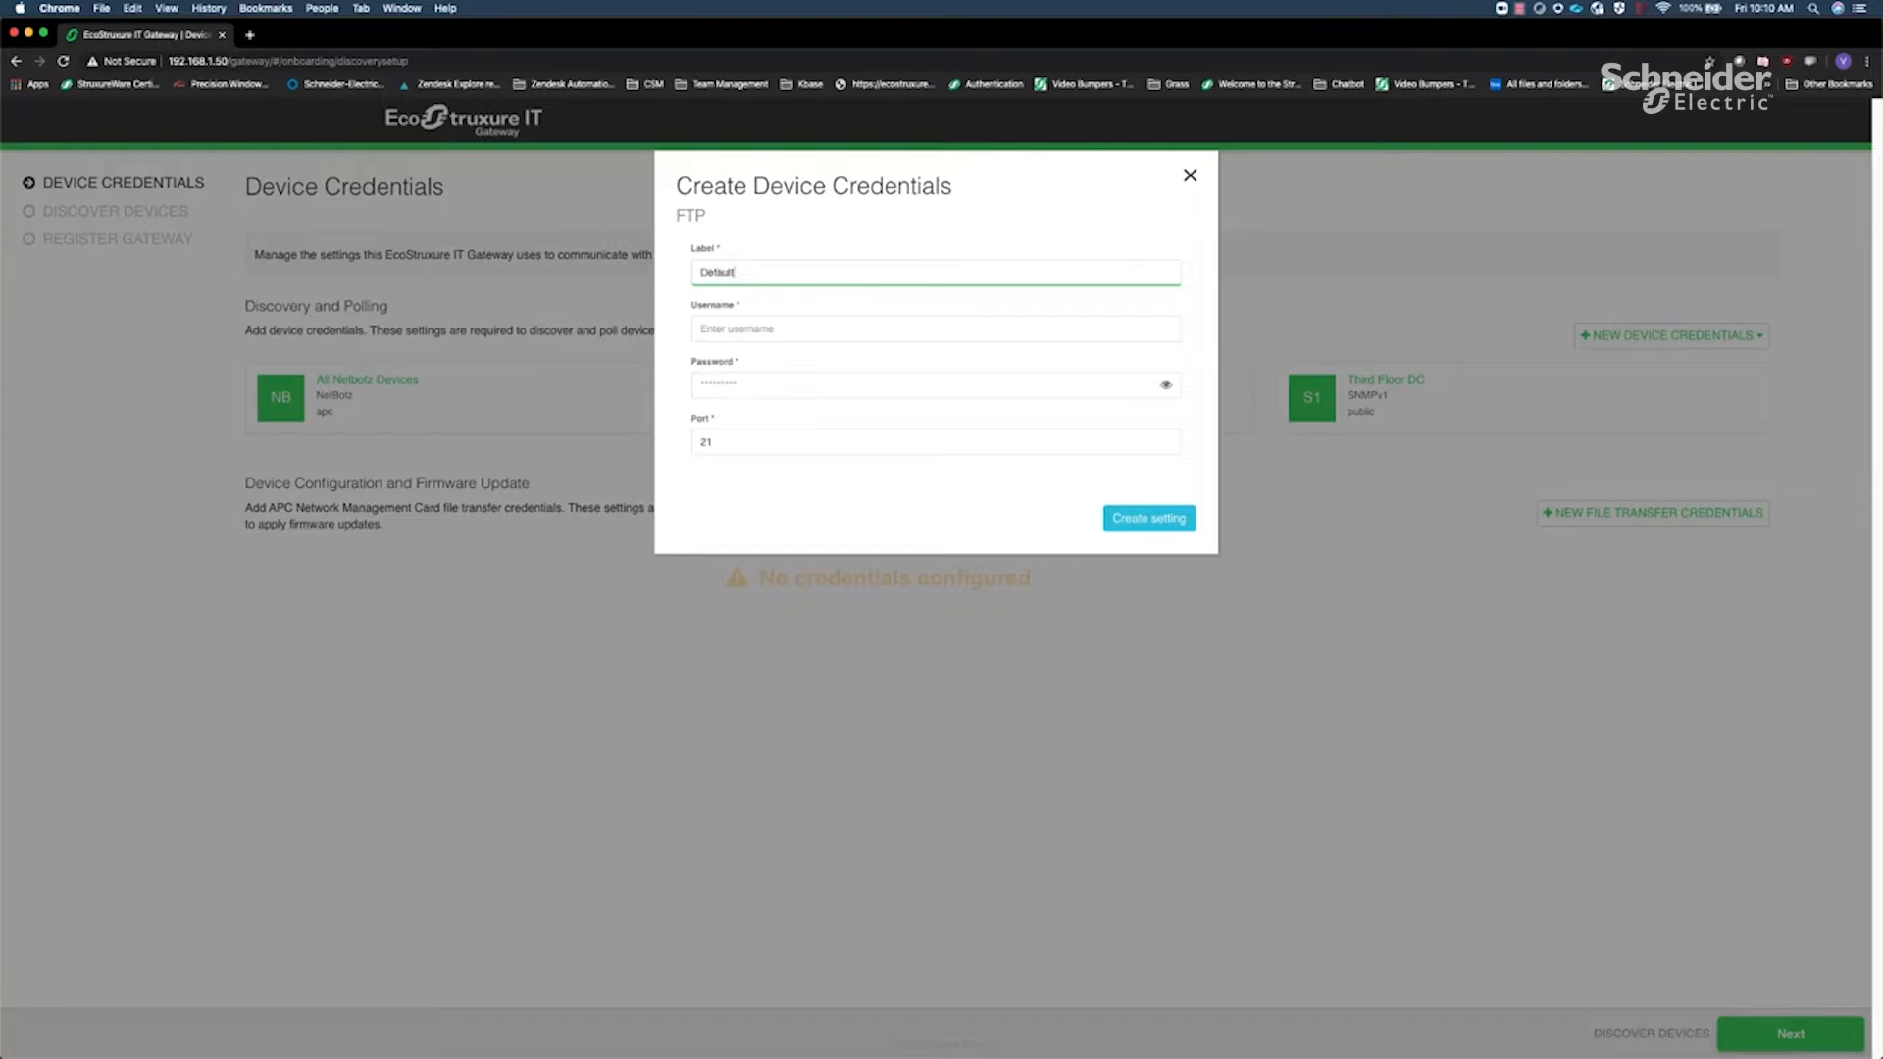
{"action": "type", "text": "apc"}
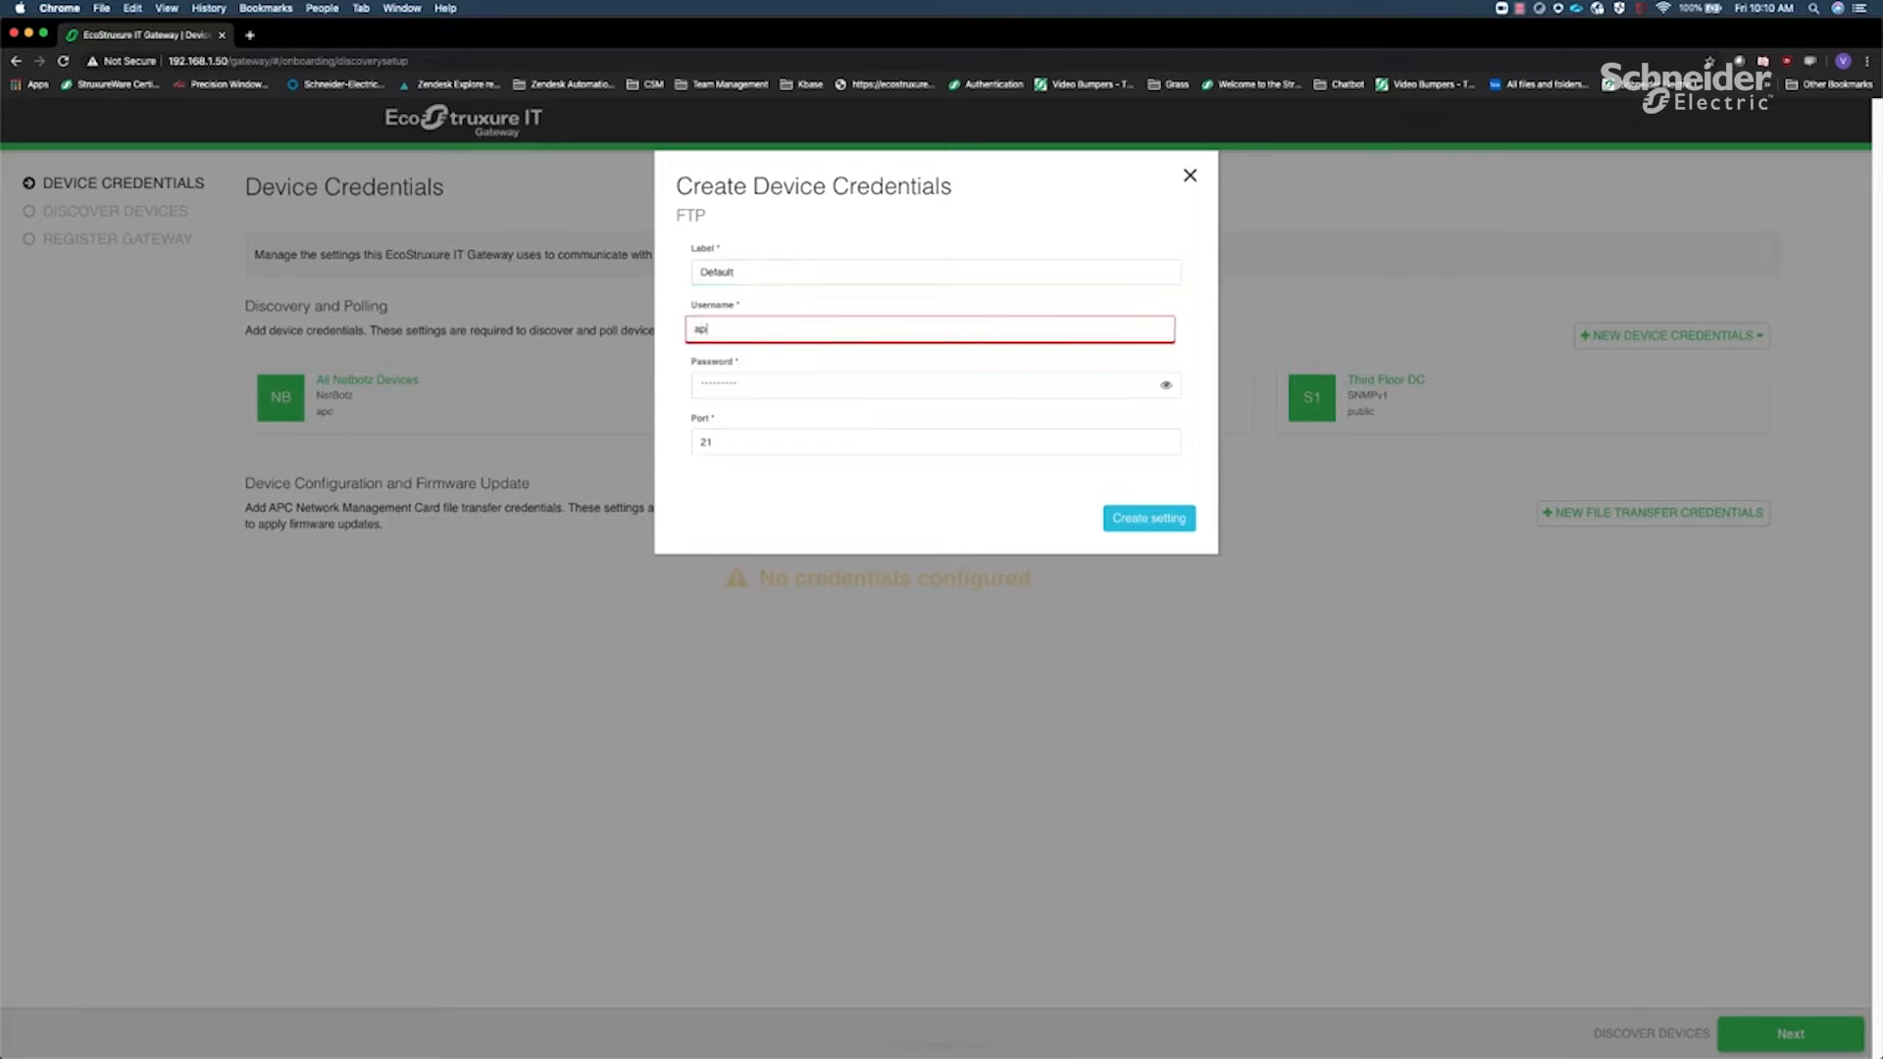
{"action": "left_click", "coordinate": [935, 384]}
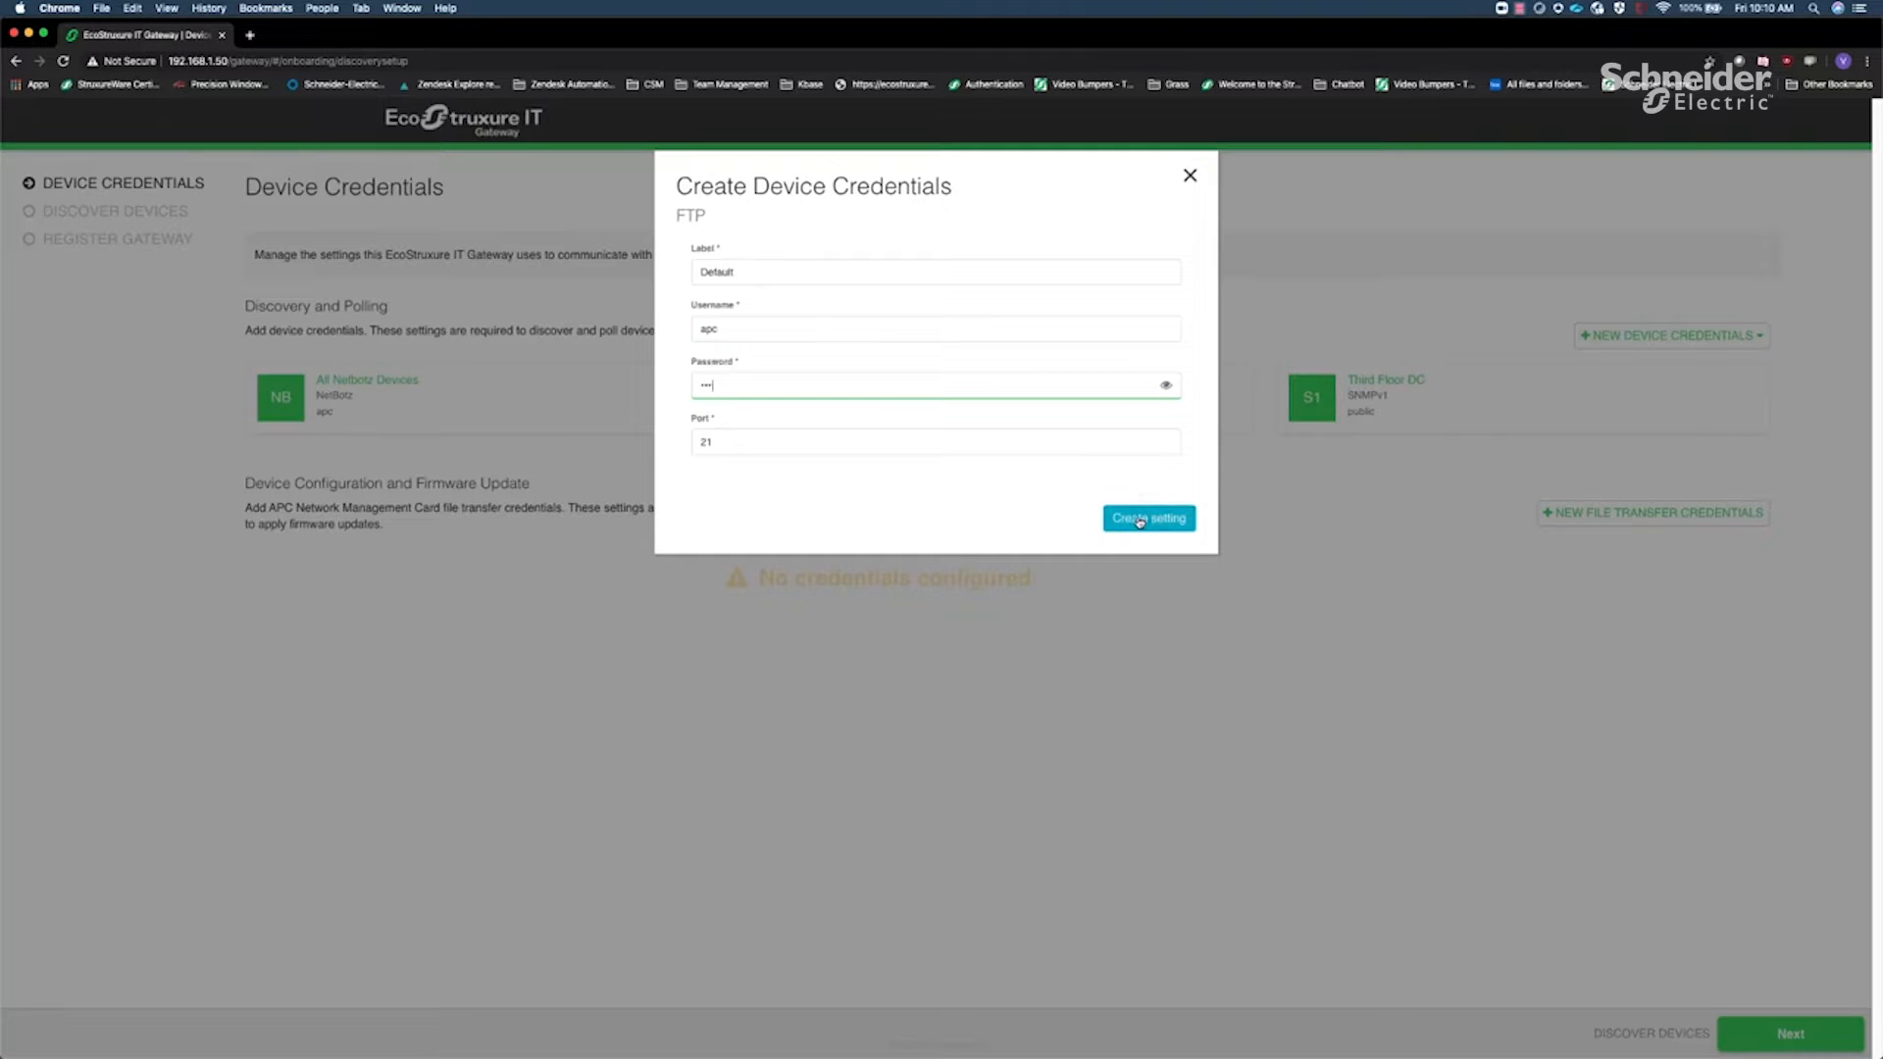
{"action": "left_click", "coordinate": [1146, 518]}
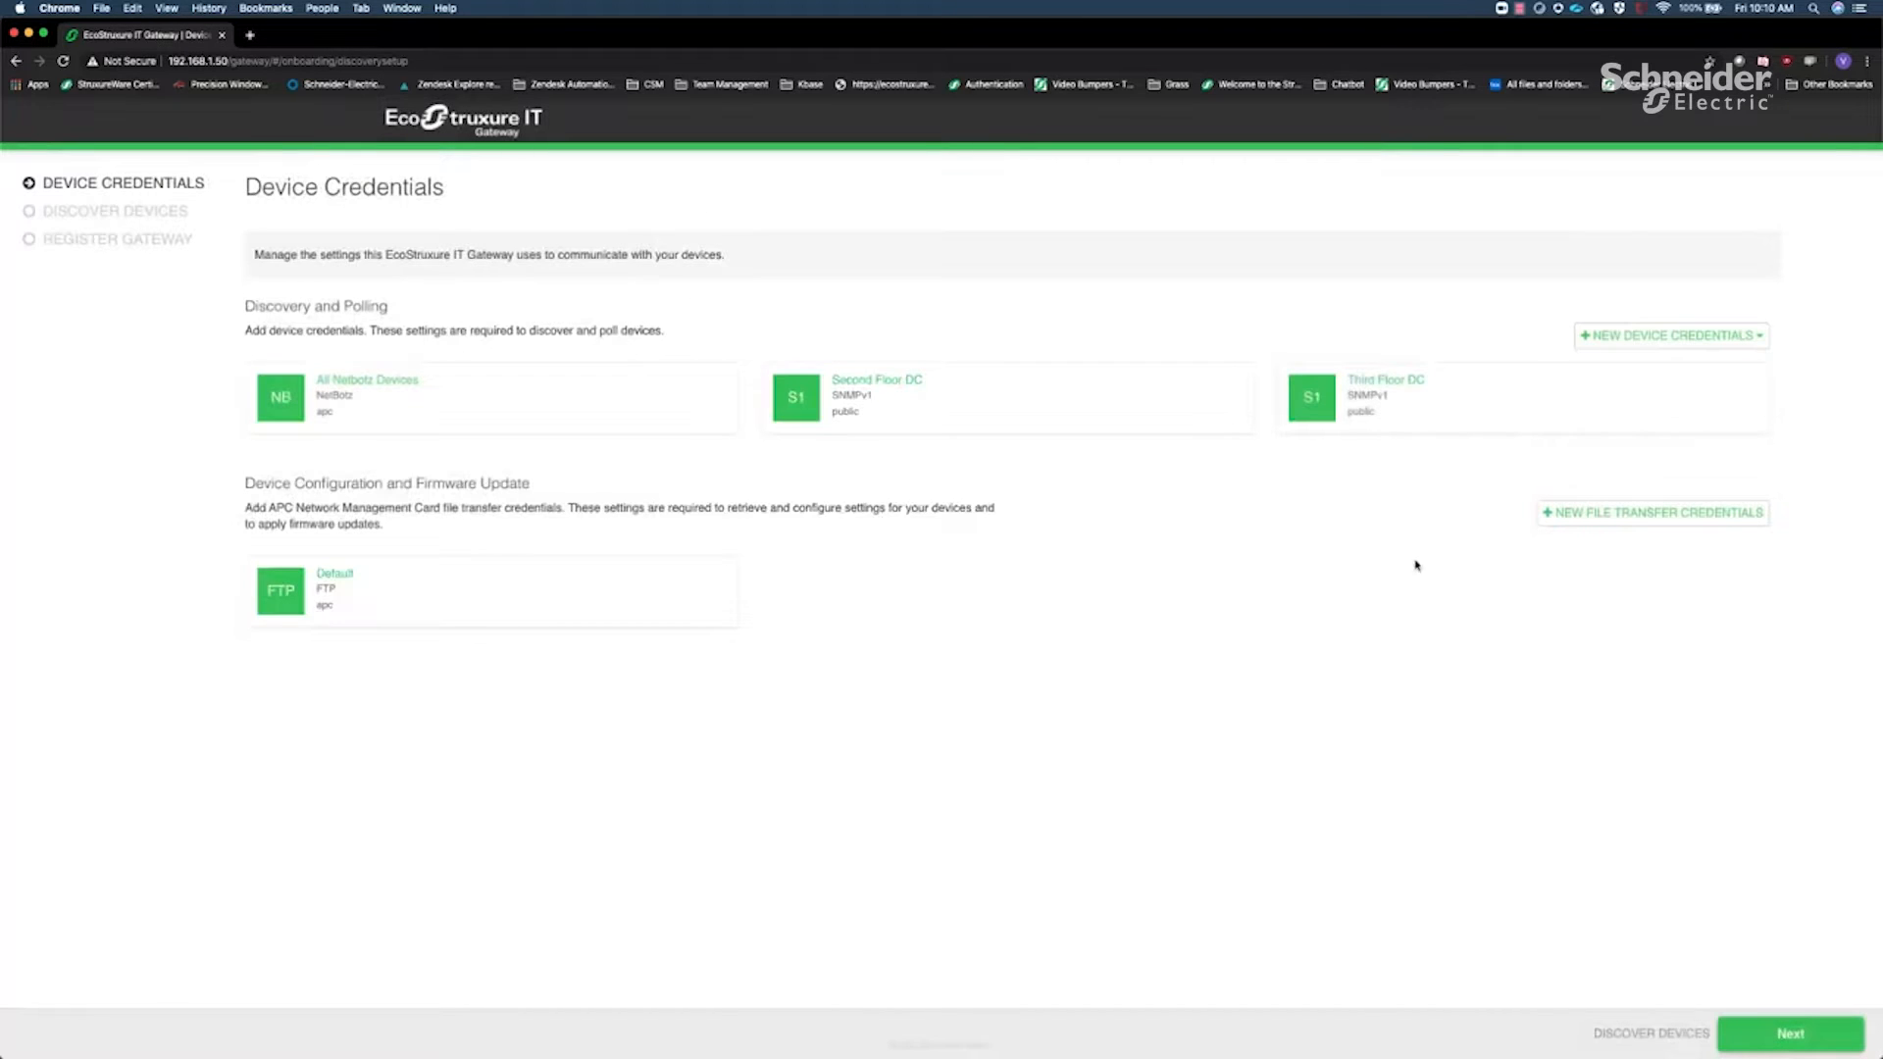
{"action": "mouse_move", "coordinate": [1635, 531]}
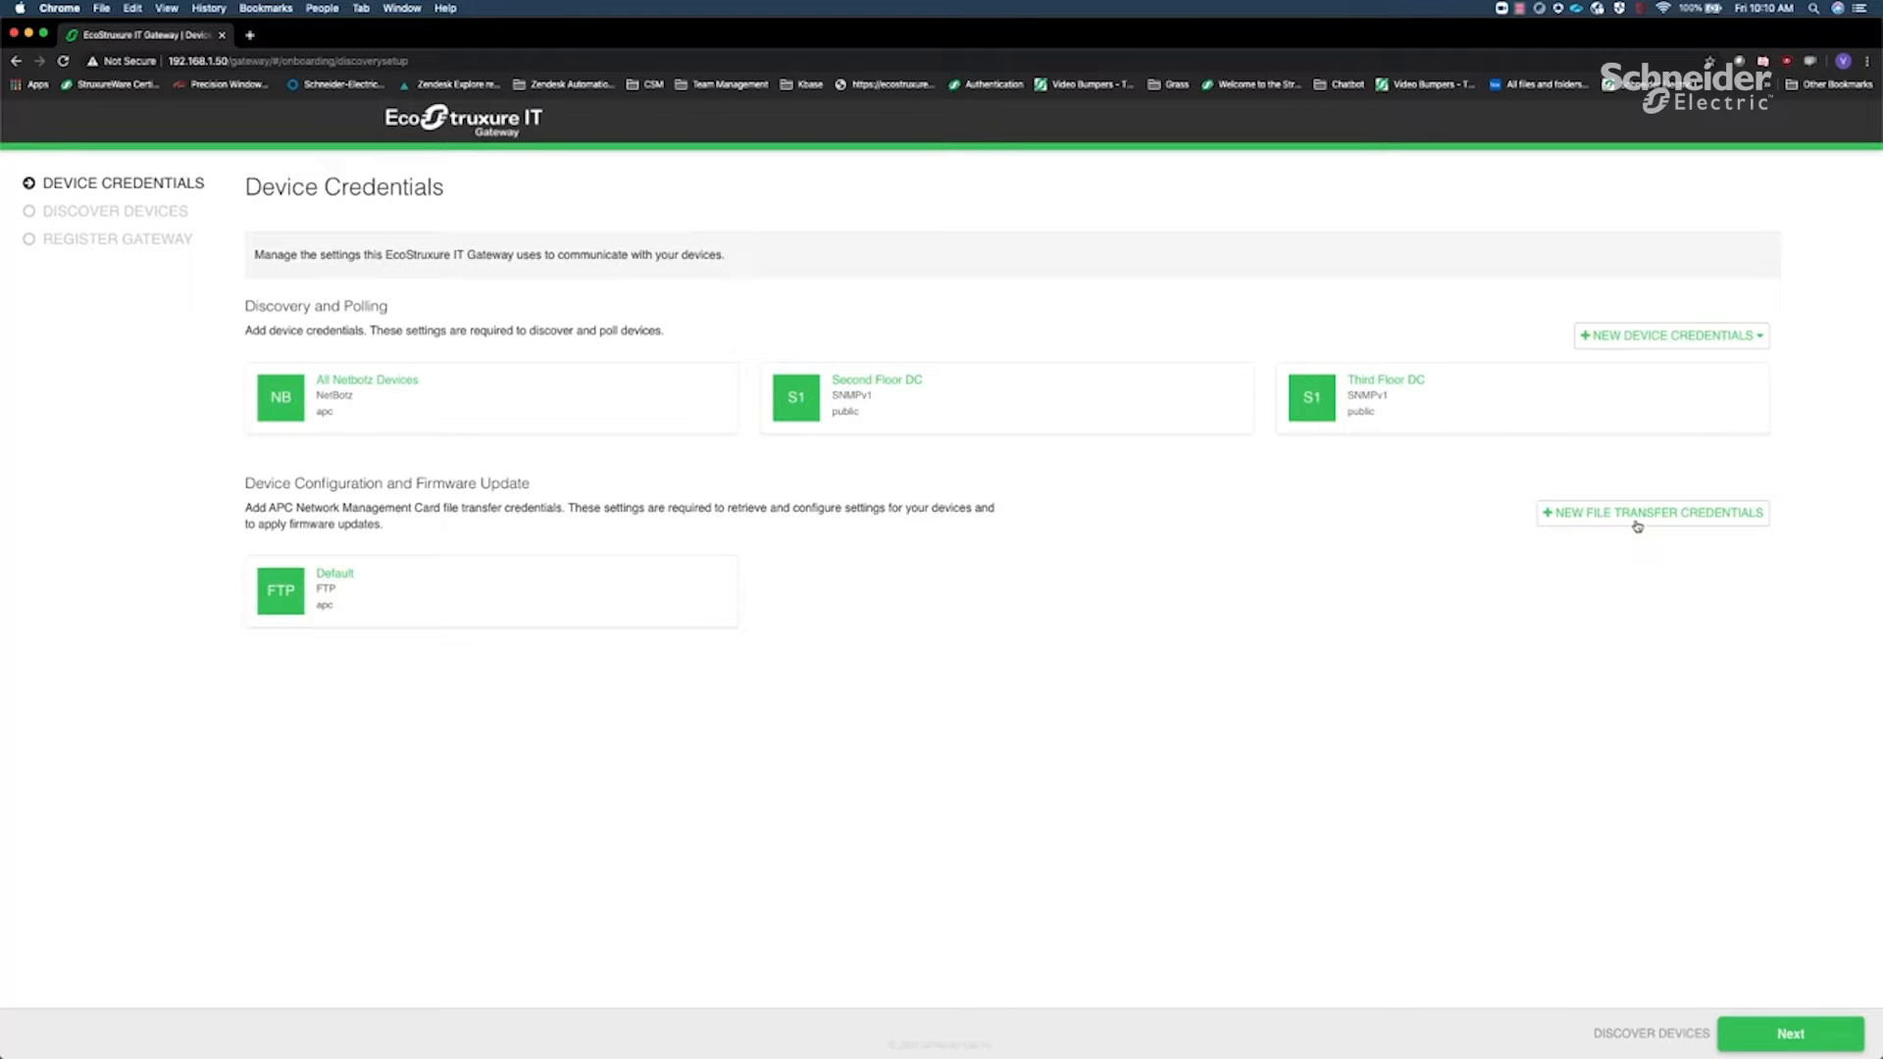
Step: Add an FTP file transfer credential 'Third Floor User Access' with username apc
{"action": "left_click", "coordinate": [1651, 512]}
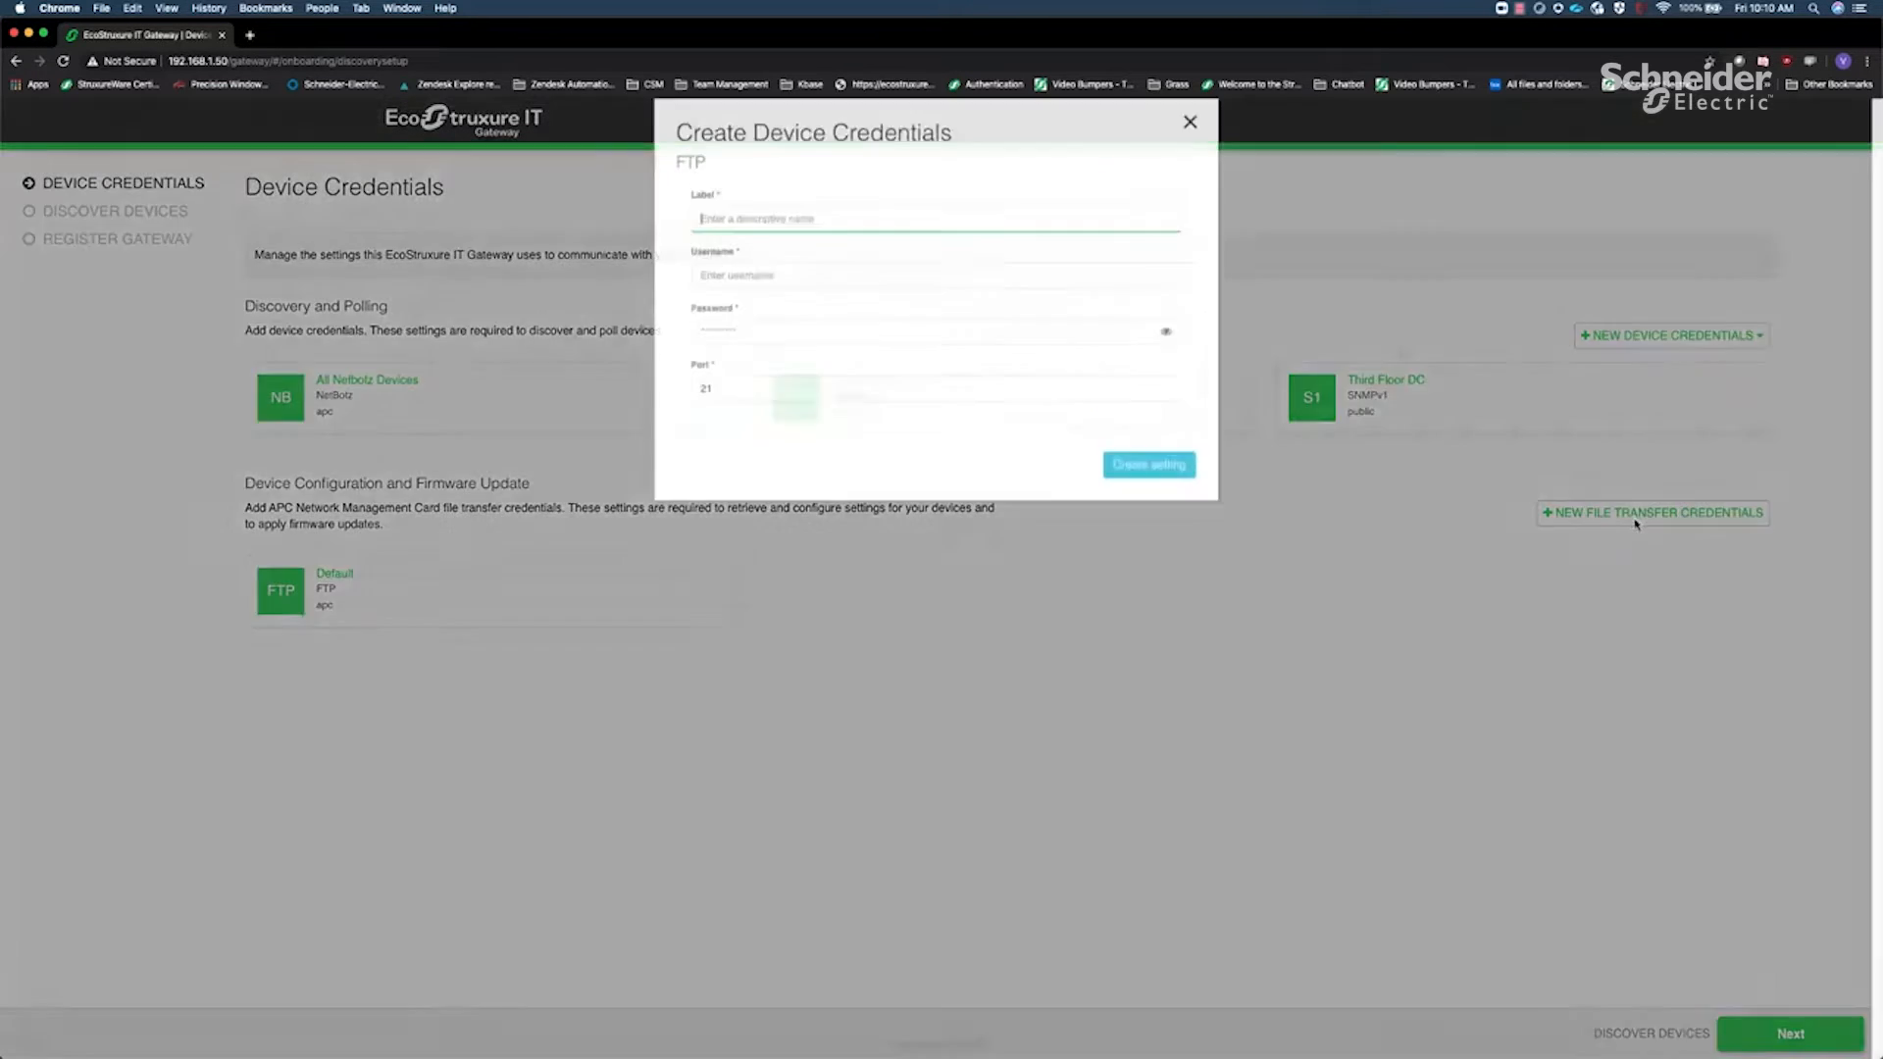
{"action": "type", "text": "Third Floor User Acce"}
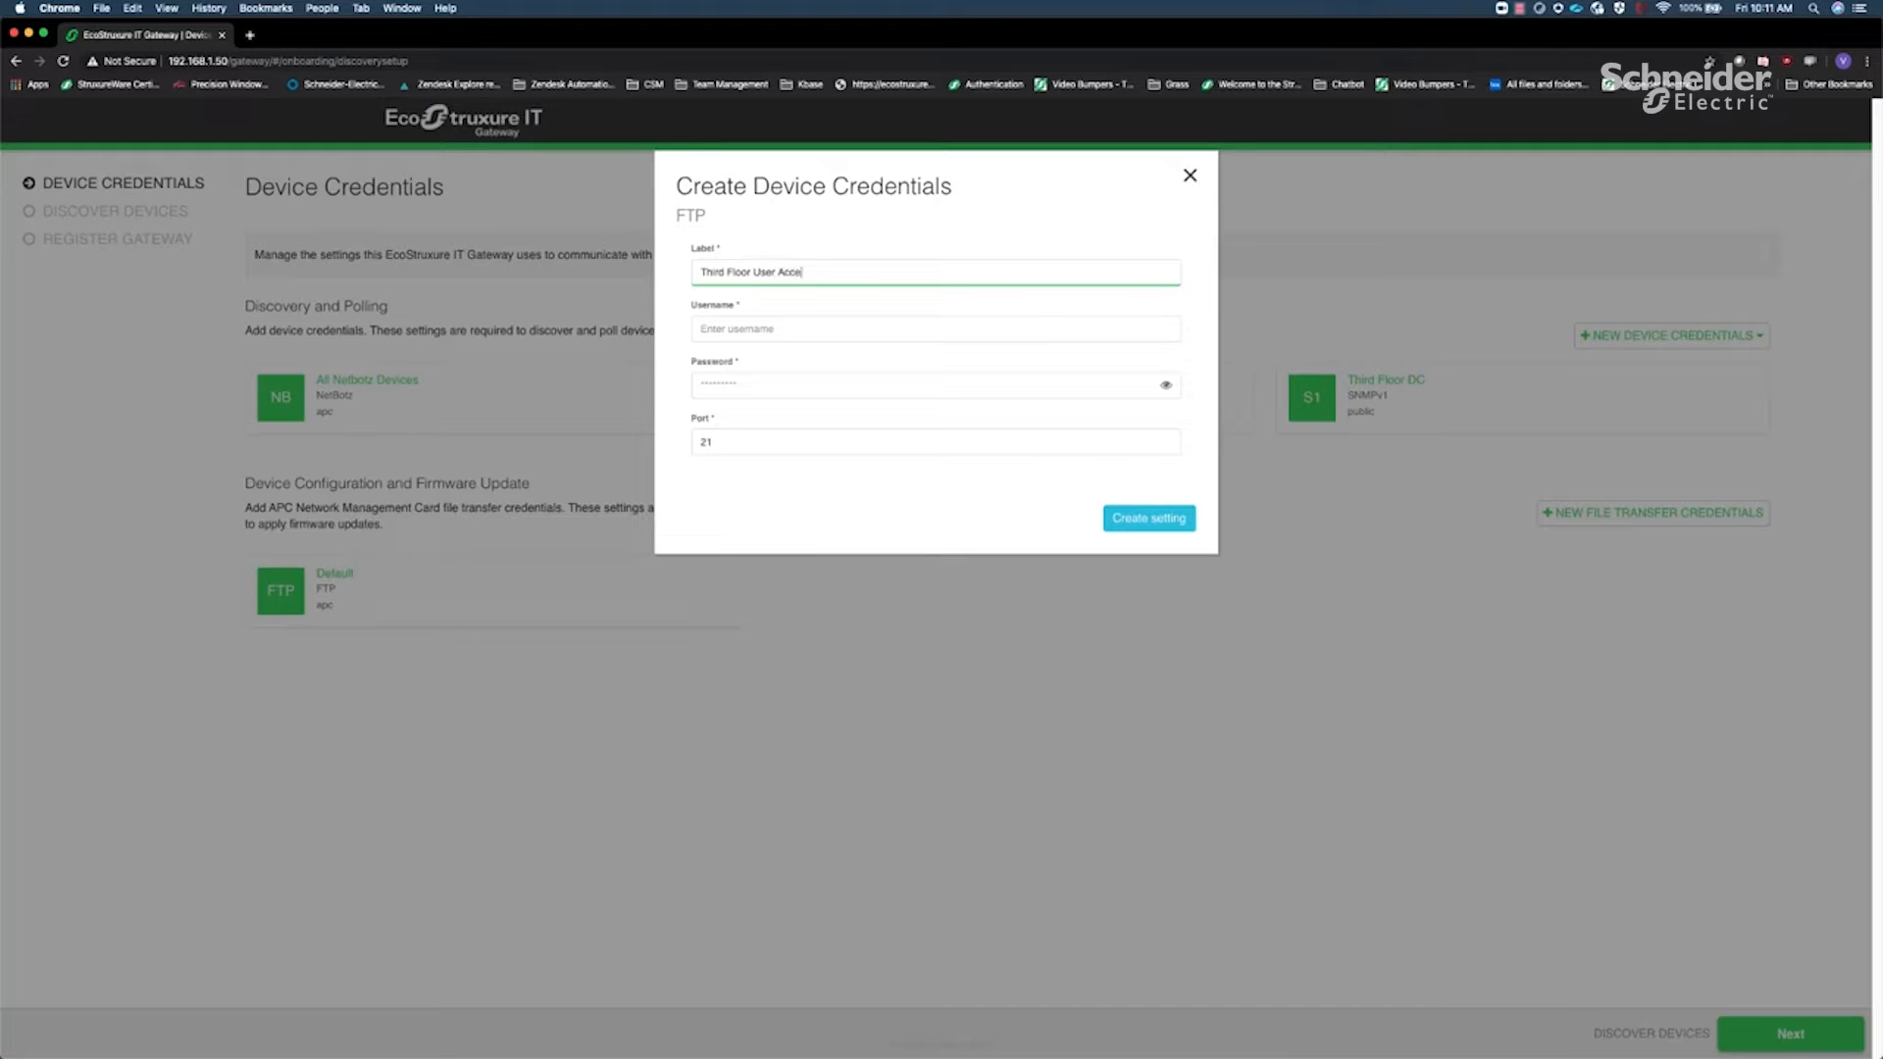
{"action": "type", "text": "apc"}
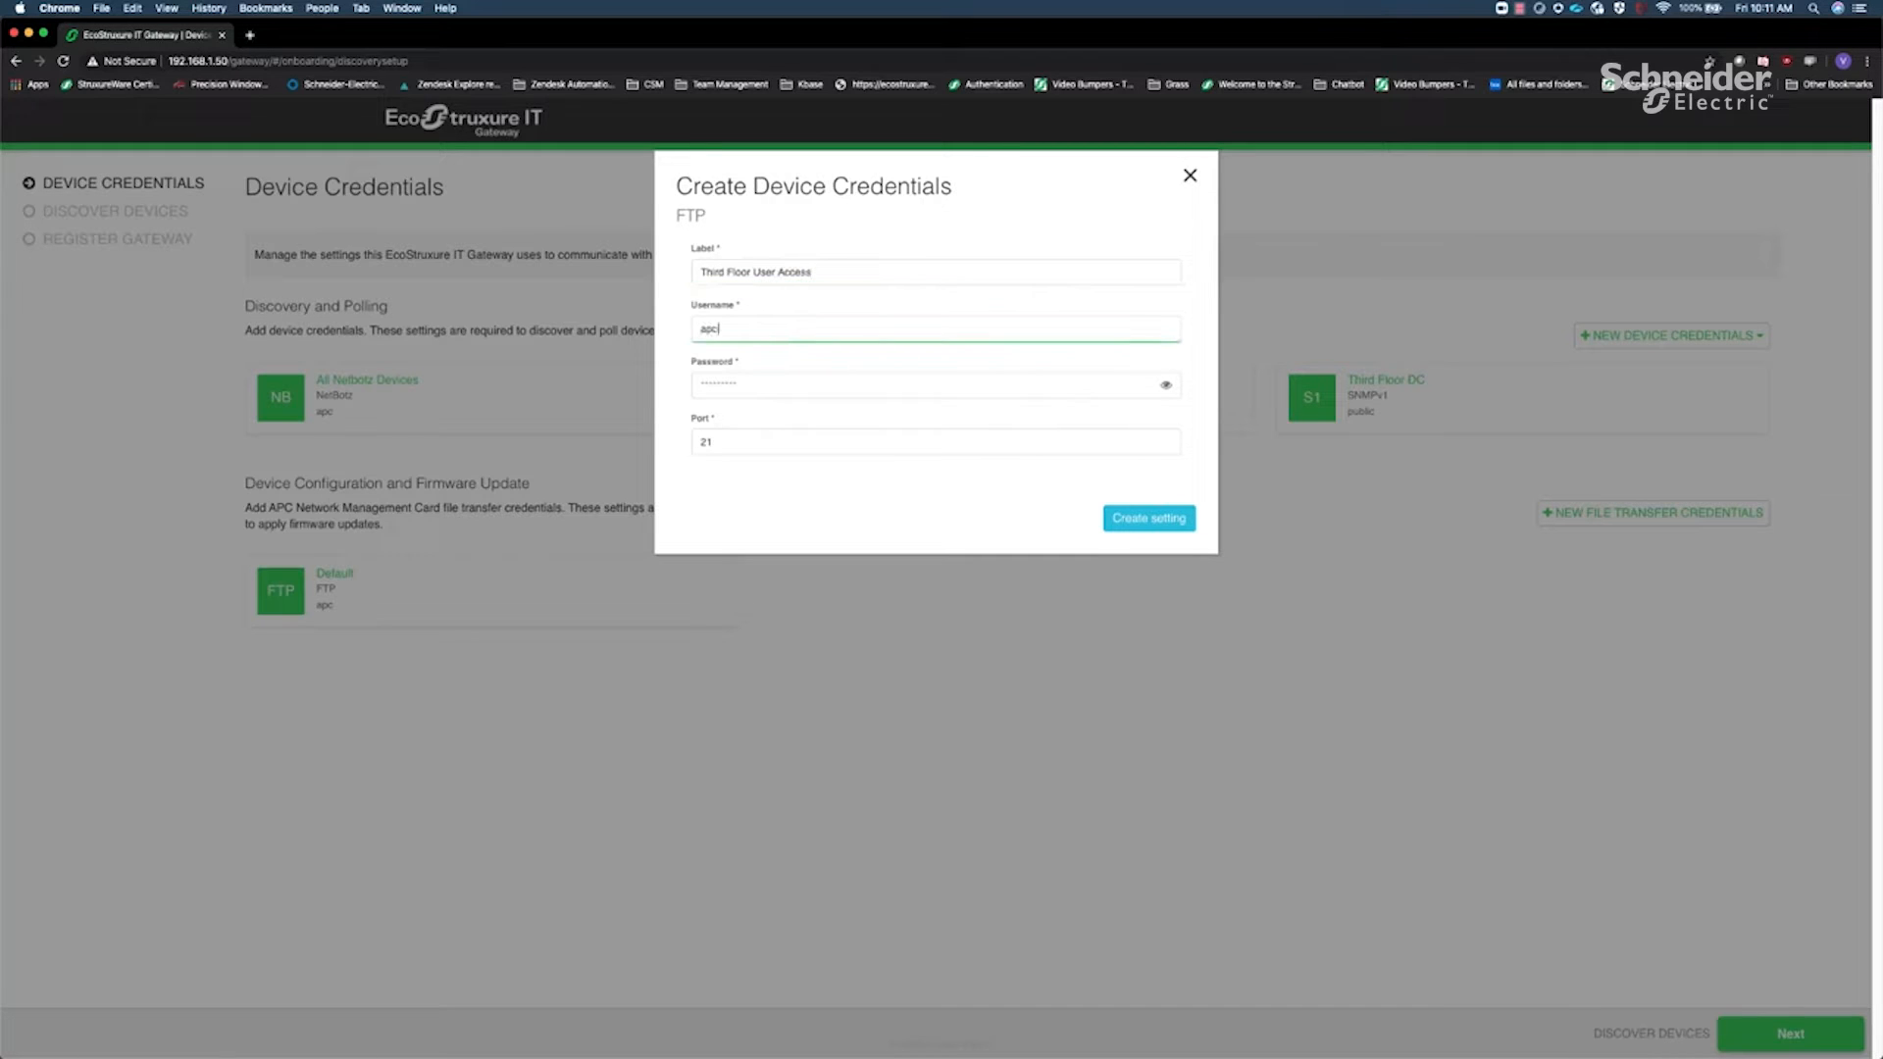
{"action": "left_click", "coordinate": [1146, 518]}
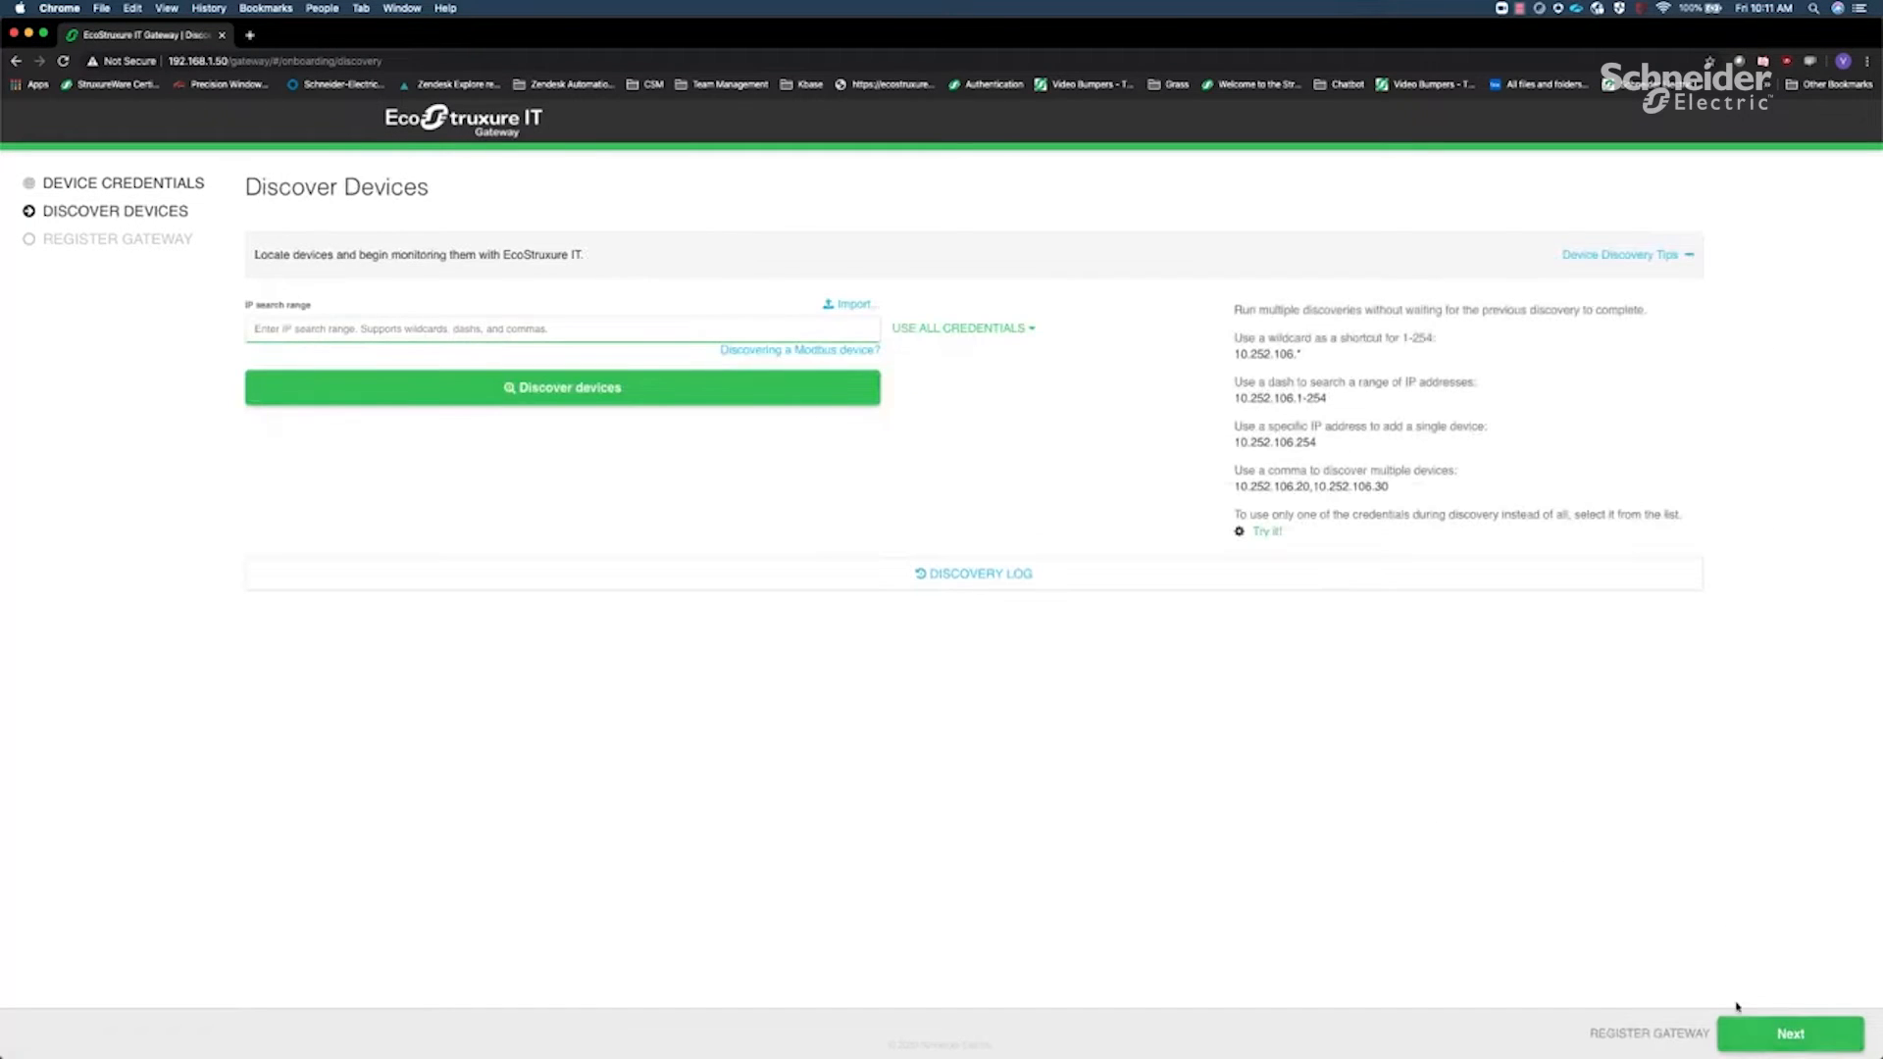
{"action": "mouse_move", "coordinate": [1294, 851]}
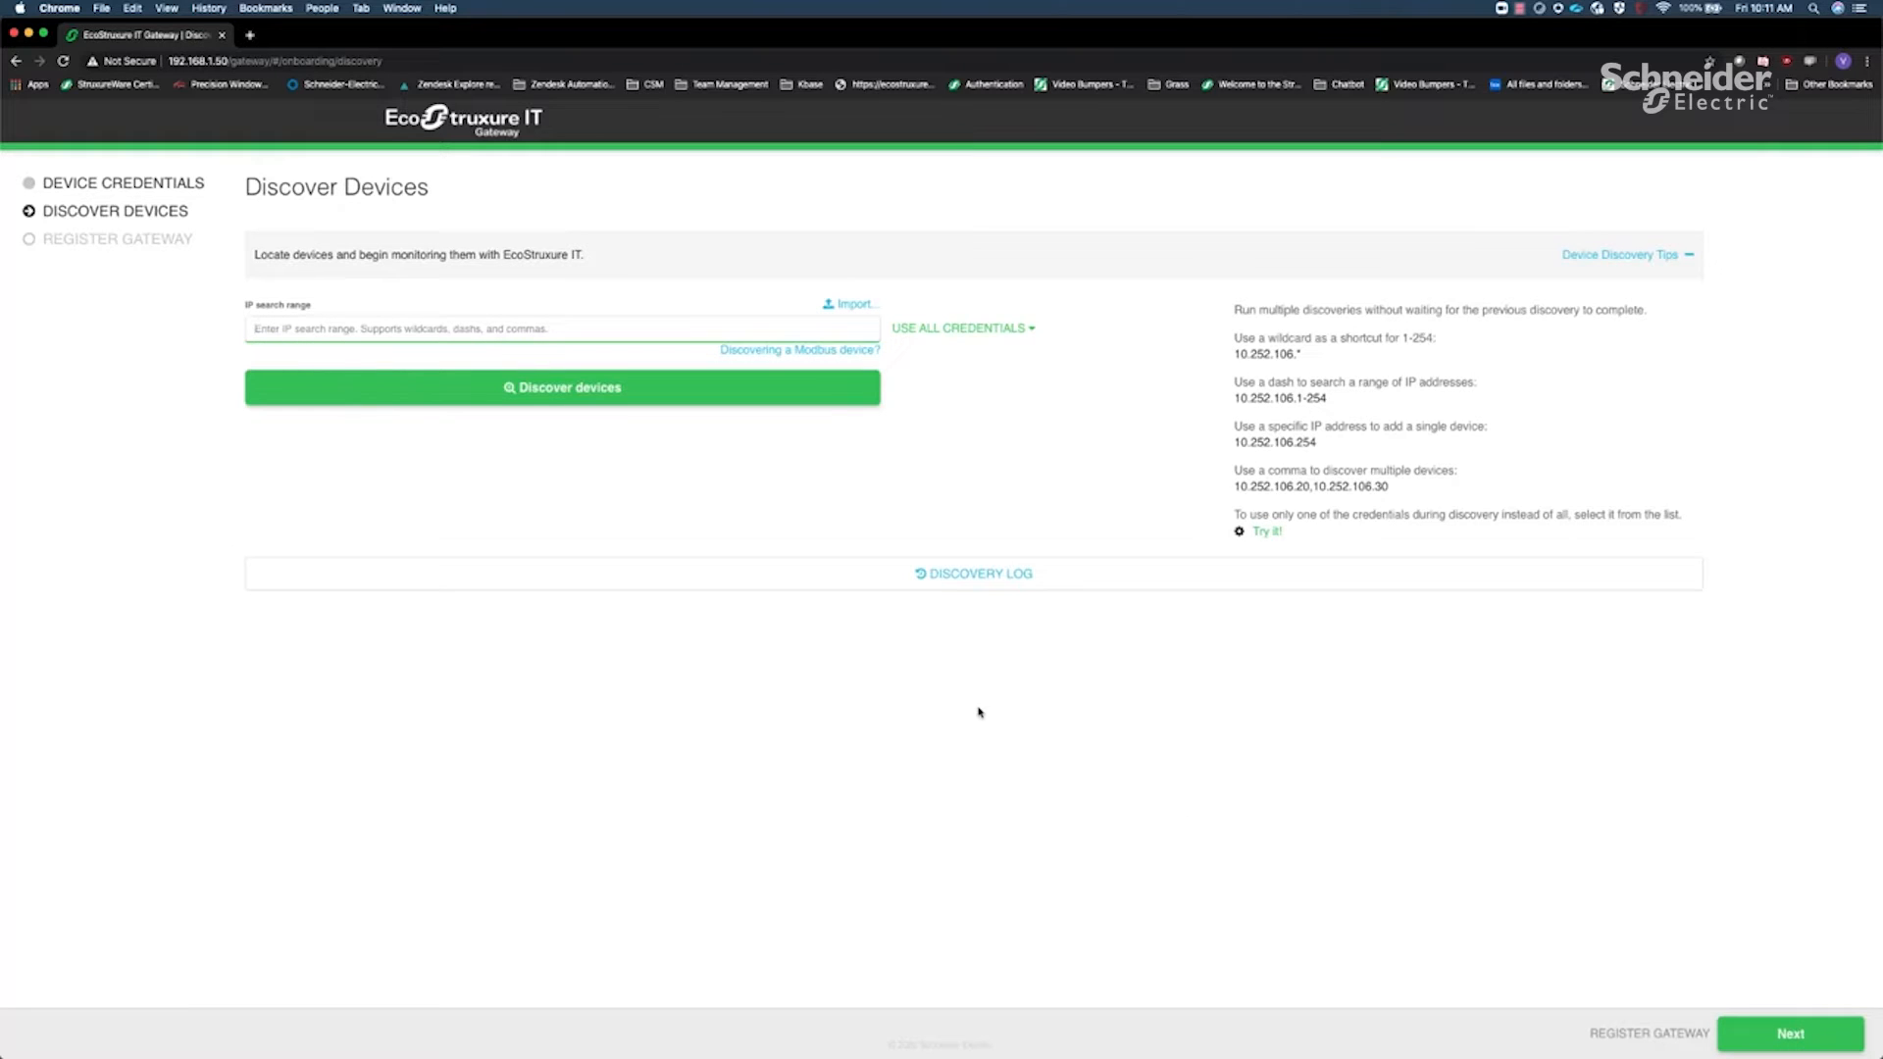
{"action": "mouse_move", "coordinate": [742, 540]}
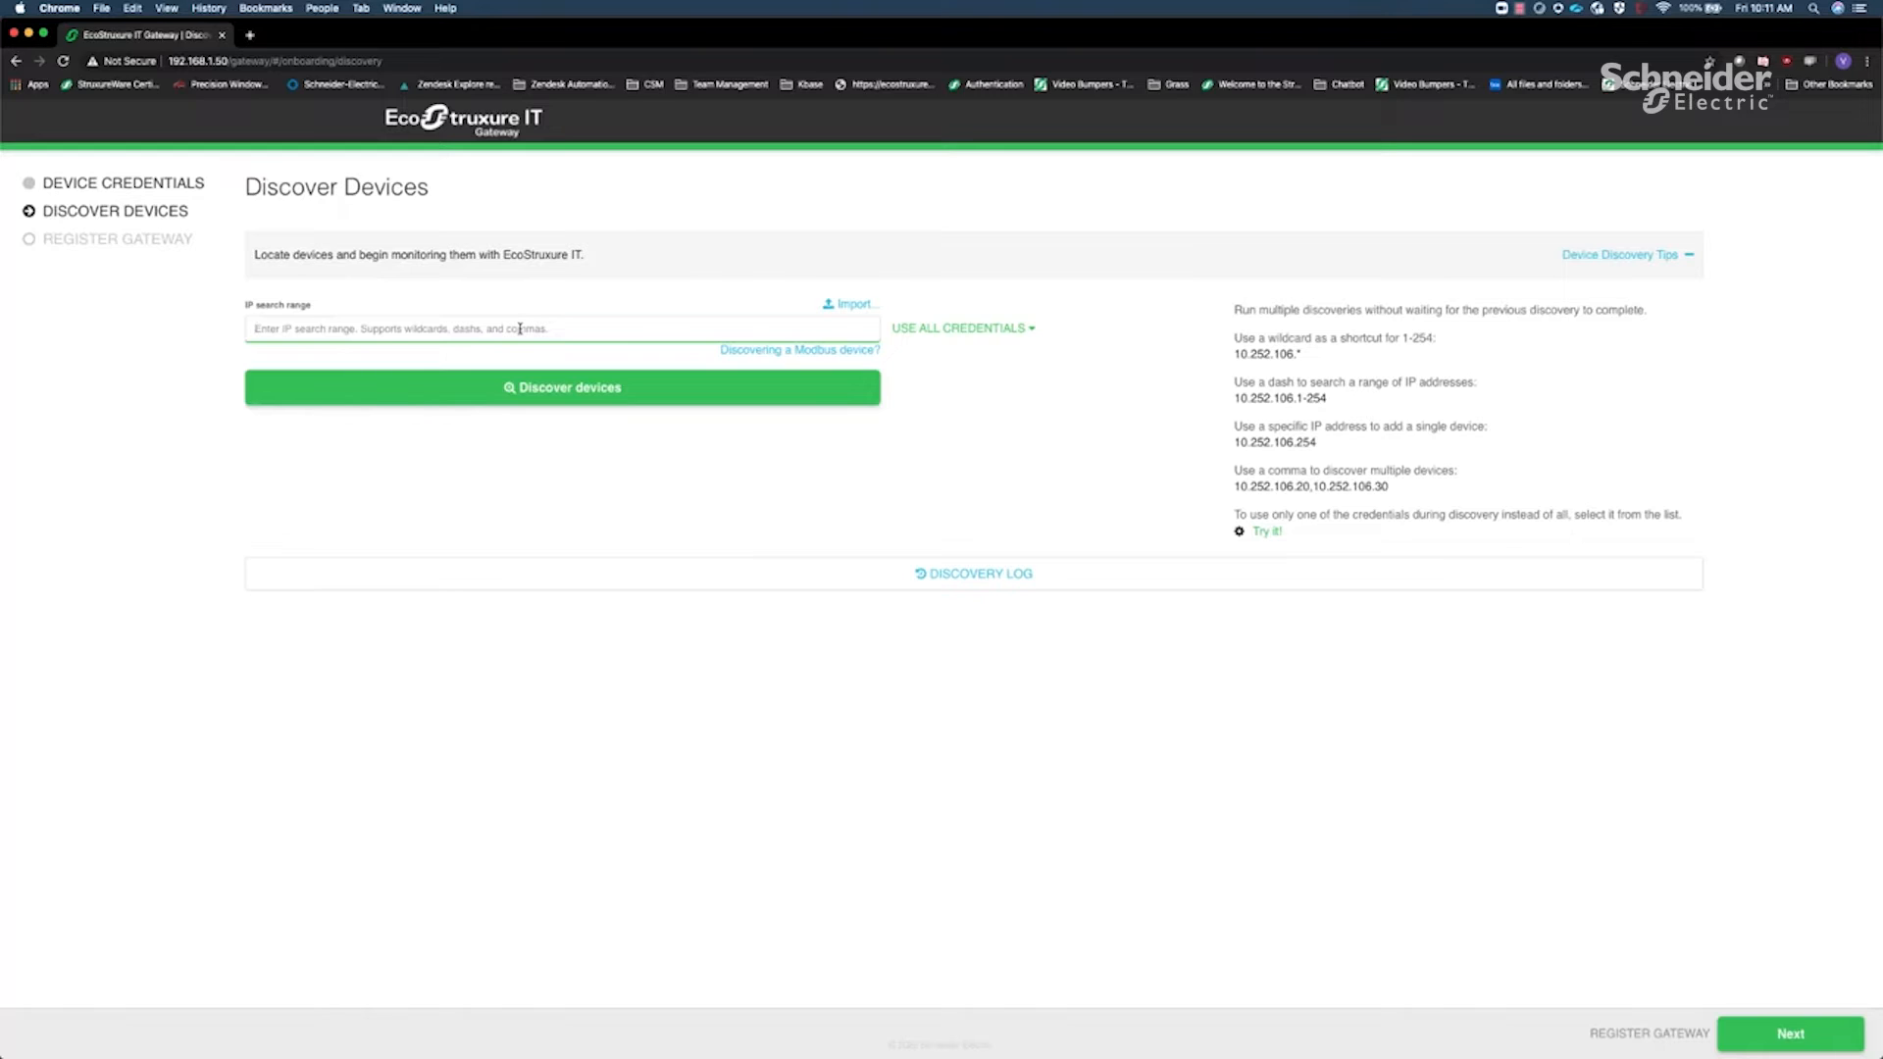
Step: Enter a 10.x IP range and select Second Floor DC and Third Floor DC credentials
{"action": "type", "text": "10.218.4"}
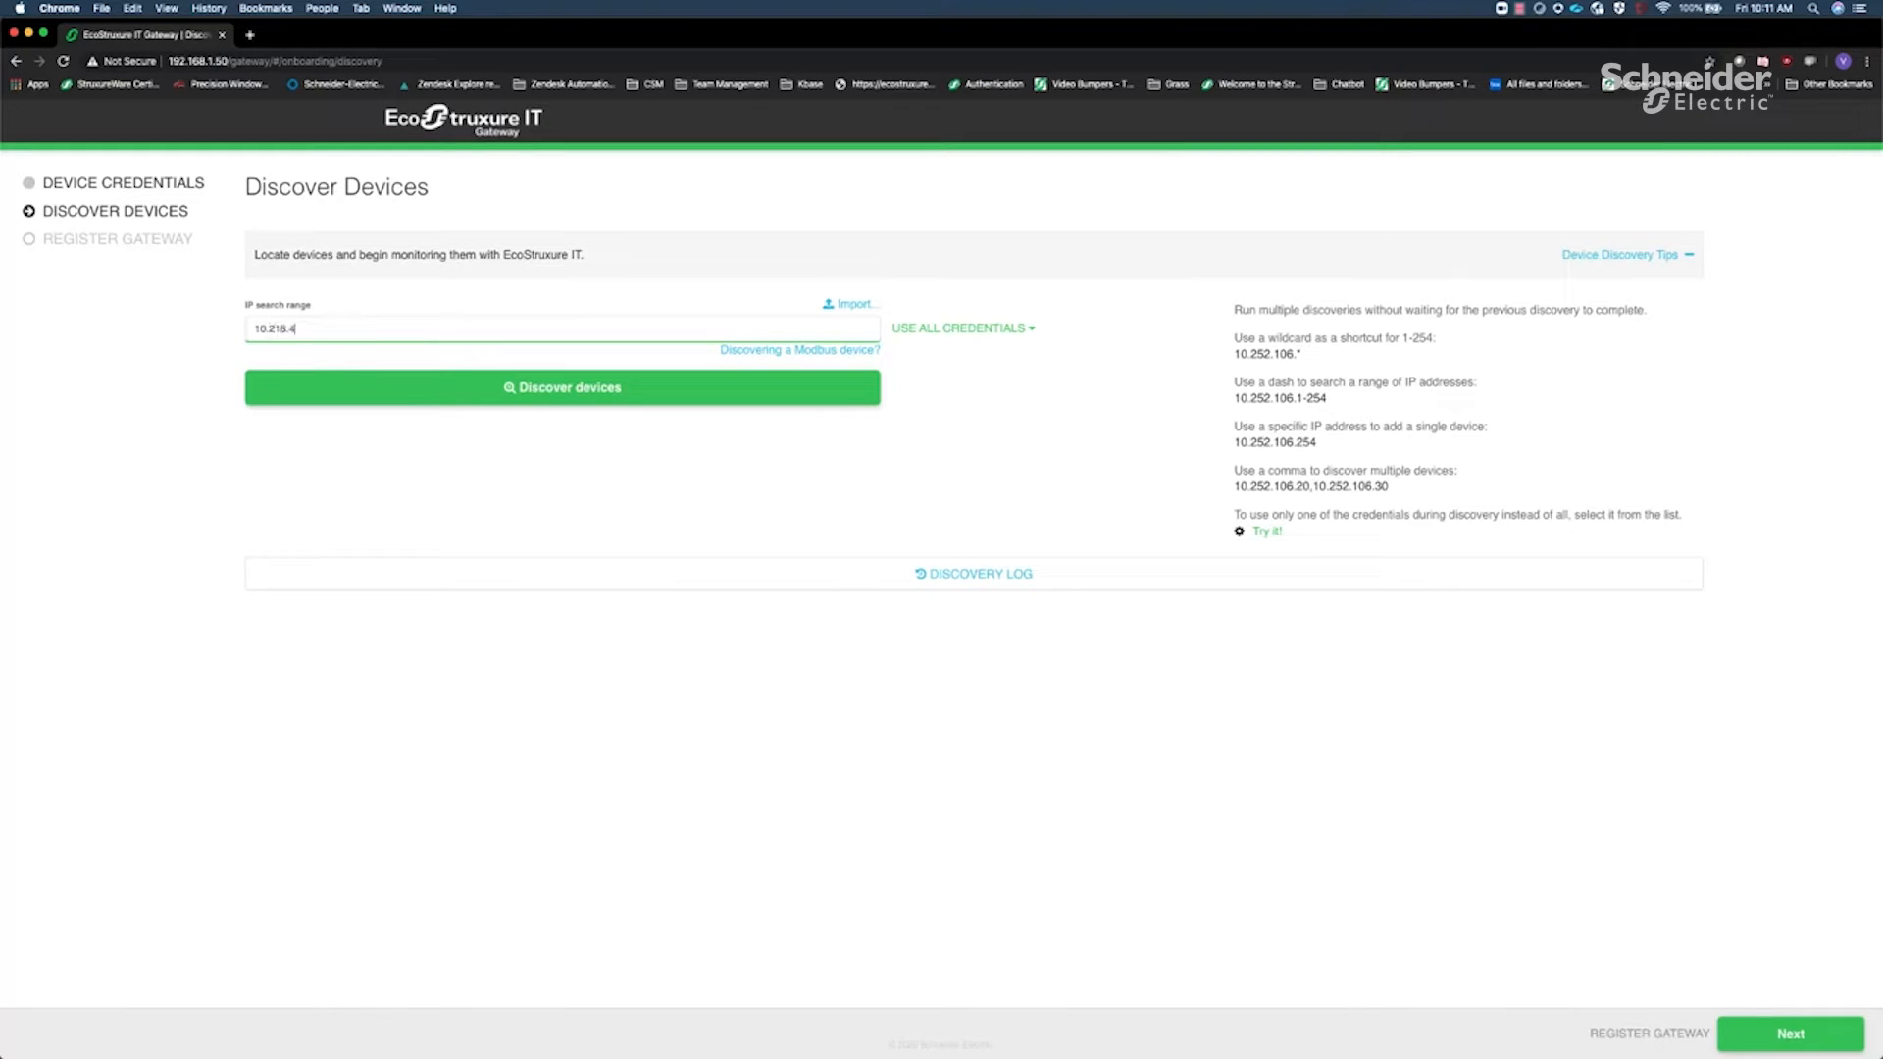
{"action": "left_click", "coordinate": [961, 327]}
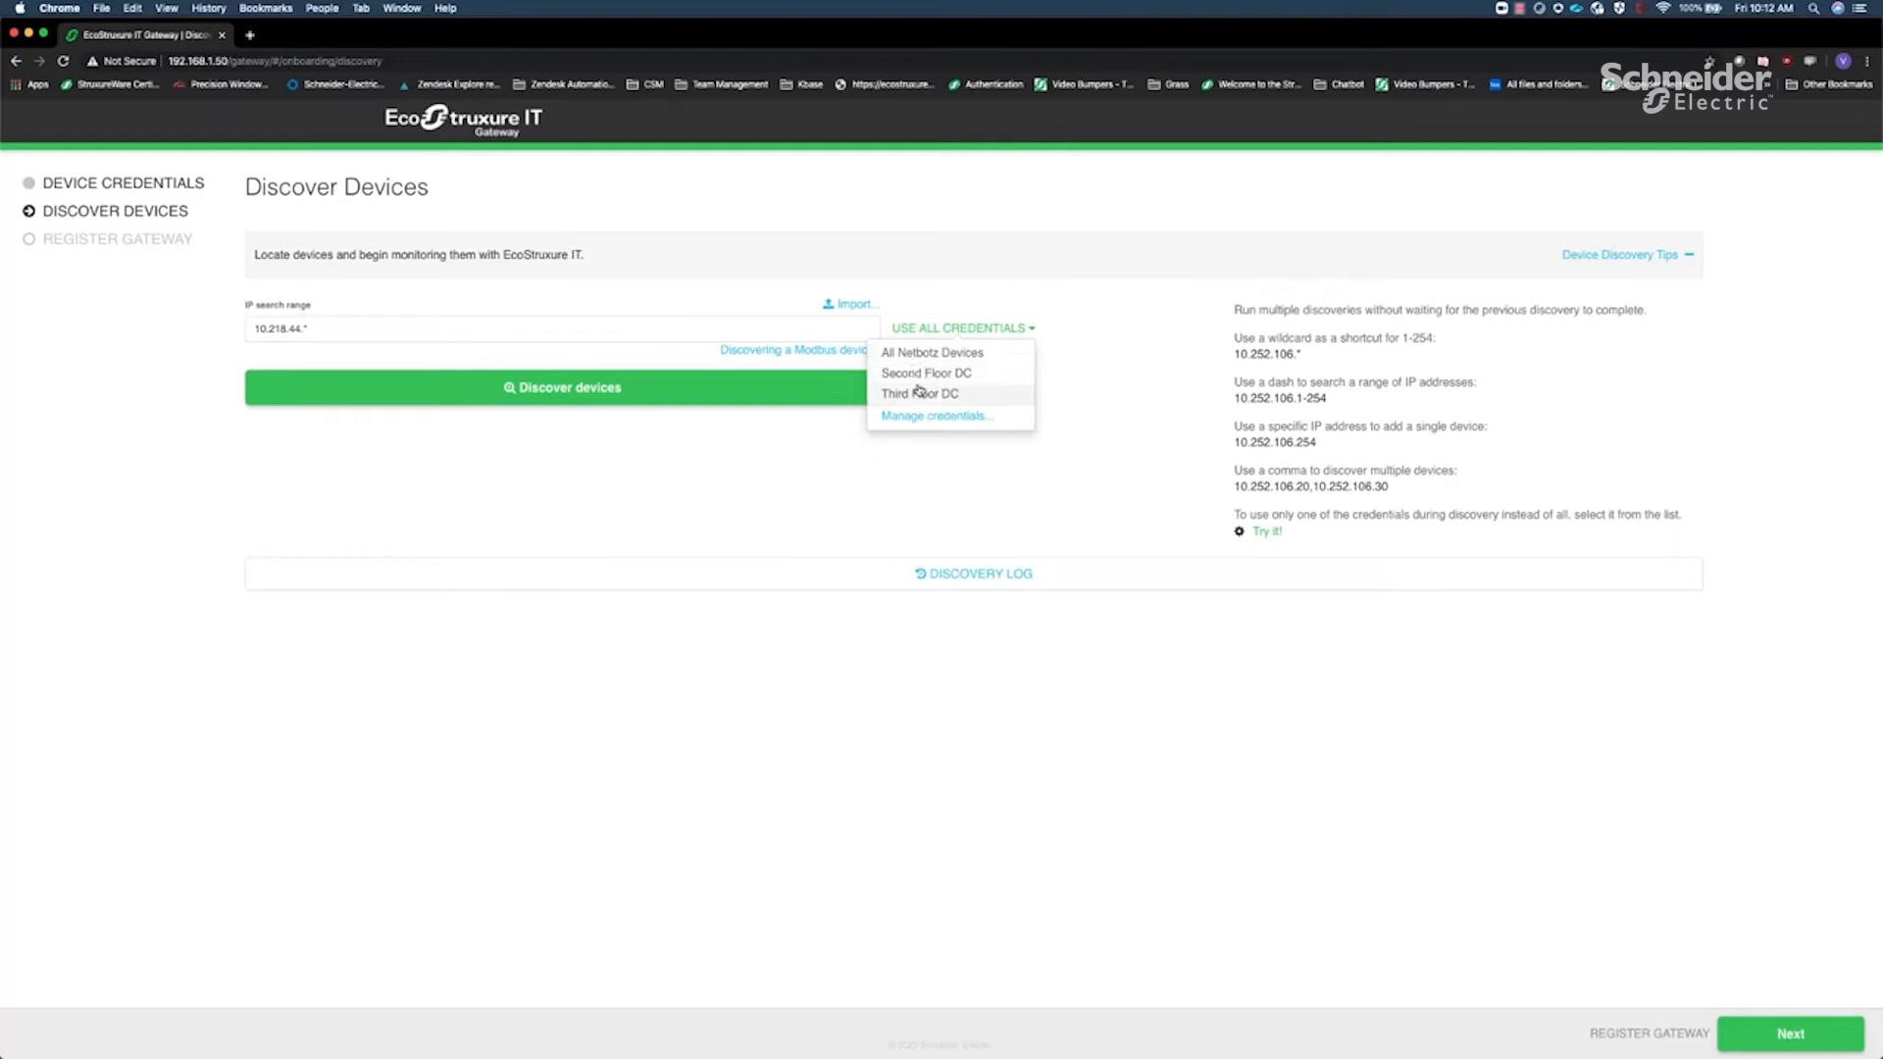
{"action": "mouse_move", "coordinate": [930, 353]}
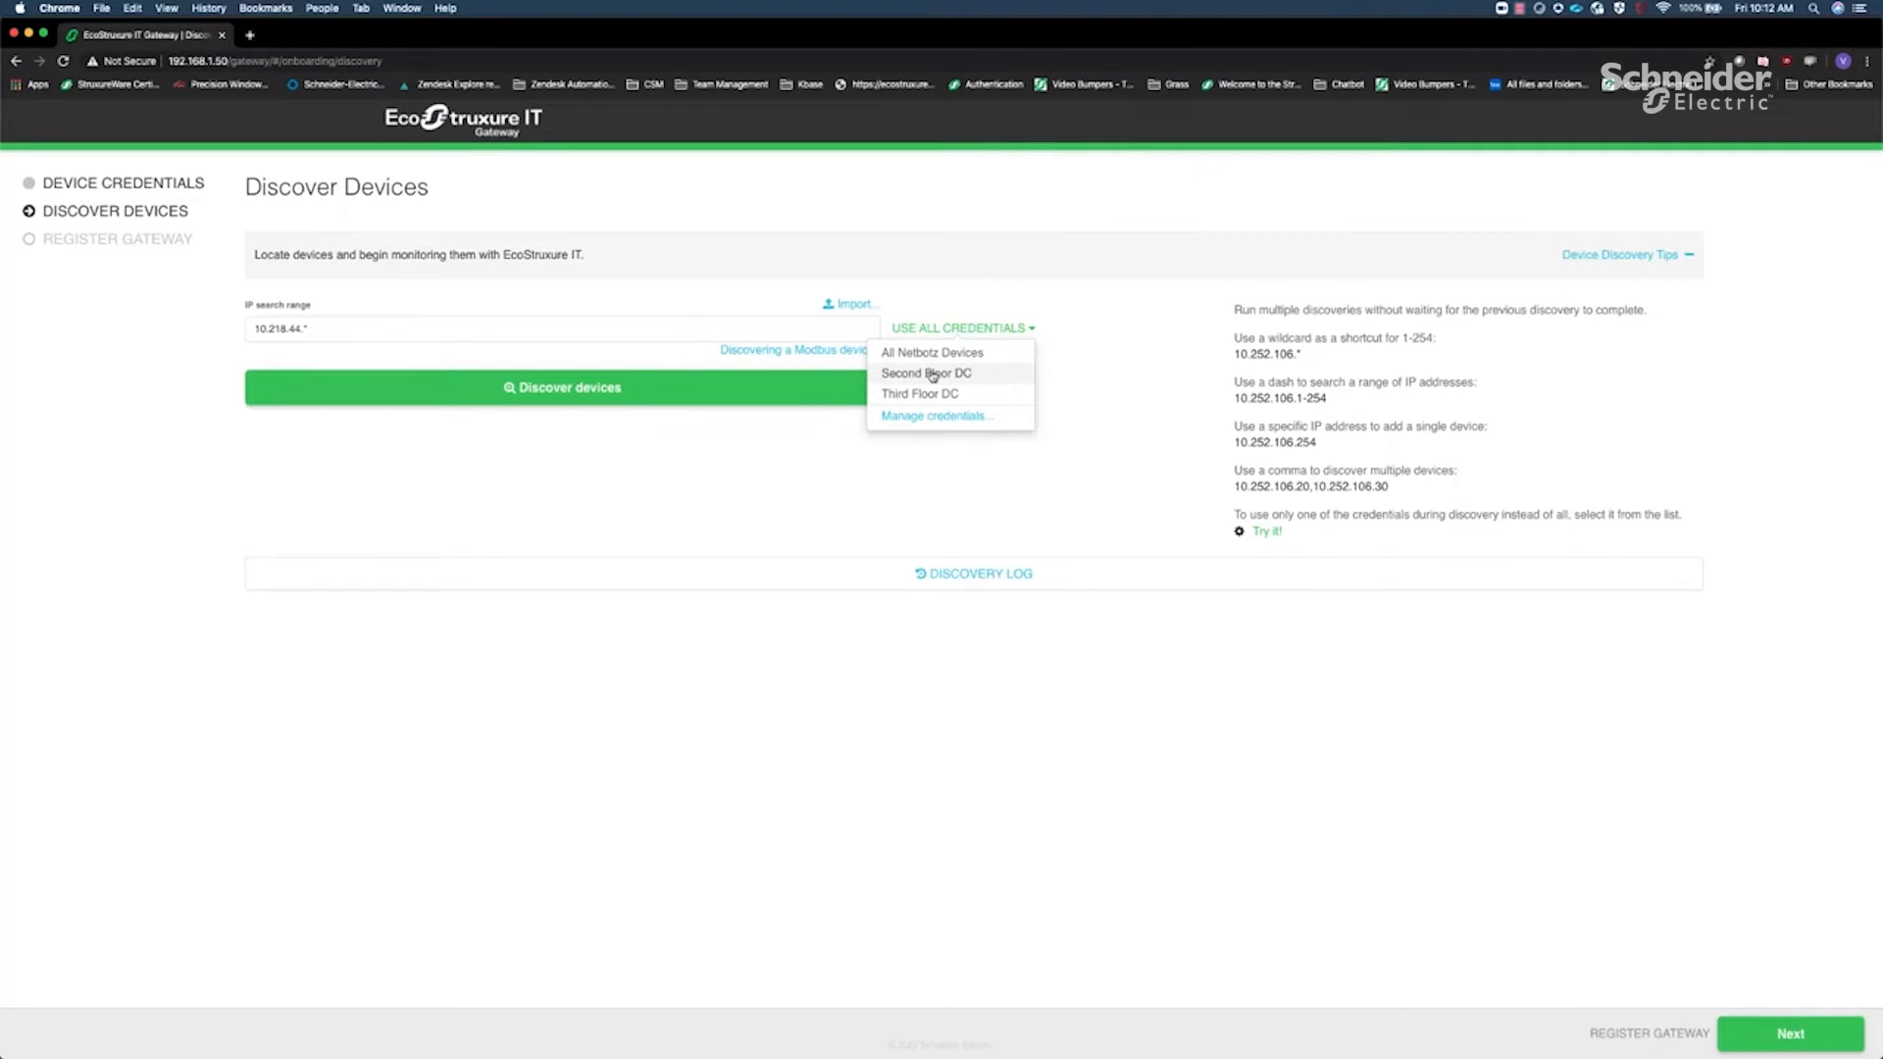
{"action": "left_click", "coordinate": [925, 372]}
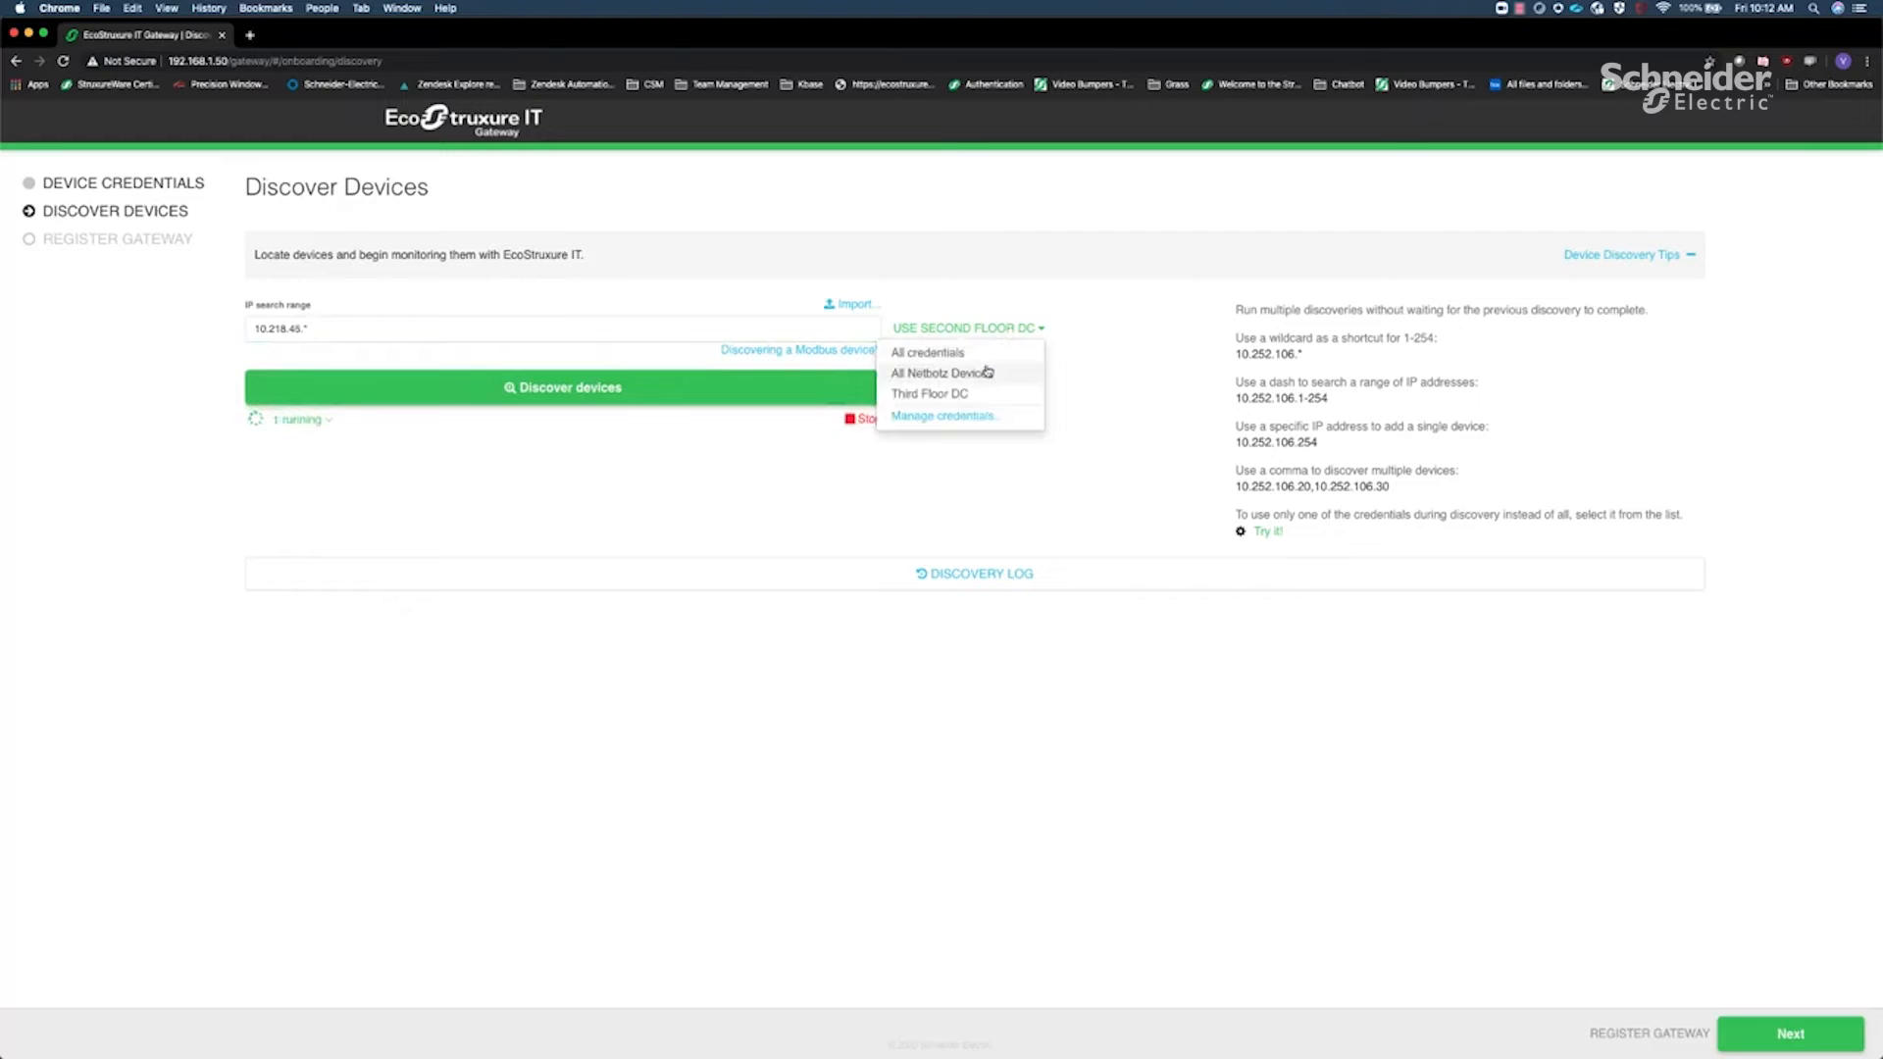
{"action": "mouse_move", "coordinate": [929, 394]}
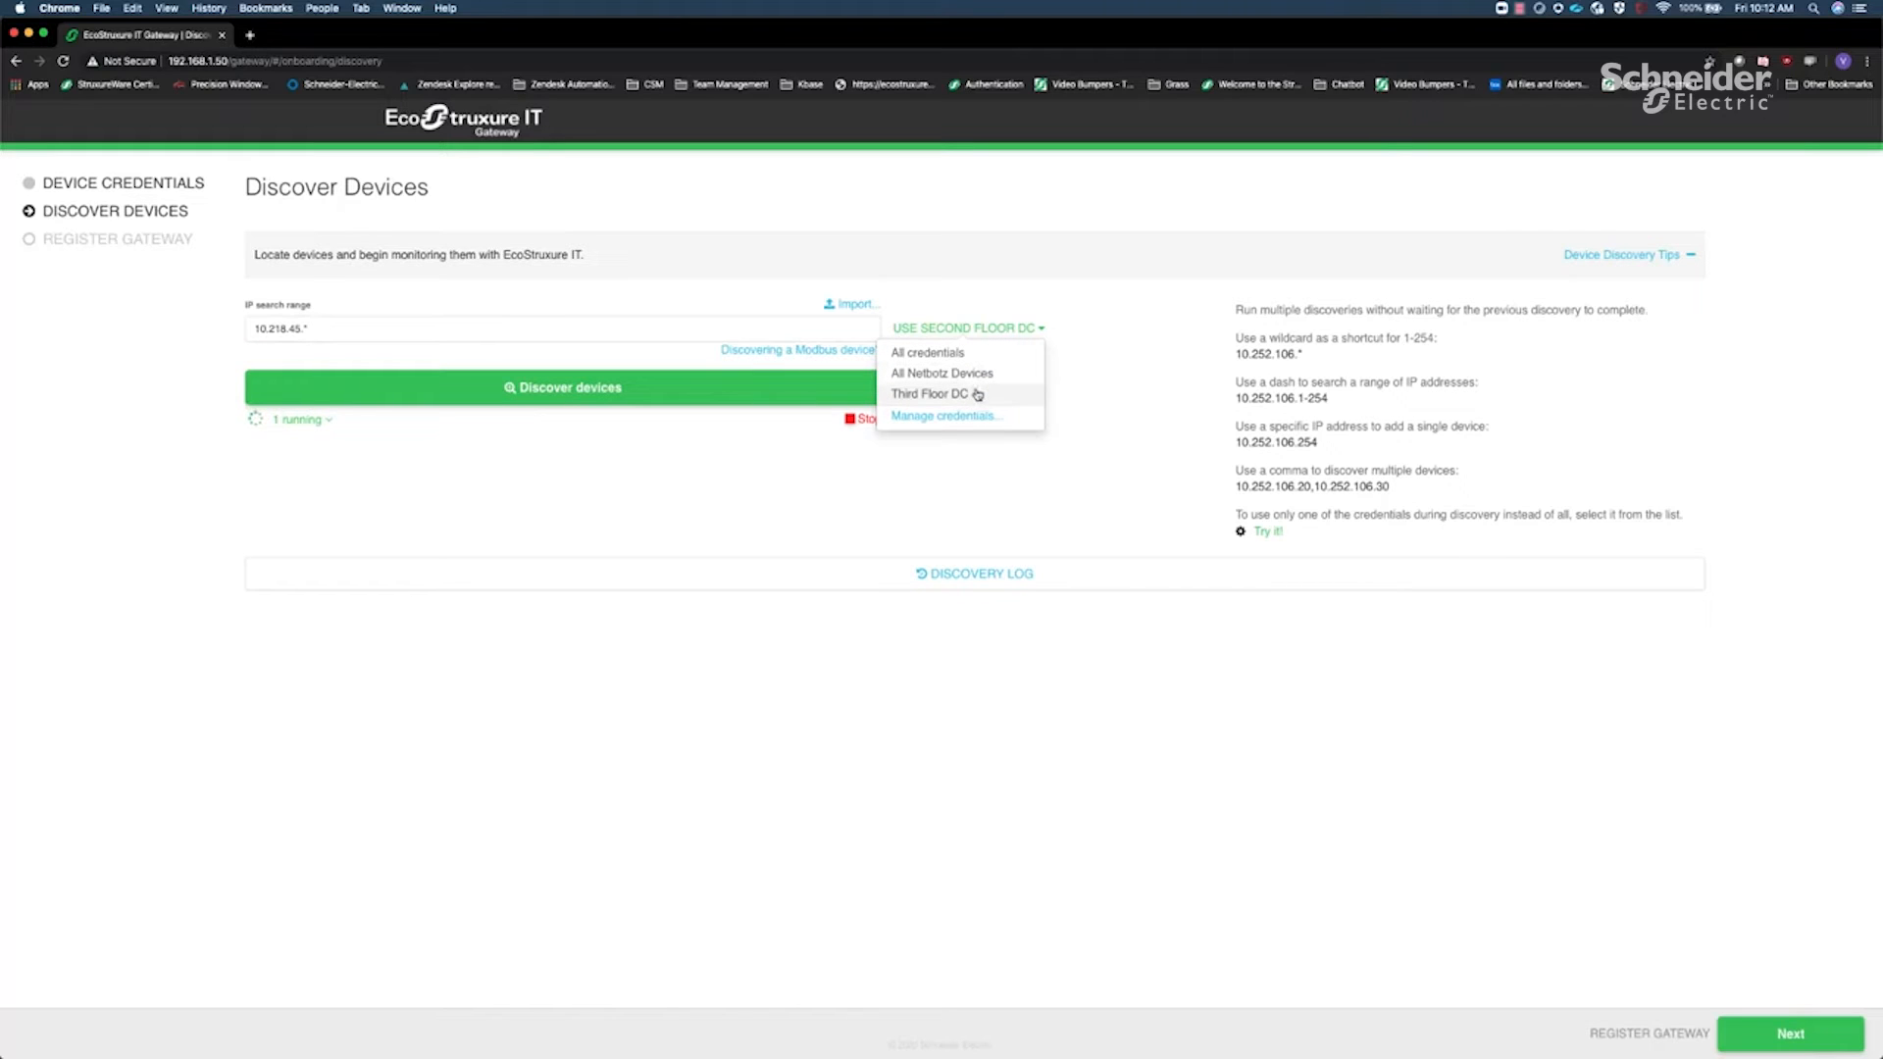
{"action": "left_click", "coordinate": [930, 394]}
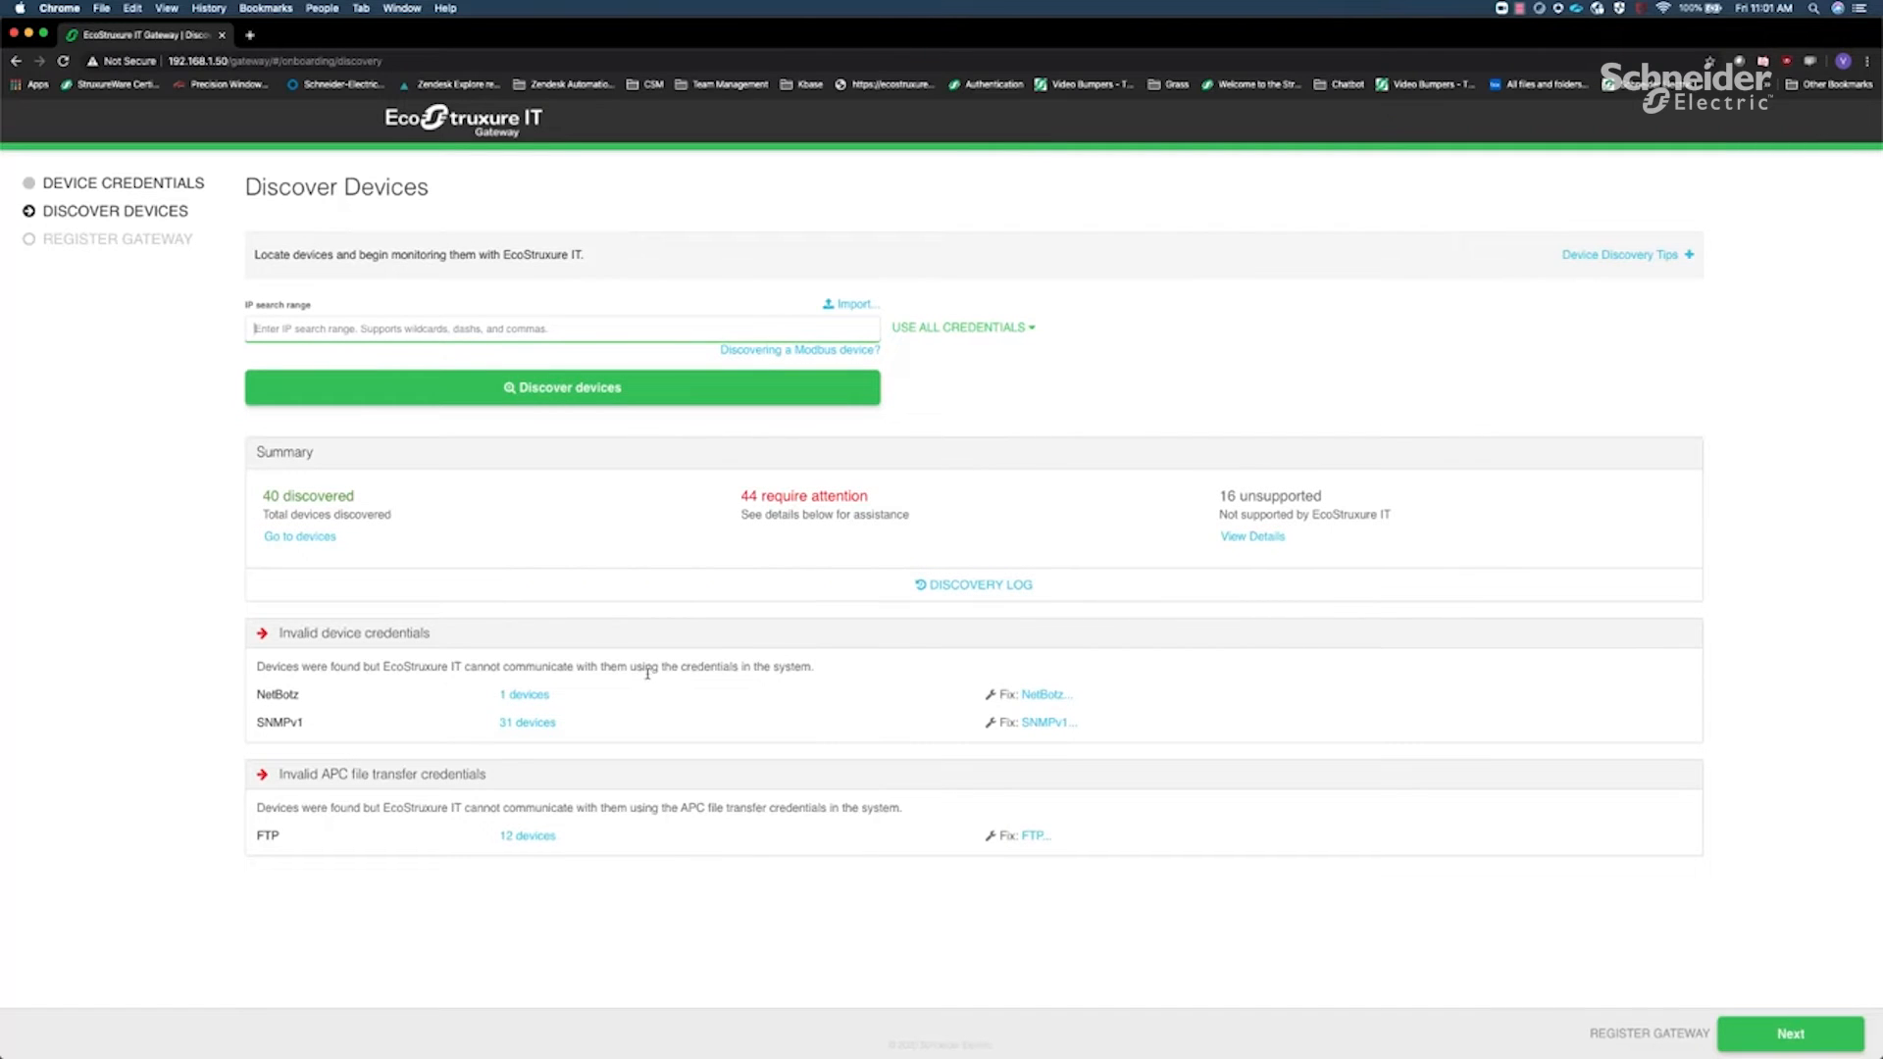
{"action": "left_click", "coordinate": [974, 584]}
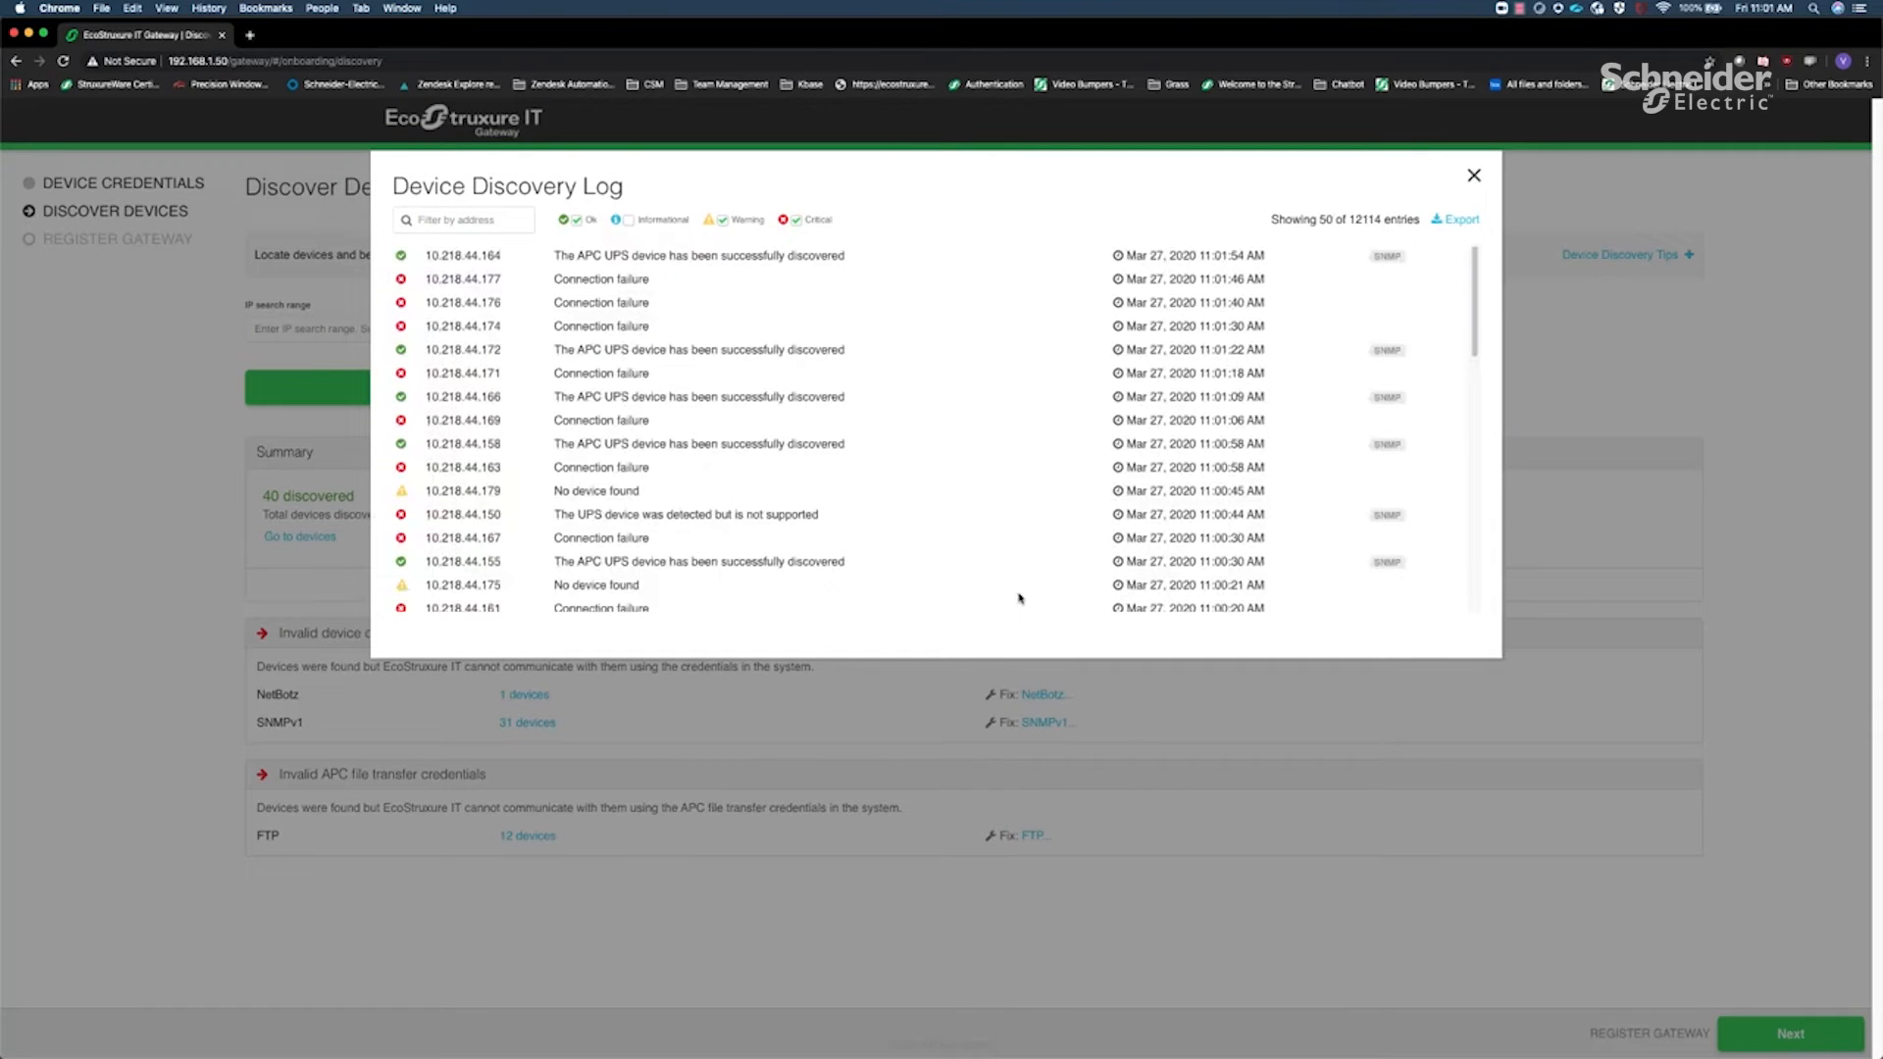
{"action": "mouse_move", "coordinate": [1135, 482]}
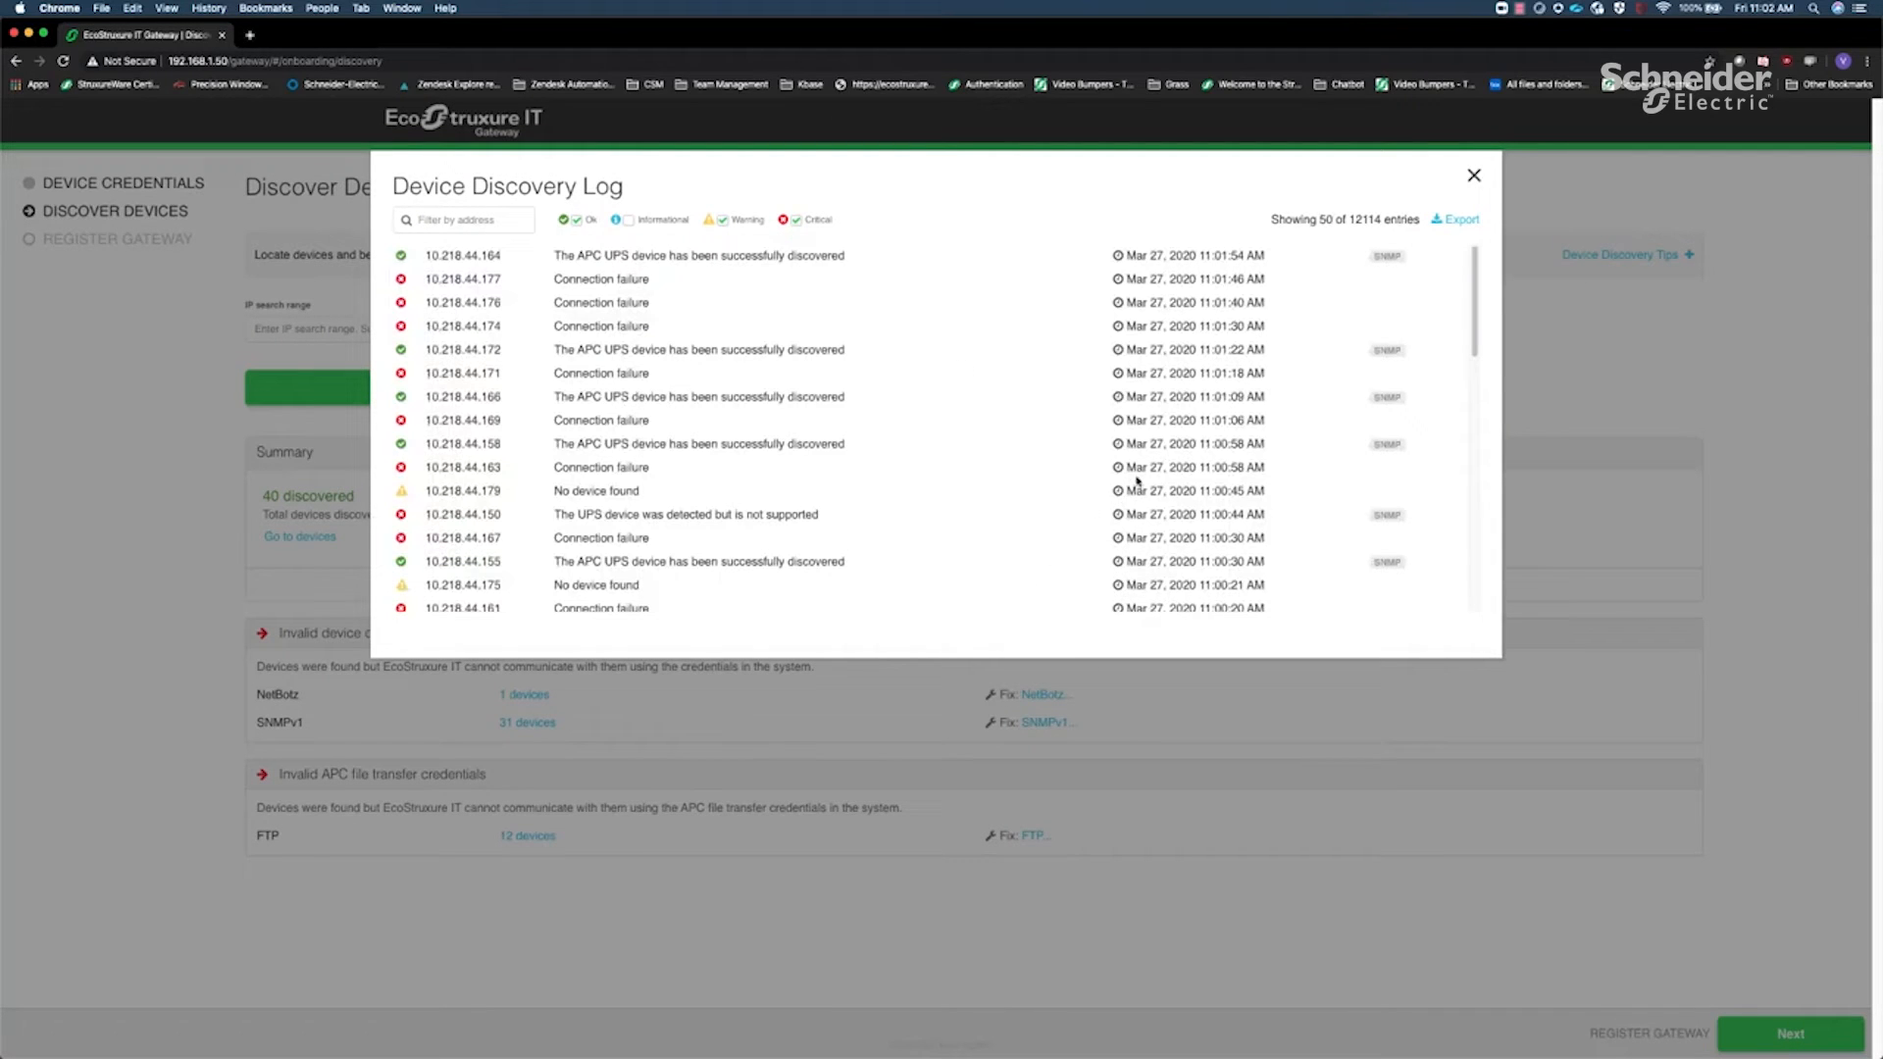
{"action": "mouse_move", "coordinate": [729, 365]}
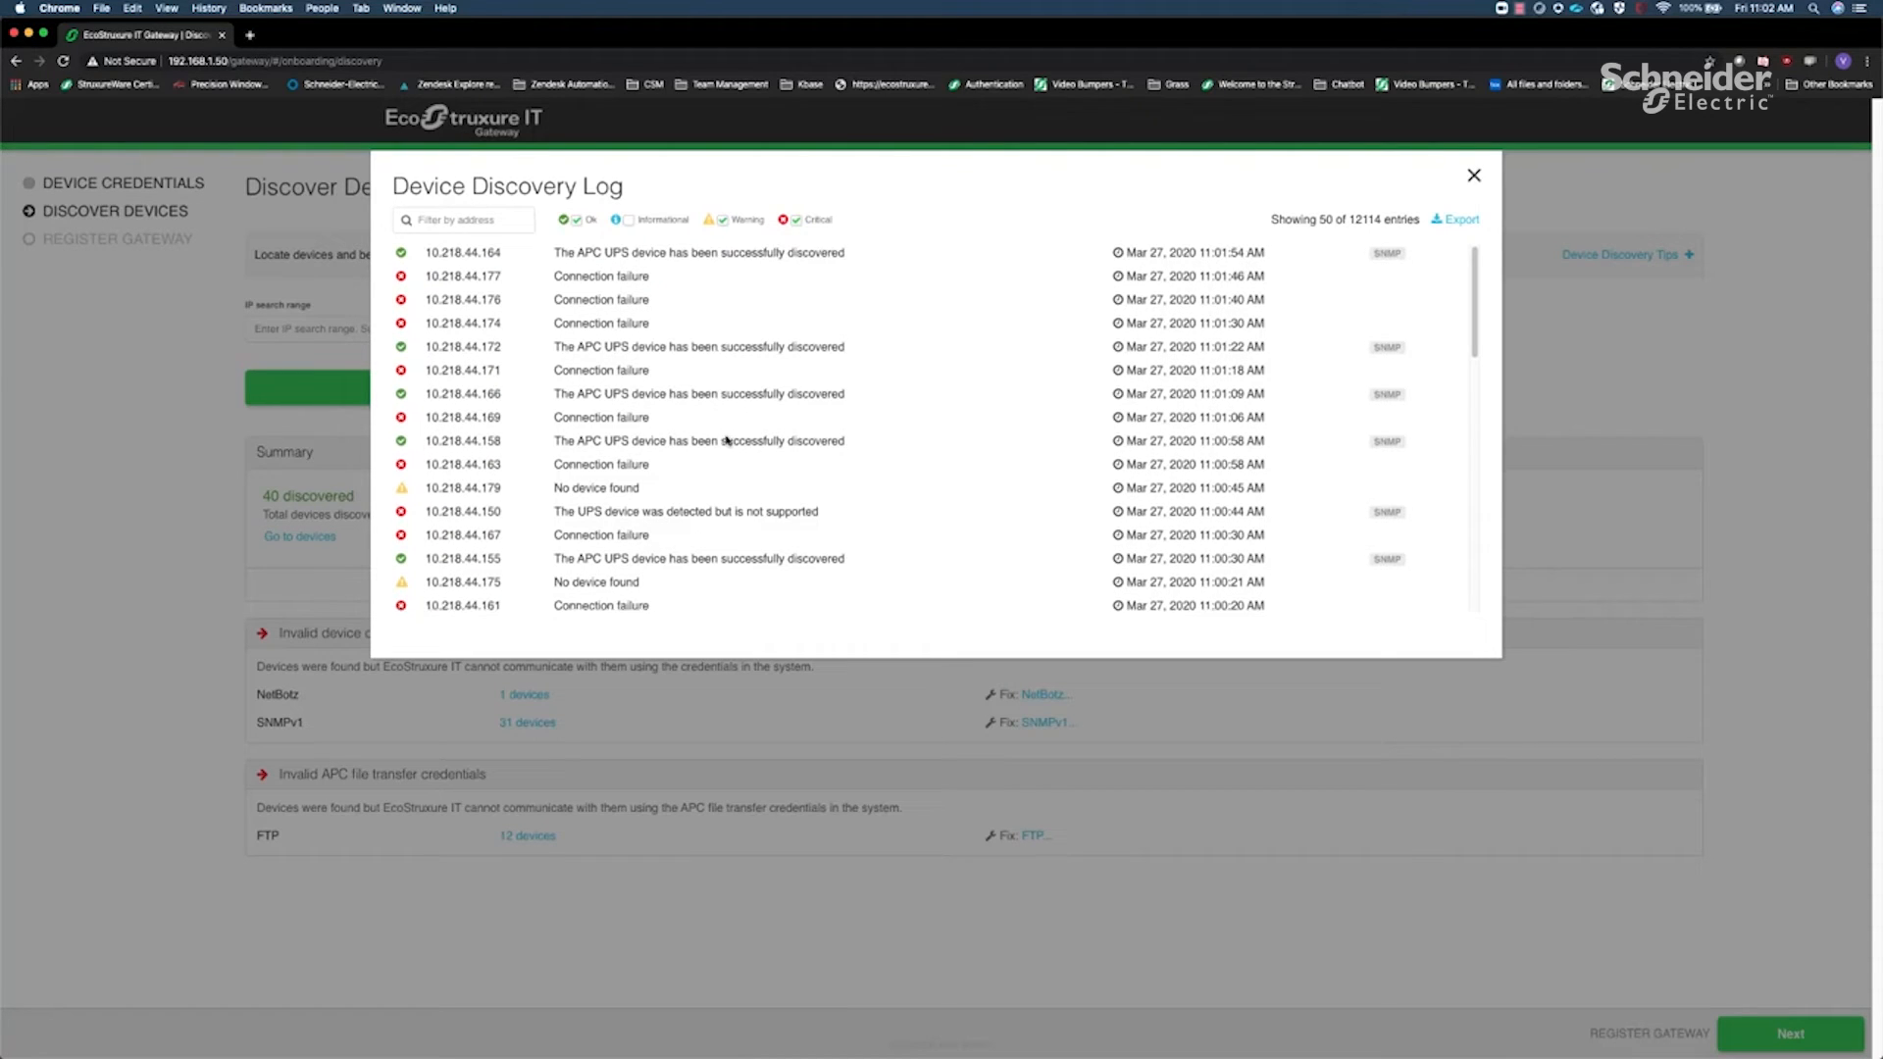
{"action": "scroll", "scroll_direction": "down", "scroll_amount": 3}
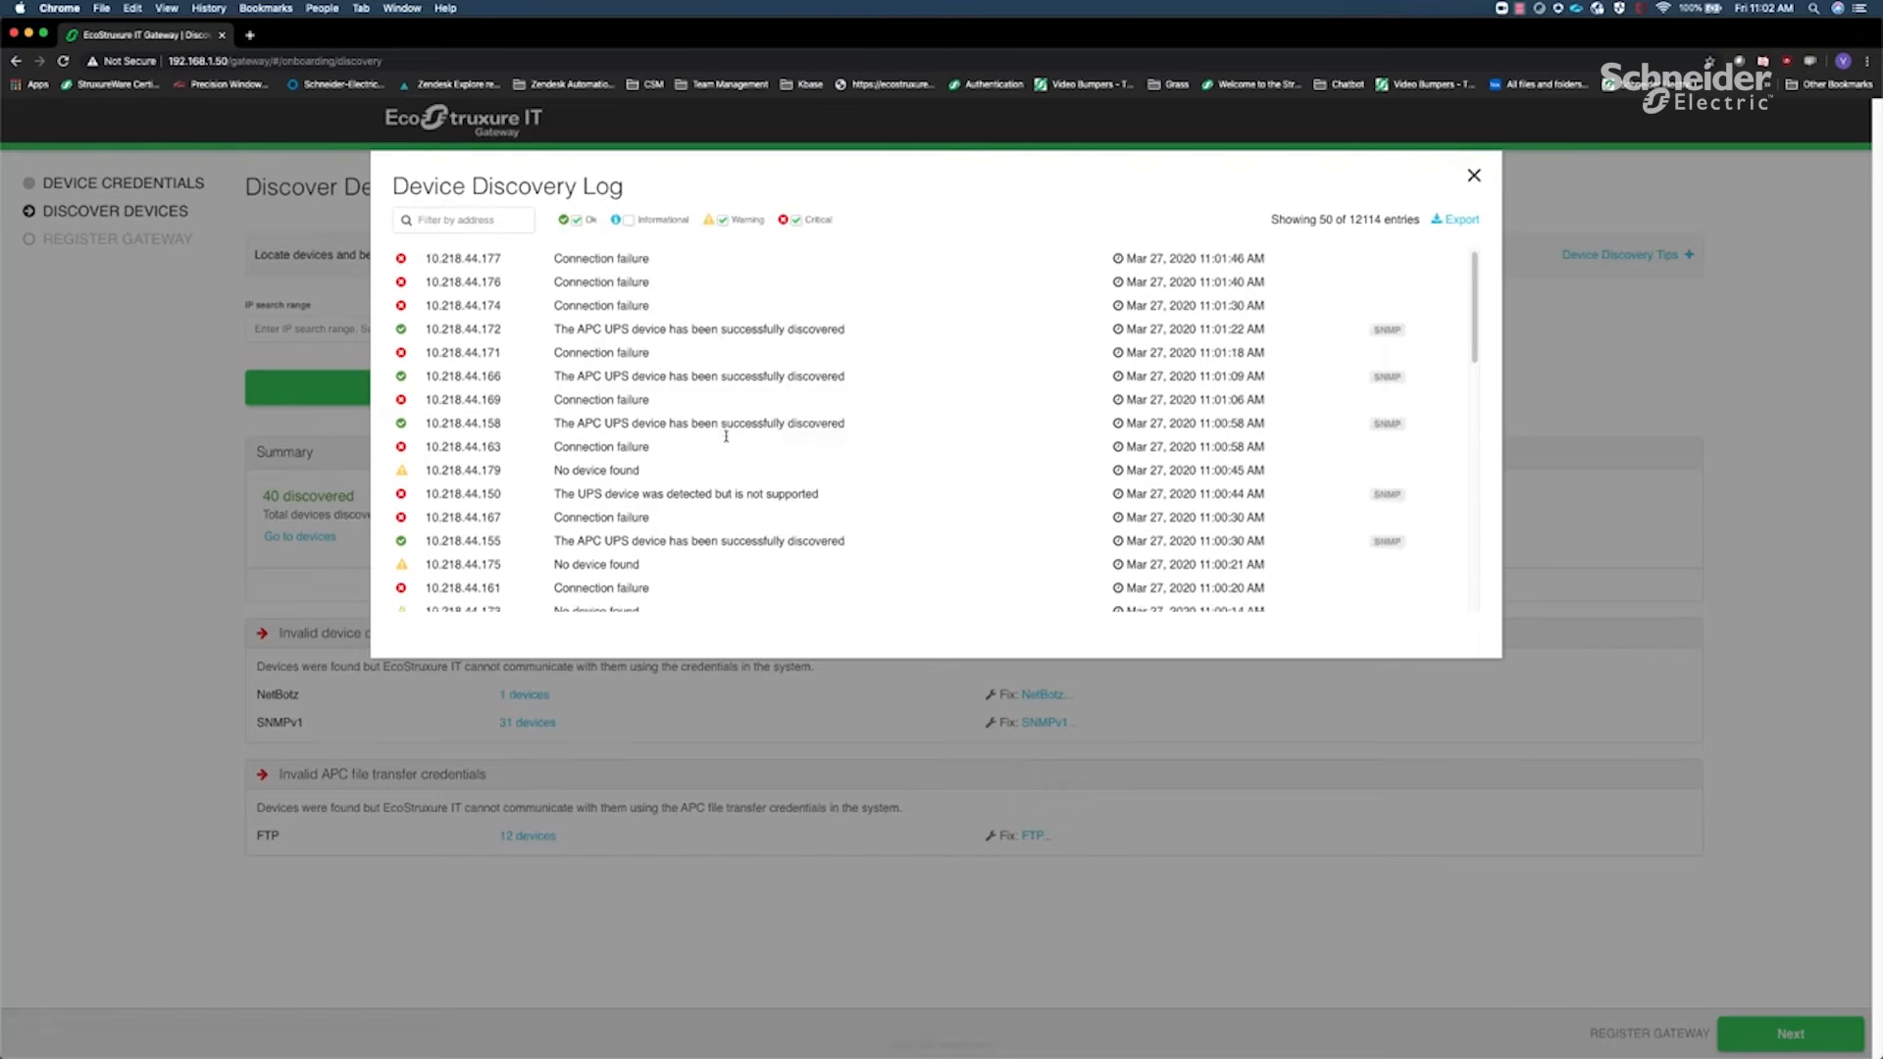
{"action": "scroll", "scroll_direction": "down", "scroll_amount": 3}
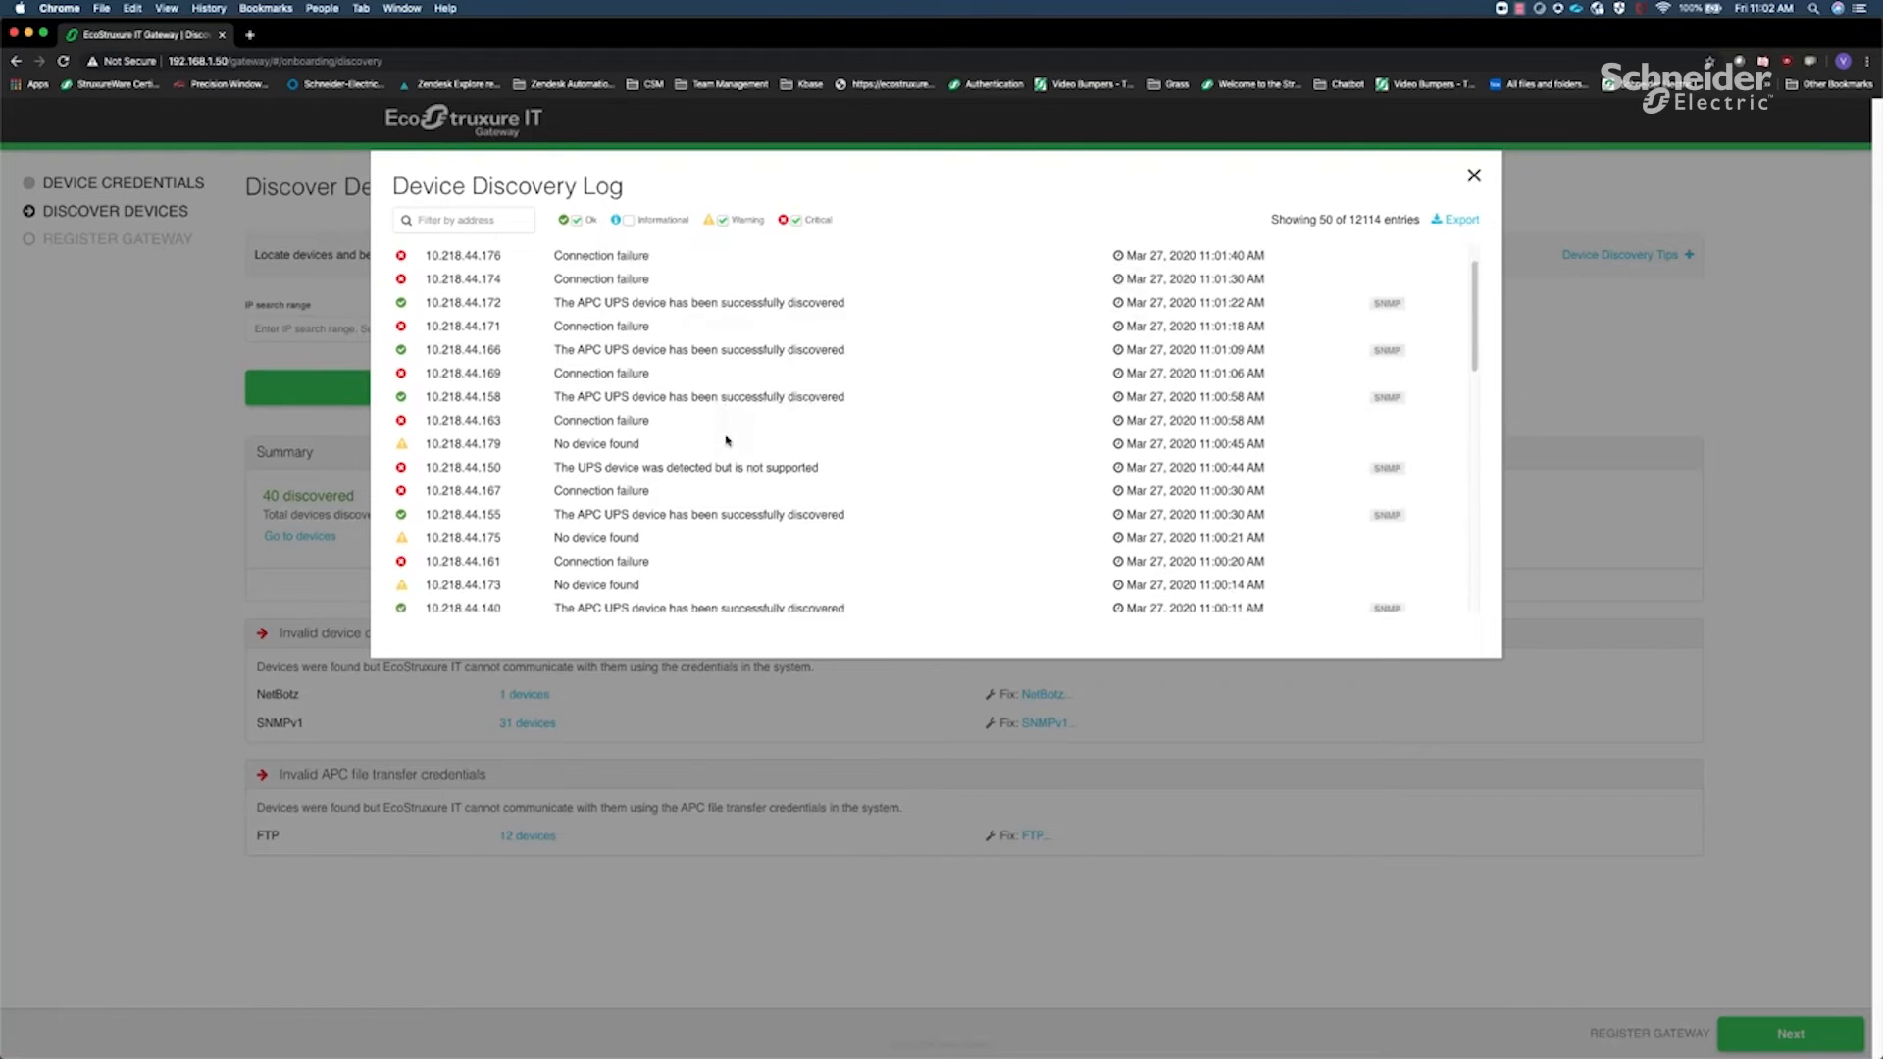
{"action": "scroll", "scroll_direction": "down", "scroll_amount": 3}
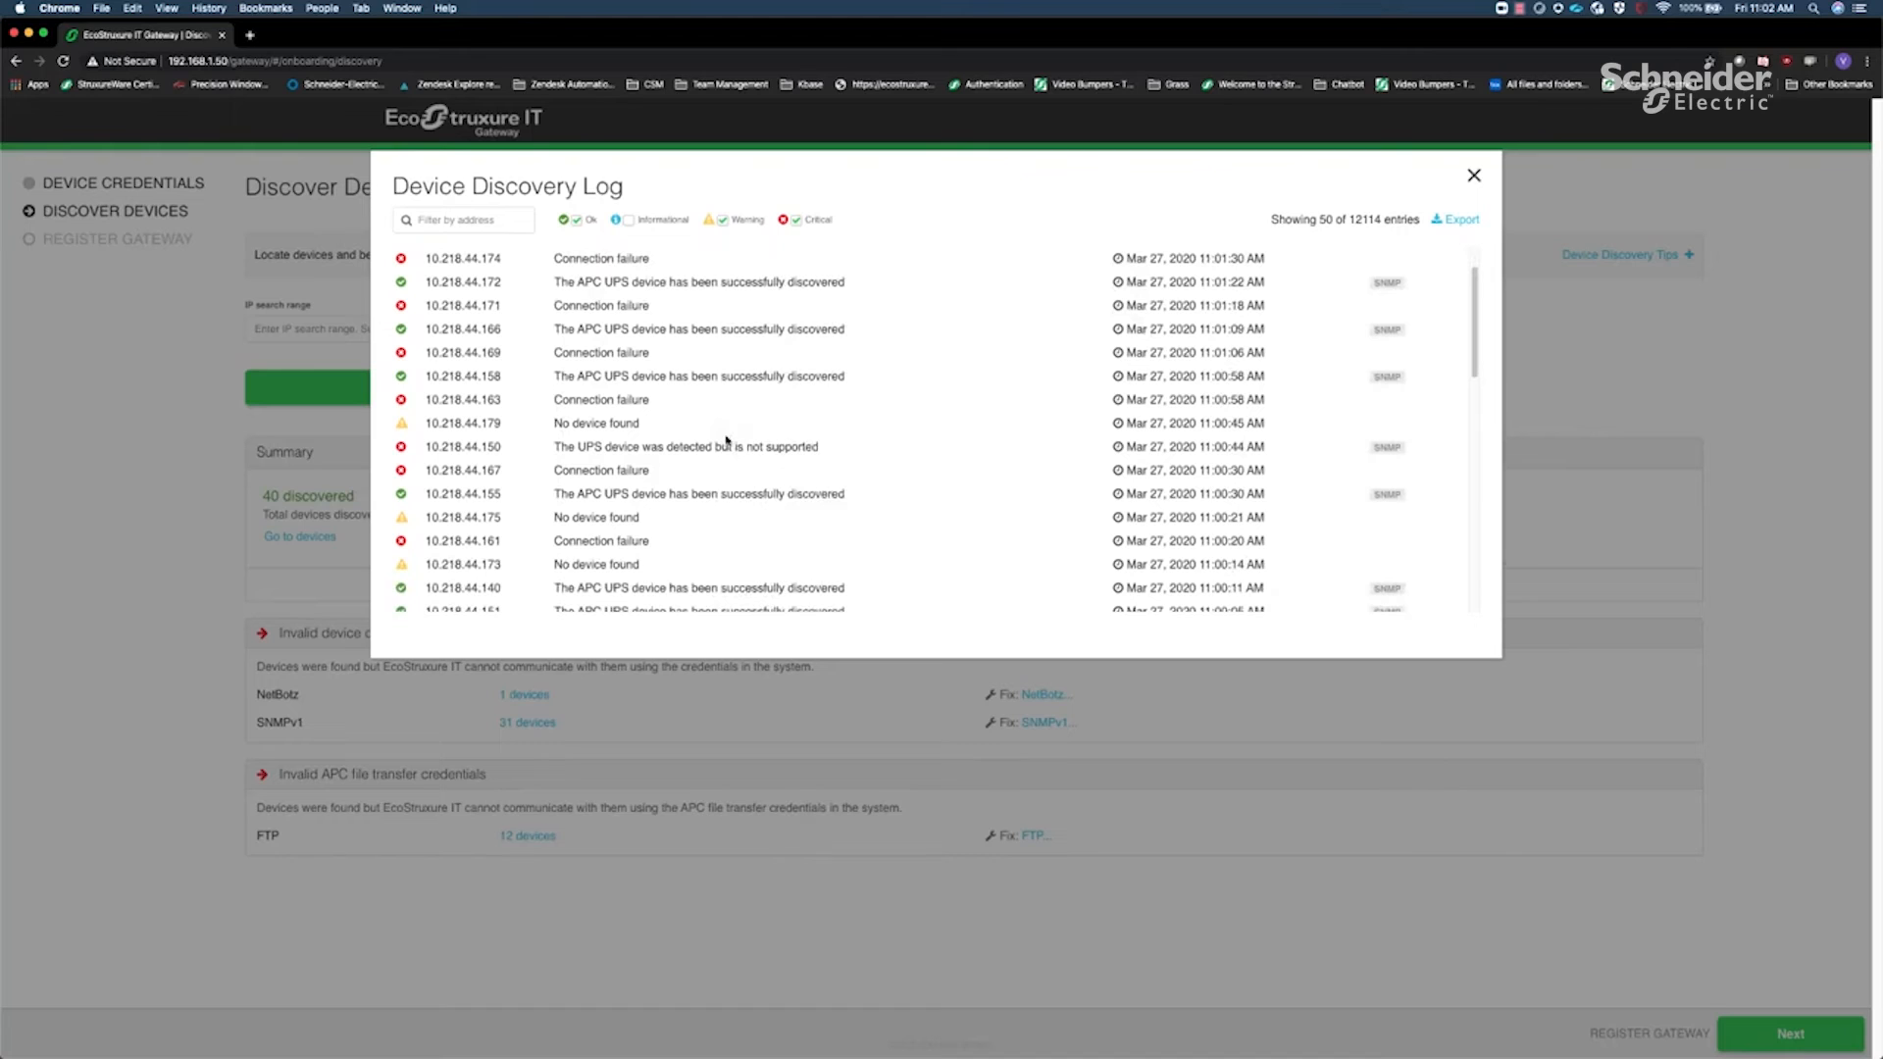
{"action": "scroll", "scroll_direction": "down", "scroll_amount": 3}
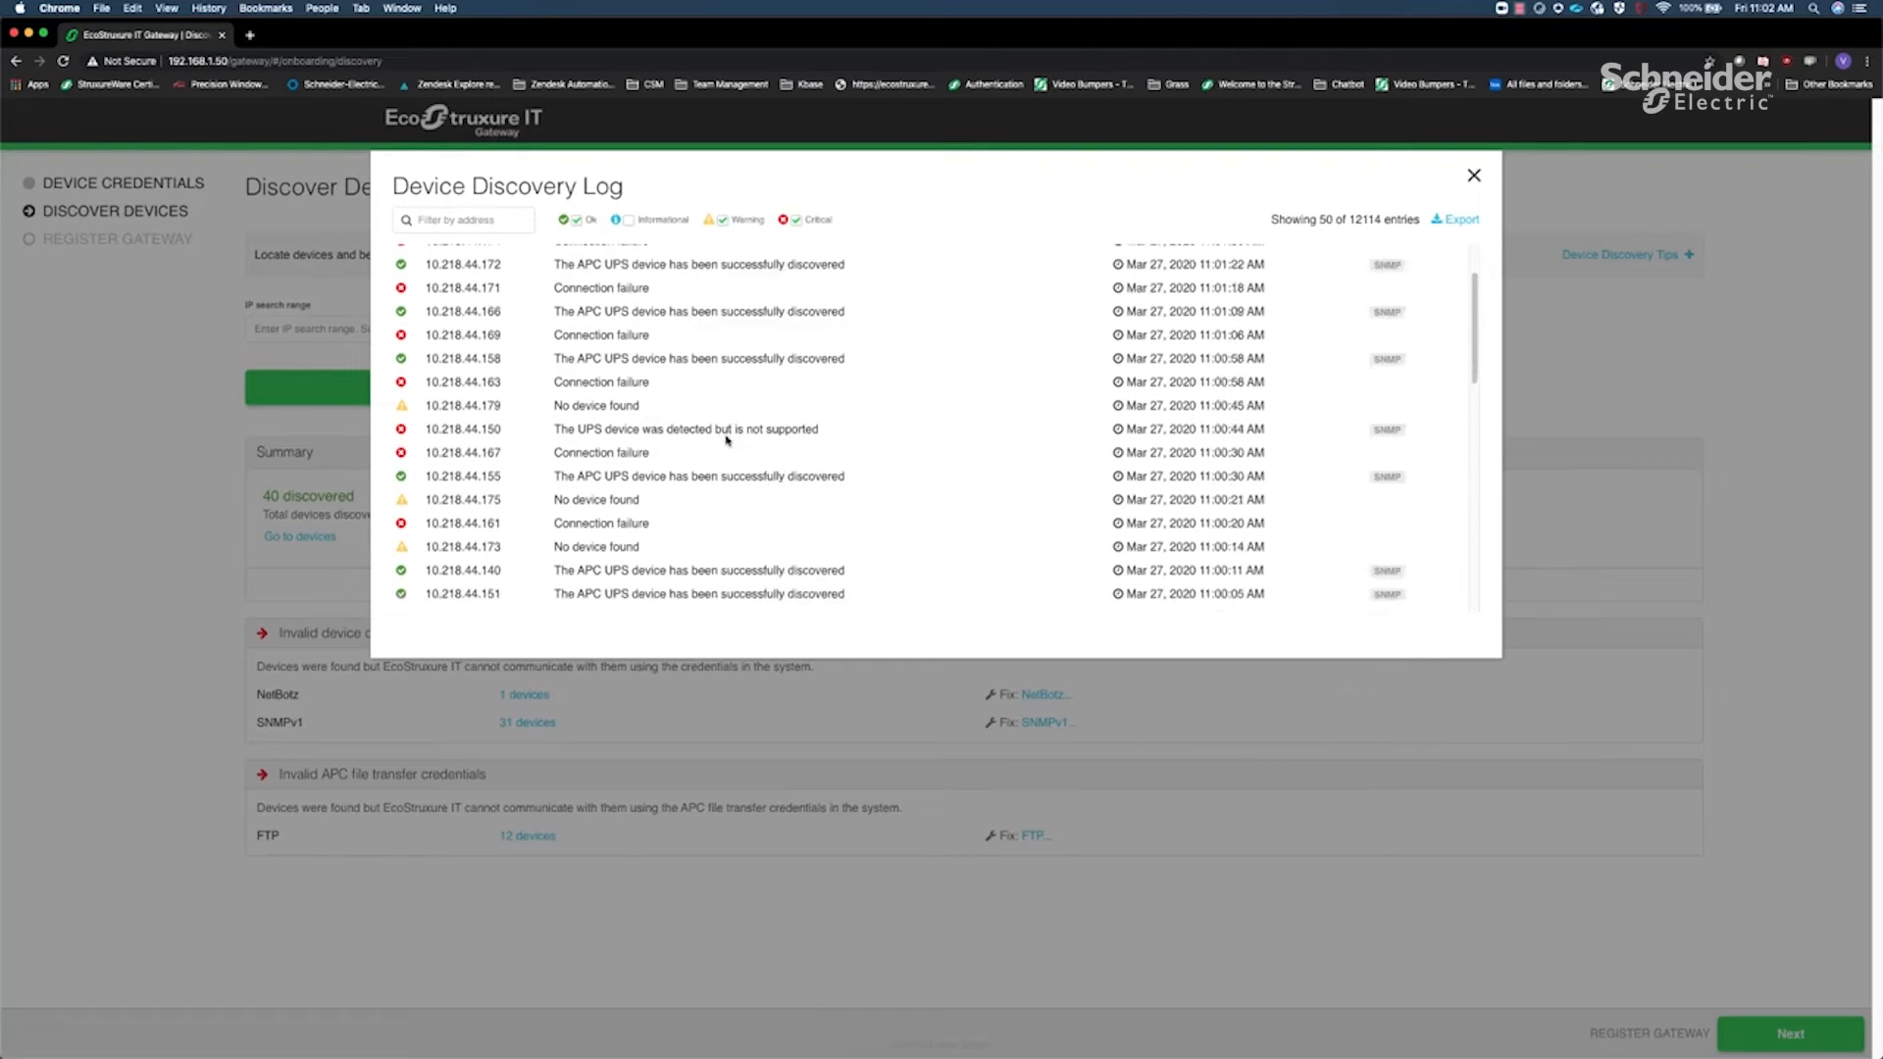
{"action": "scroll", "scroll_direction": "down", "scroll_amount": 3}
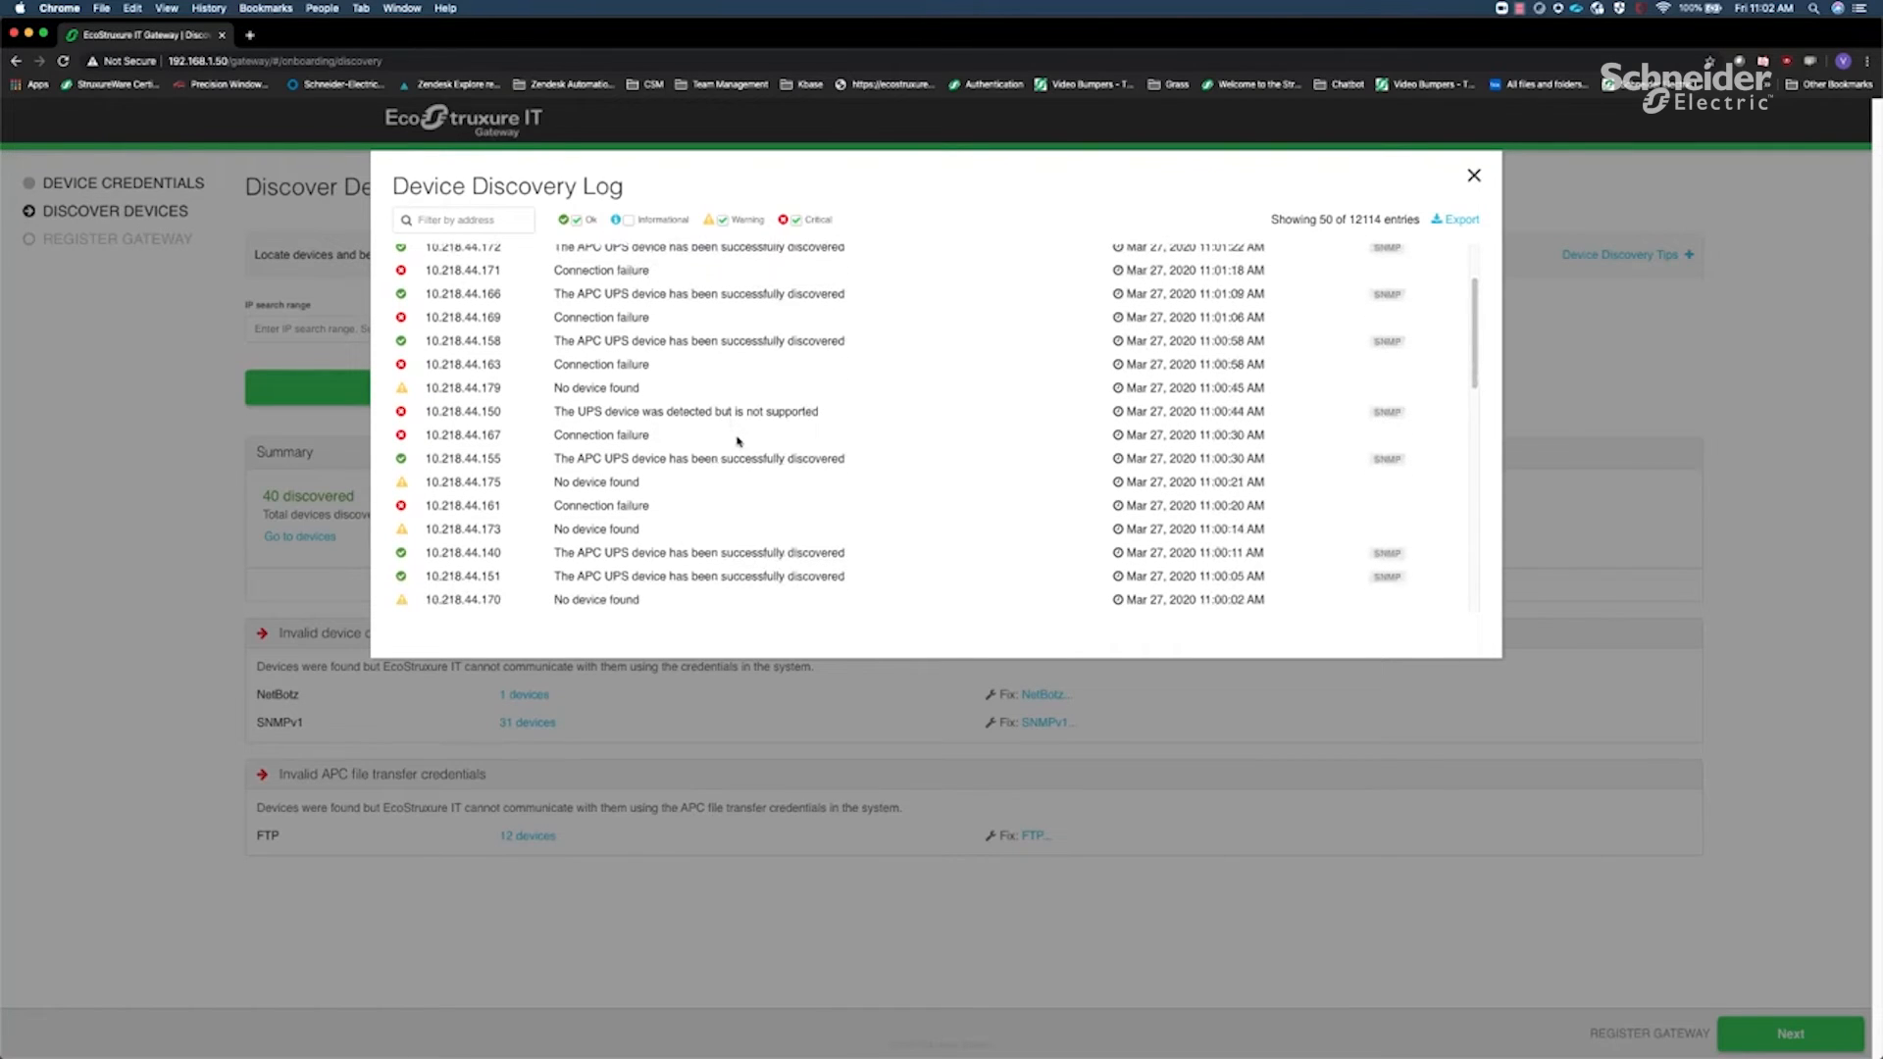
{"action": "scroll", "scroll_direction": "down", "scroll_amount": 3}
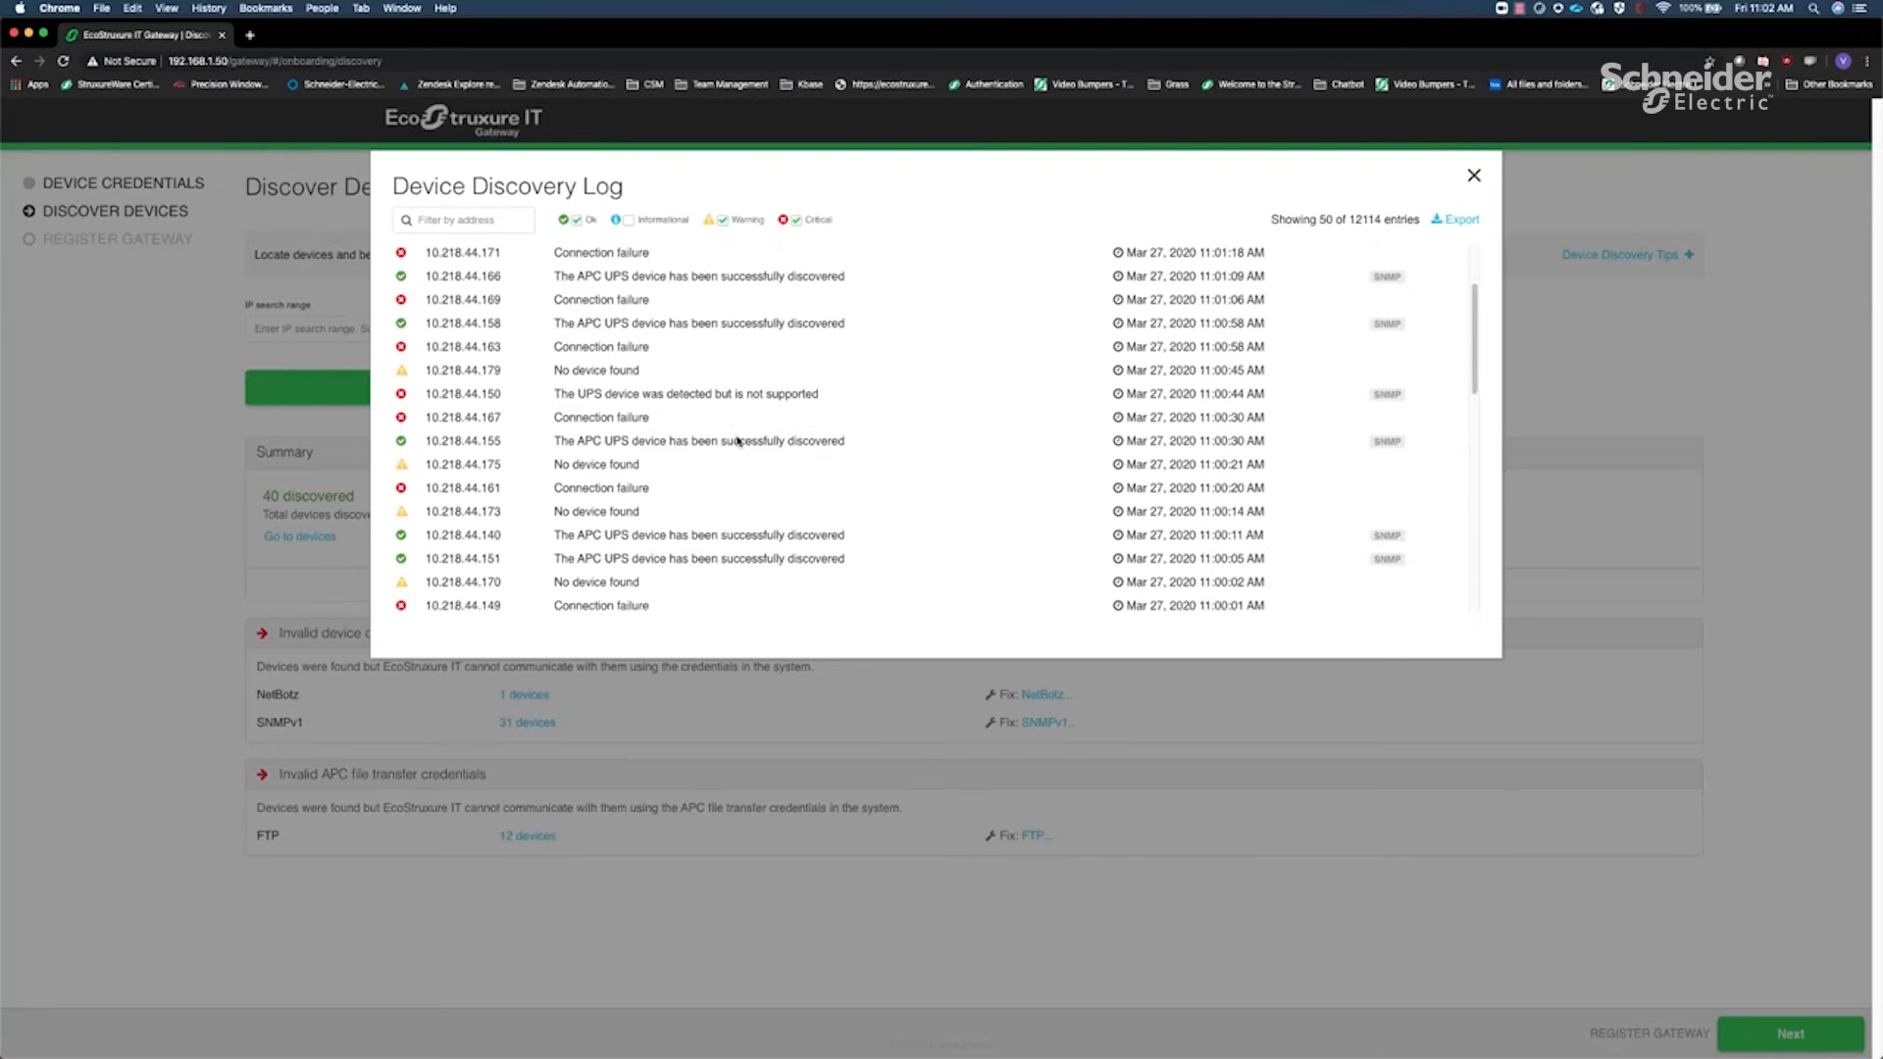
{"action": "scroll", "scroll_direction": "down", "scroll_amount": 3}
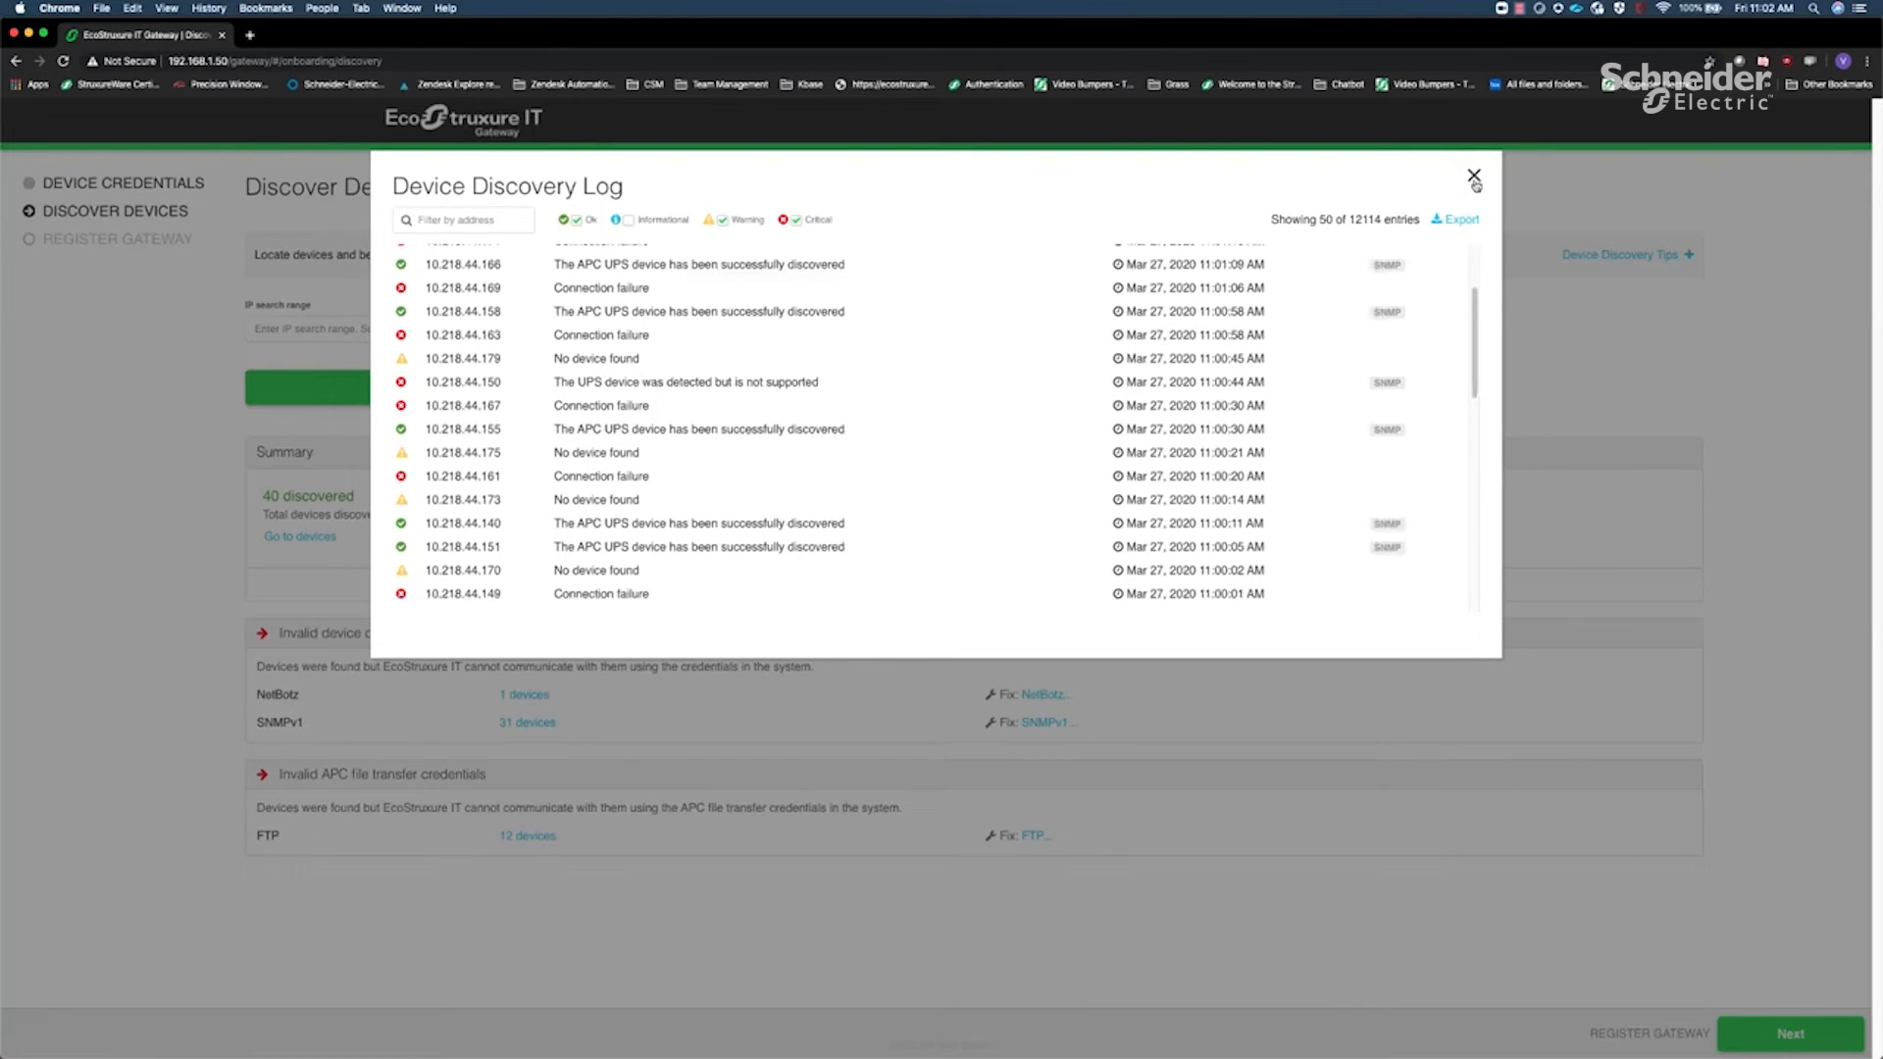
{"action": "left_click", "coordinate": [1475, 176]}
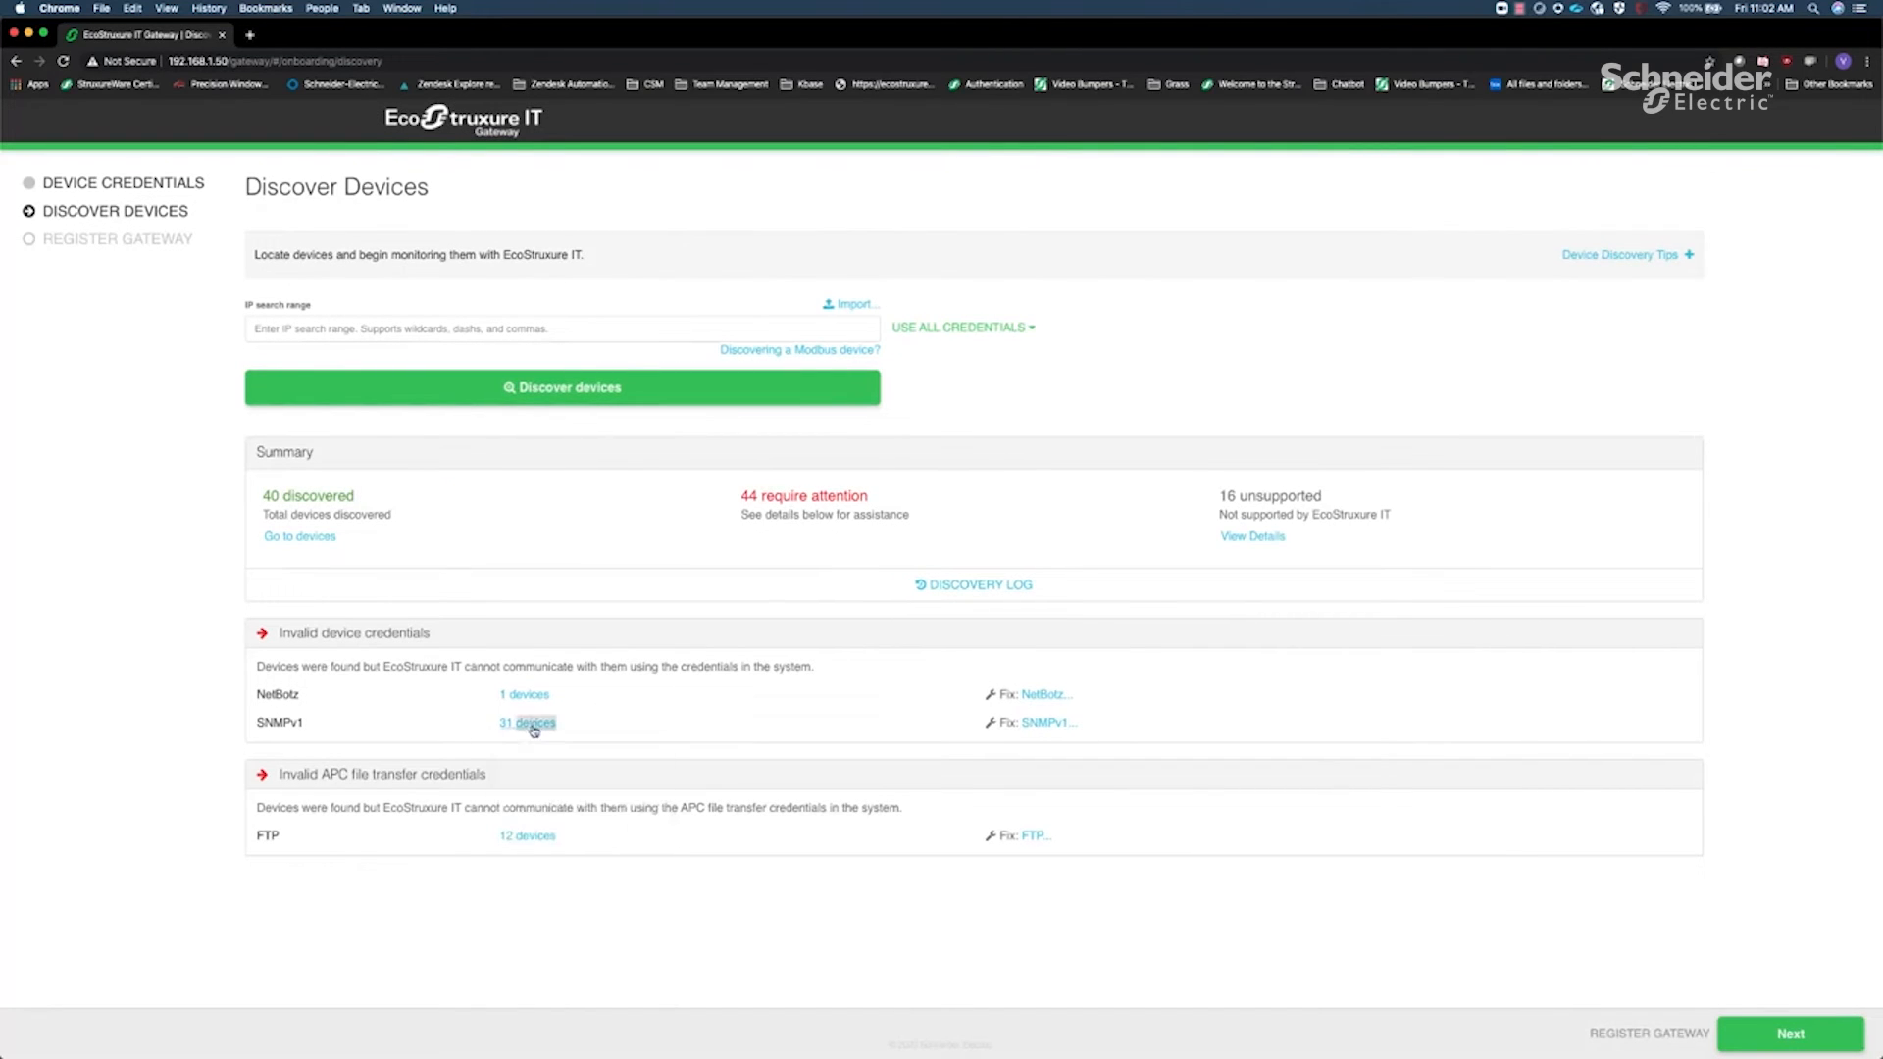
Step: Review the 31 SNMPv1 device addresses, try Fix: SNMPv1, then proceed to registration
{"action": "left_click", "coordinate": [525, 721]}
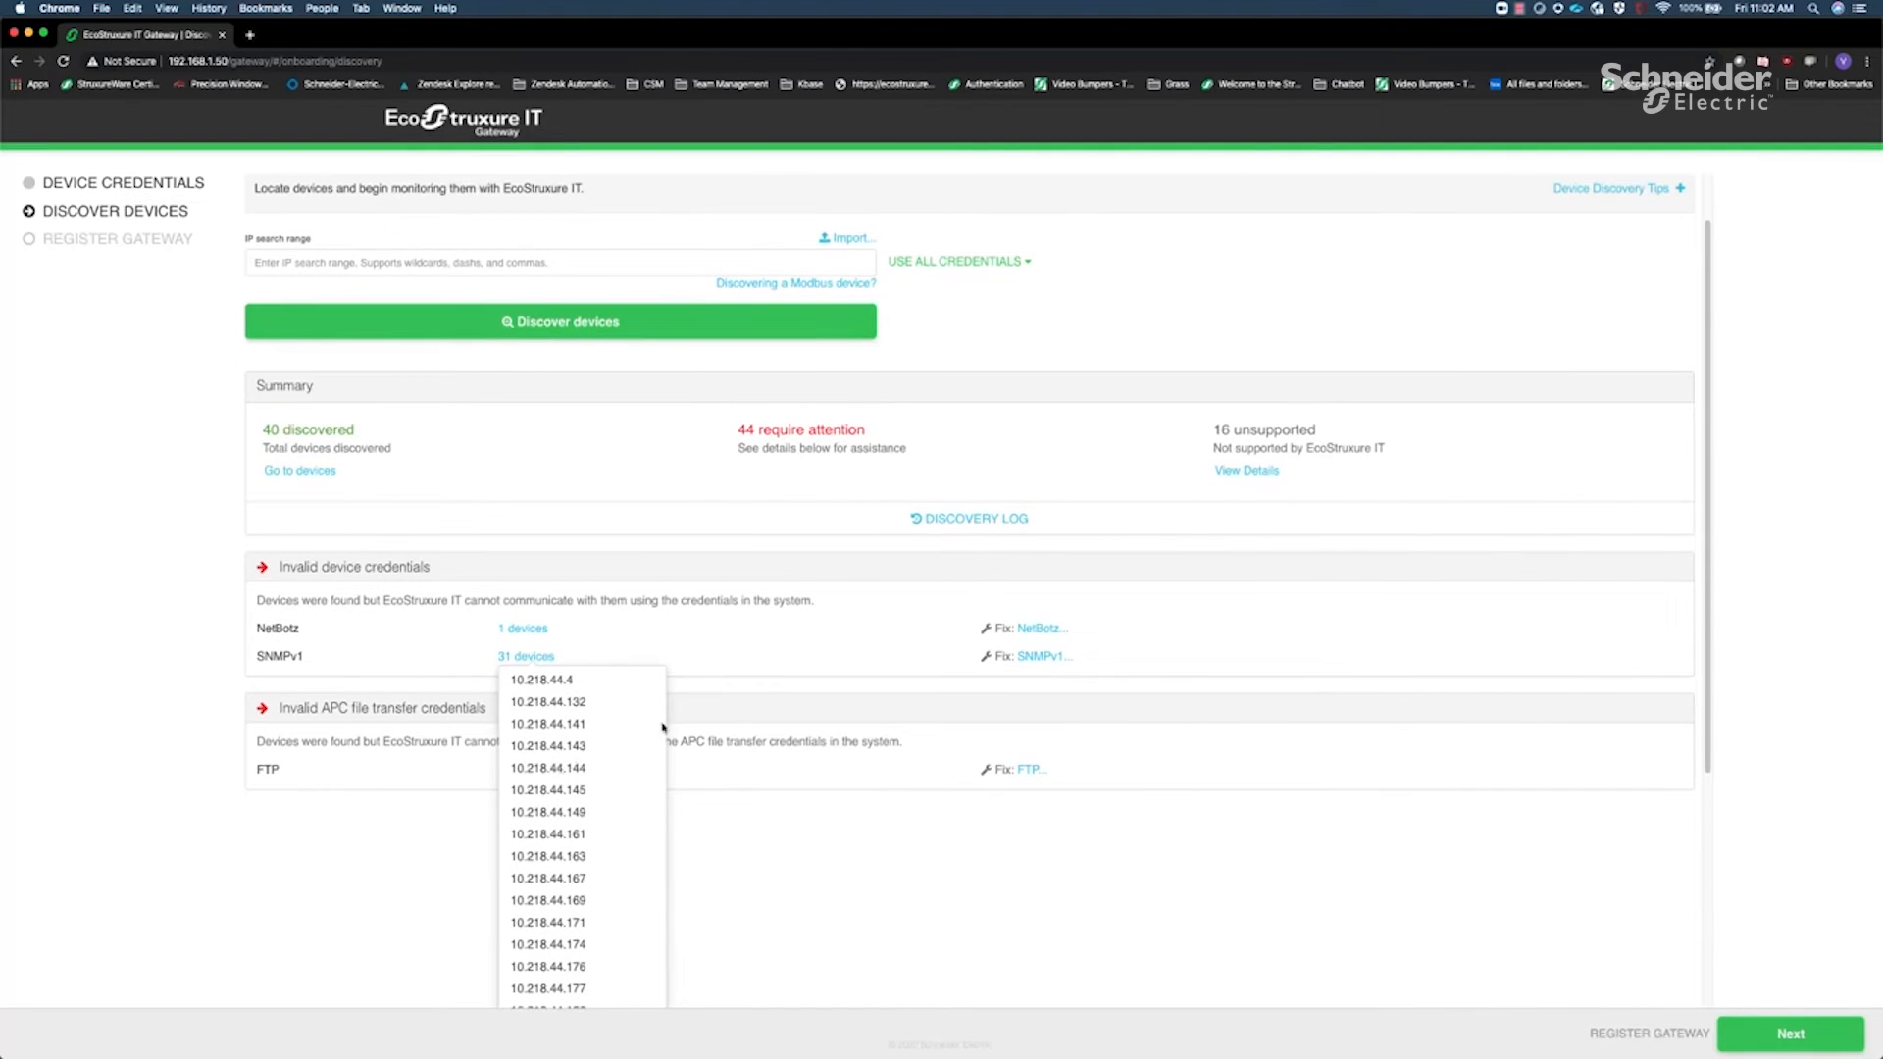
{"action": "left_click", "coordinate": [1043, 656]}
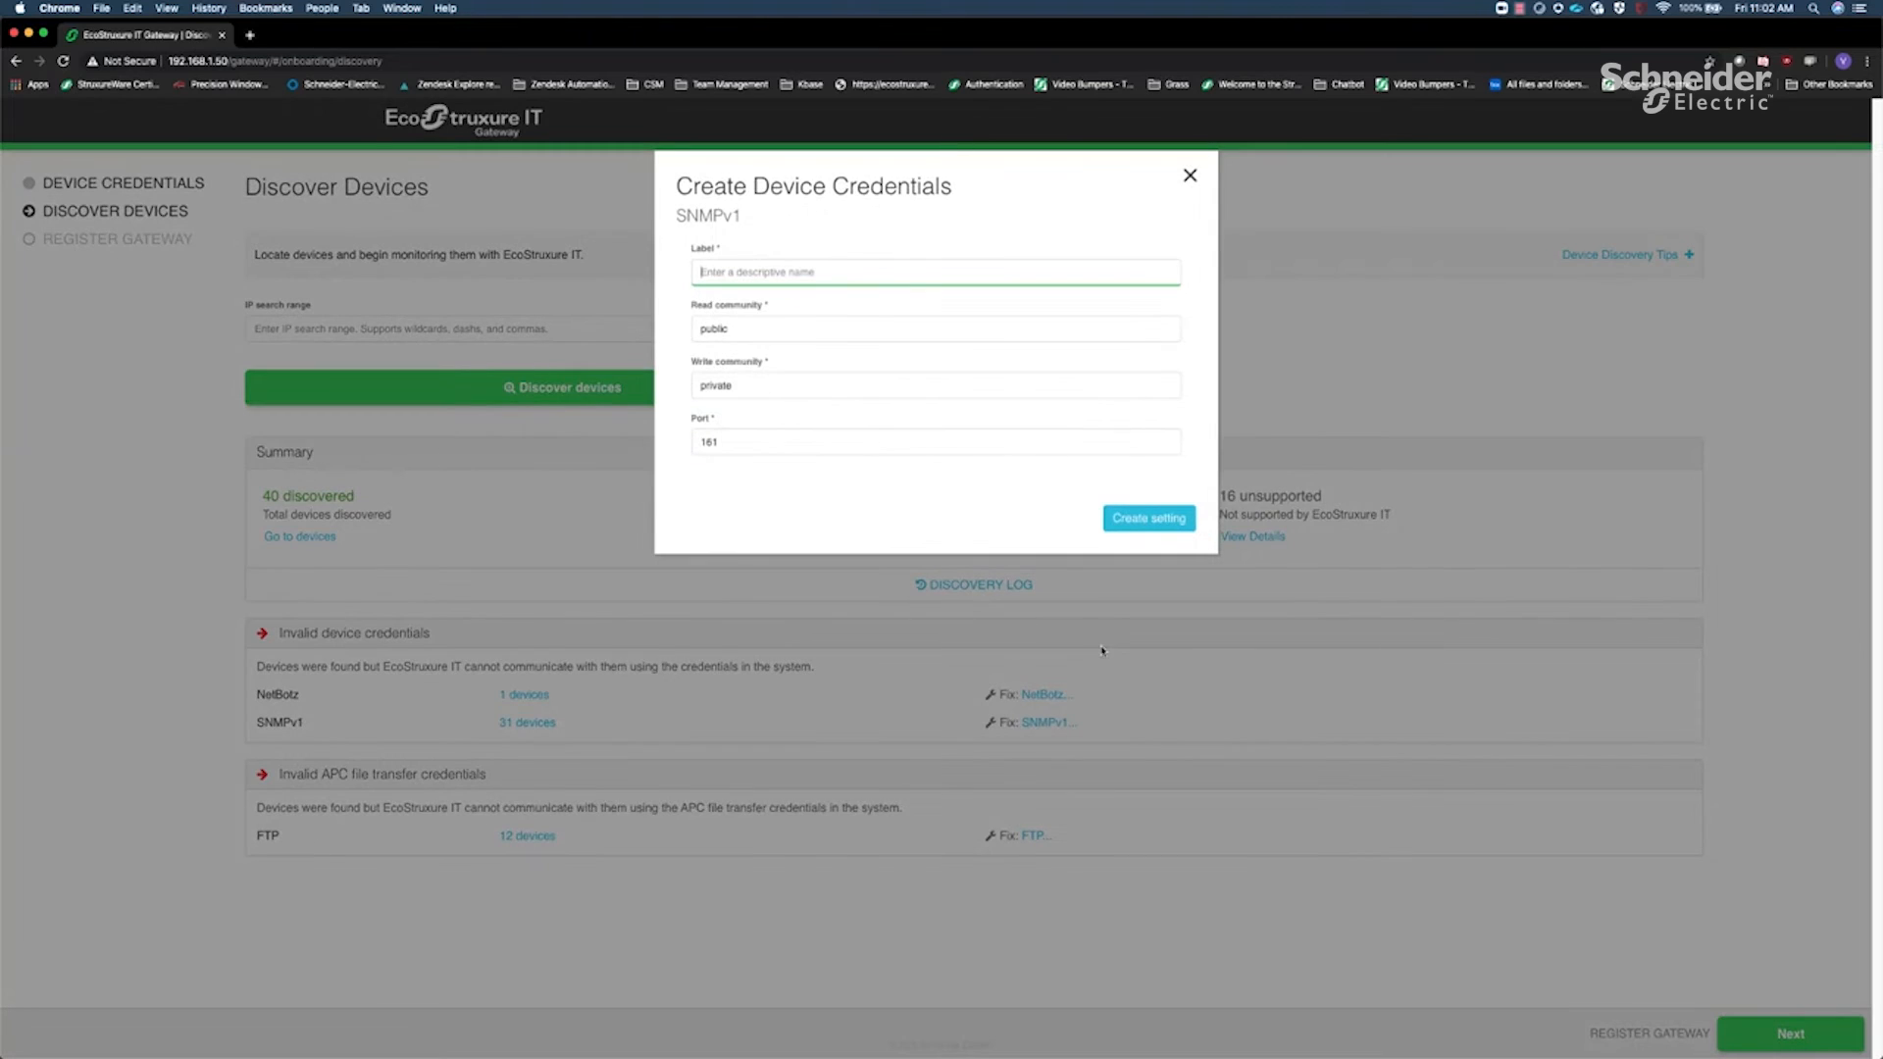
{"action": "mouse_move", "coordinate": [1084, 547]}
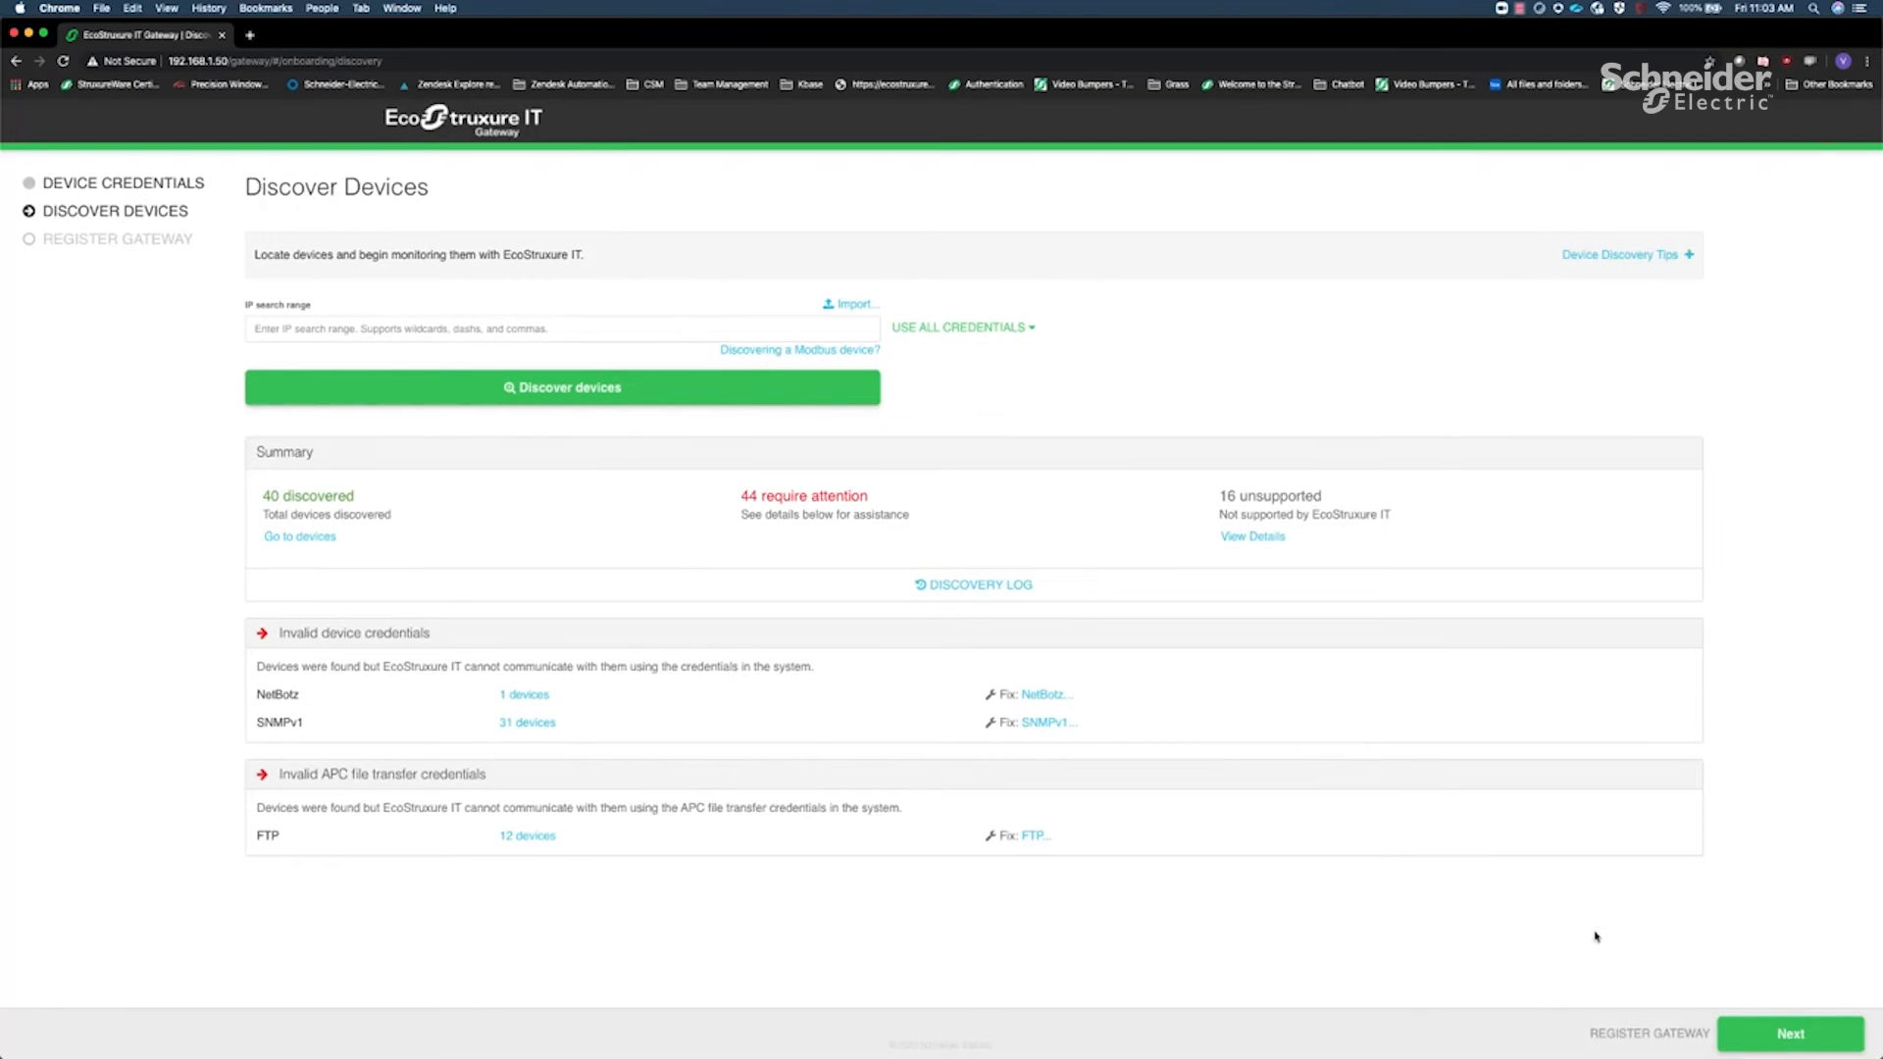
{"action": "left_click", "coordinate": [1788, 1034]}
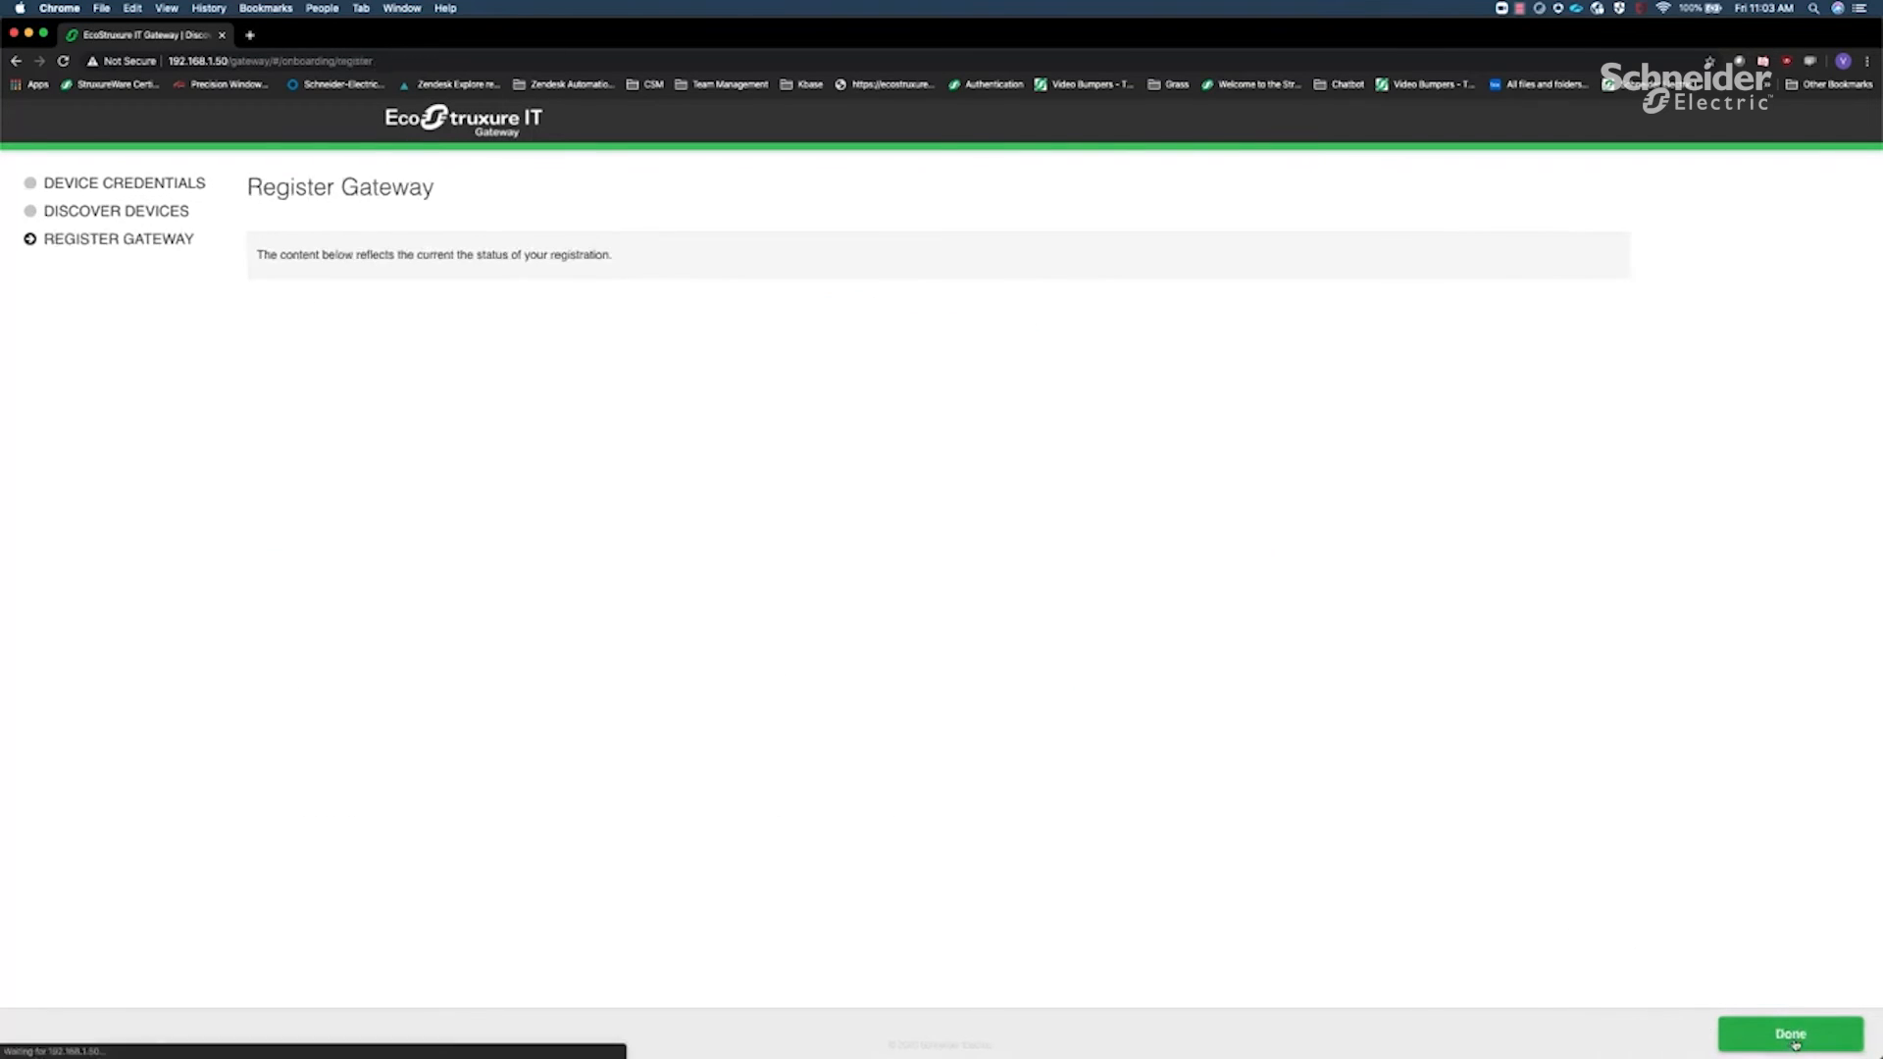
Step: Finish the wizard, start Register Gateway, and log in to EcoStruxure IT
{"action": "left_click", "coordinate": [1788, 1034]}
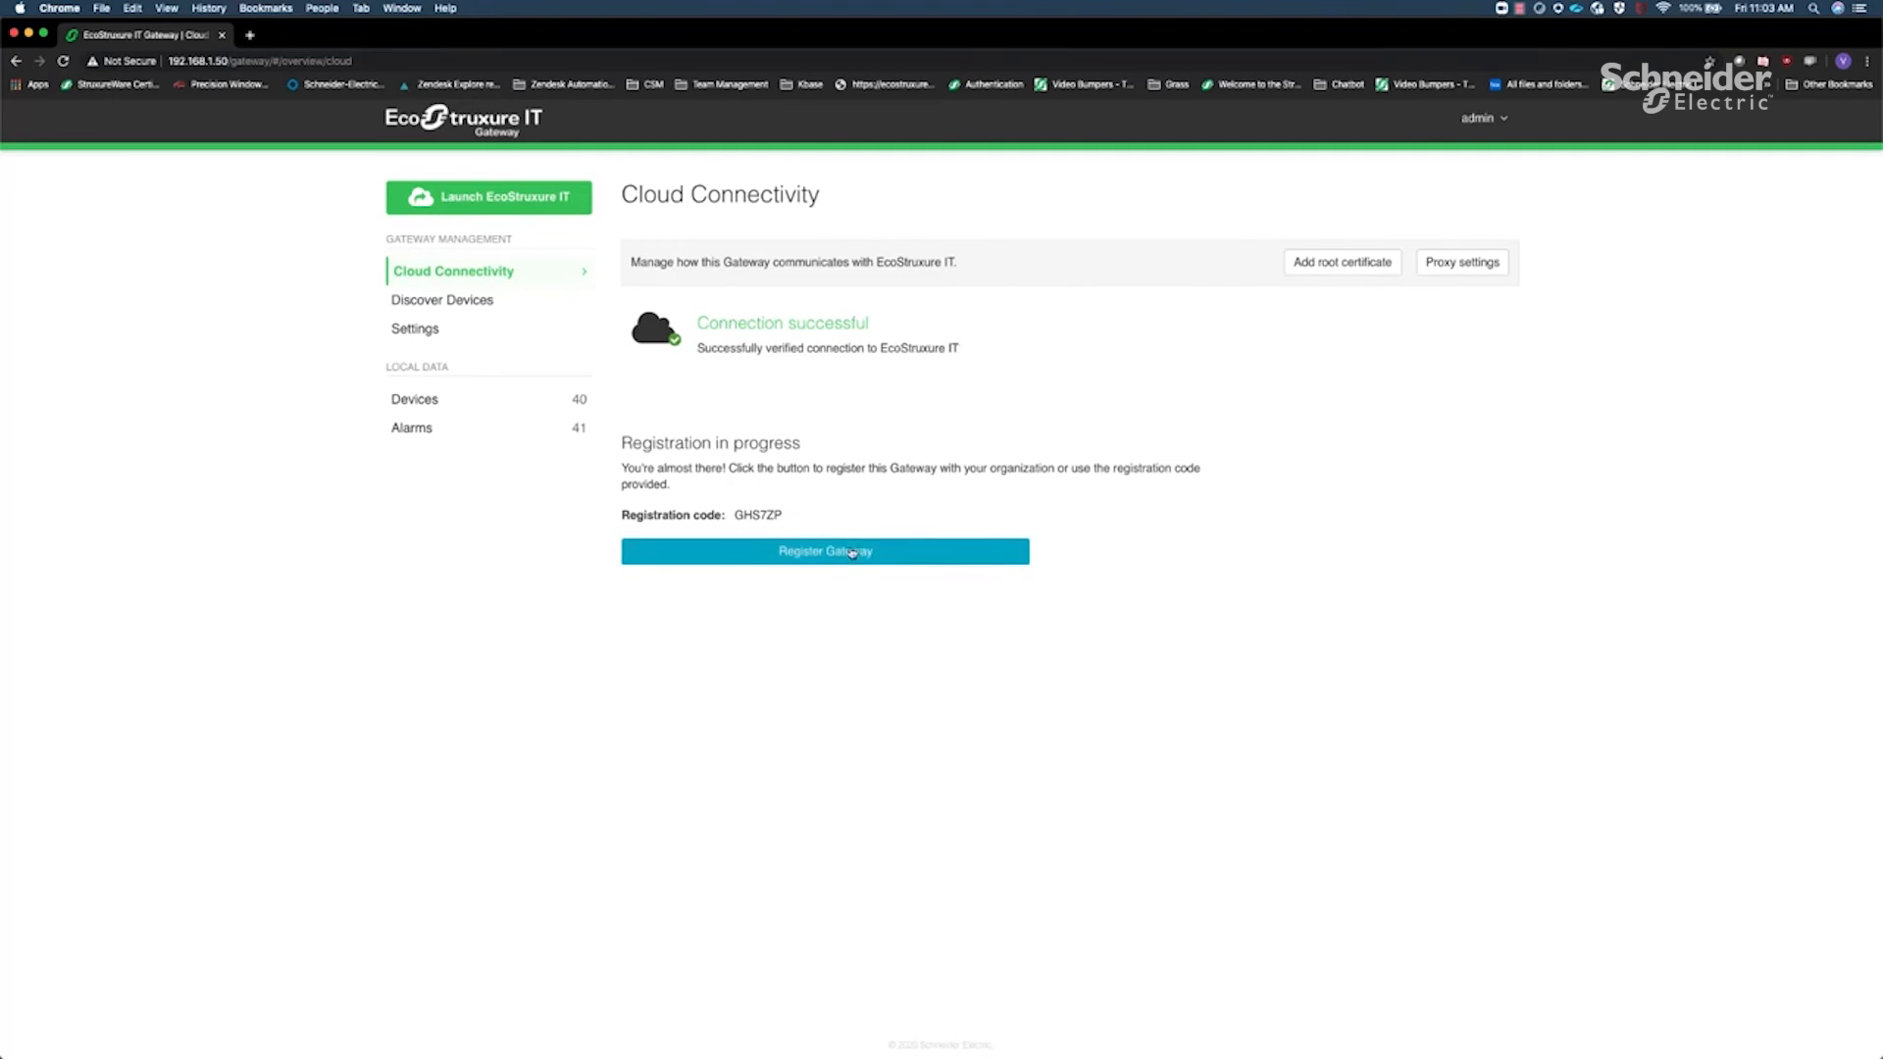
{"action": "left_click", "coordinate": [825, 551]}
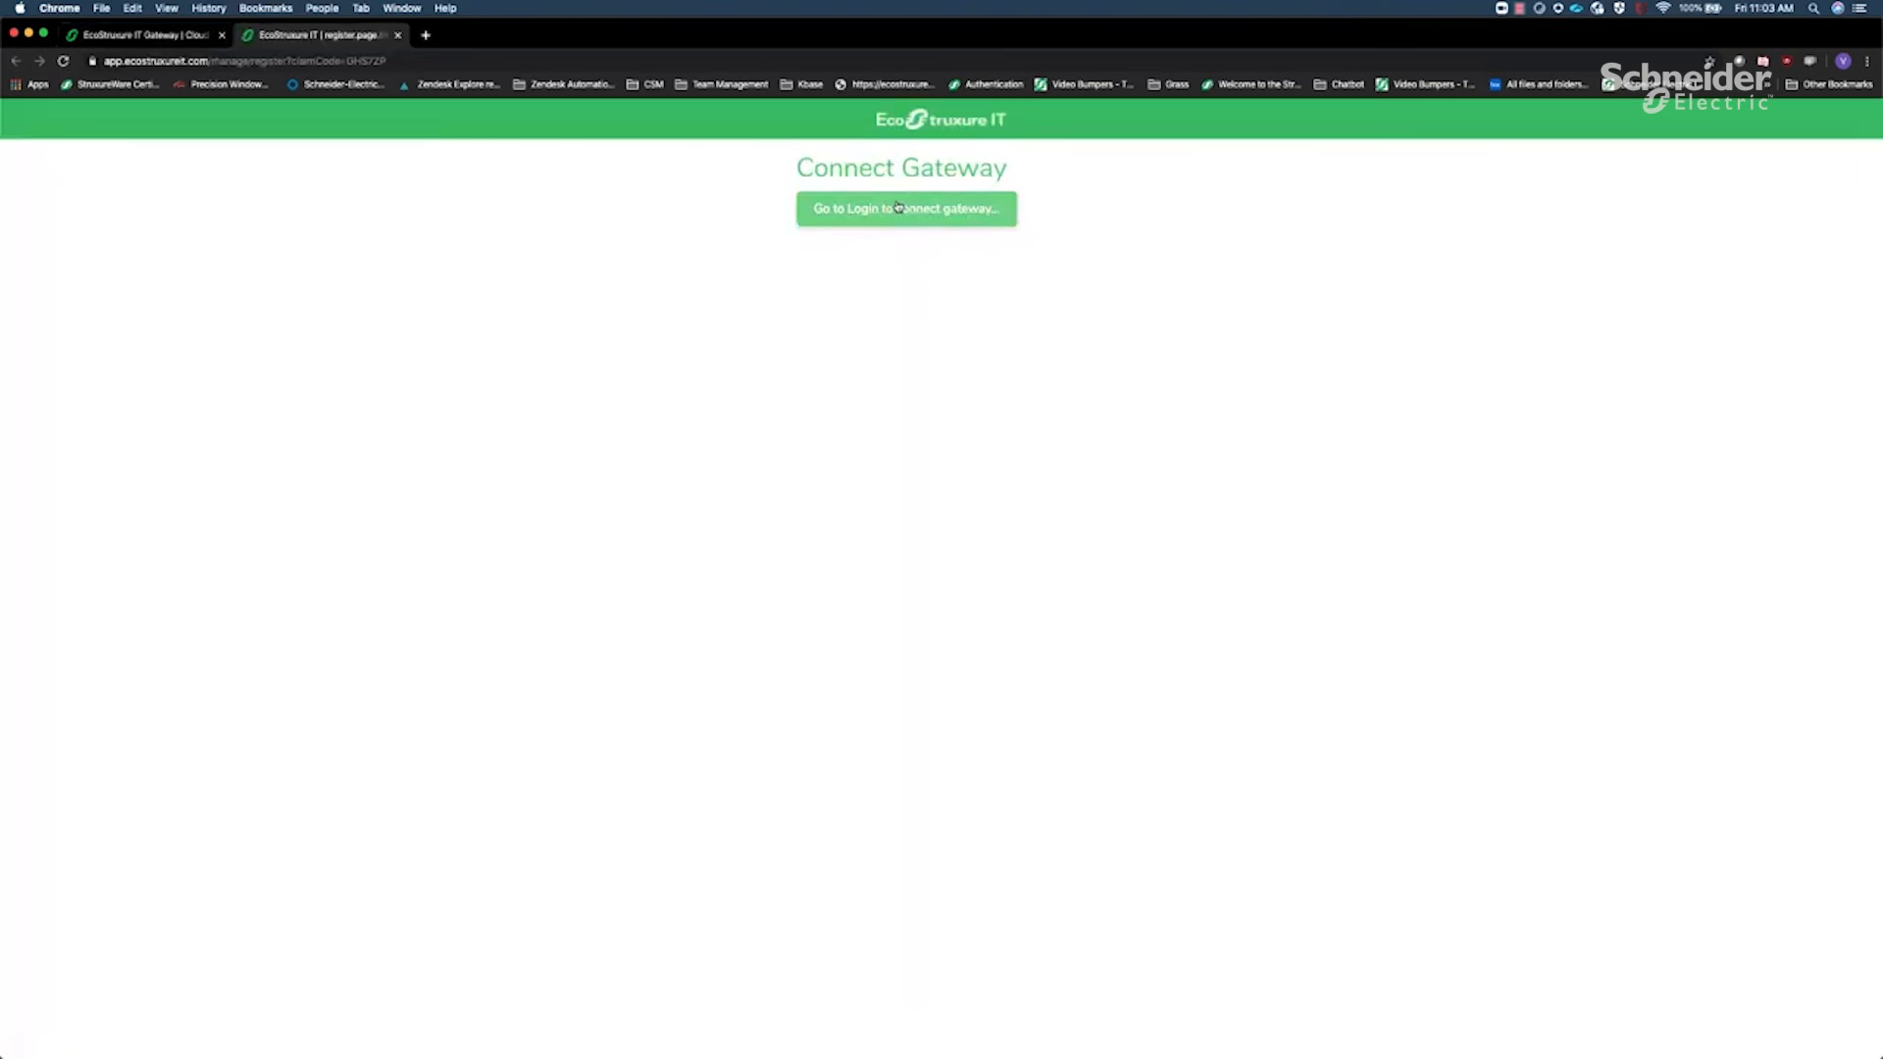
{"action": "left_click", "coordinate": [904, 208]}
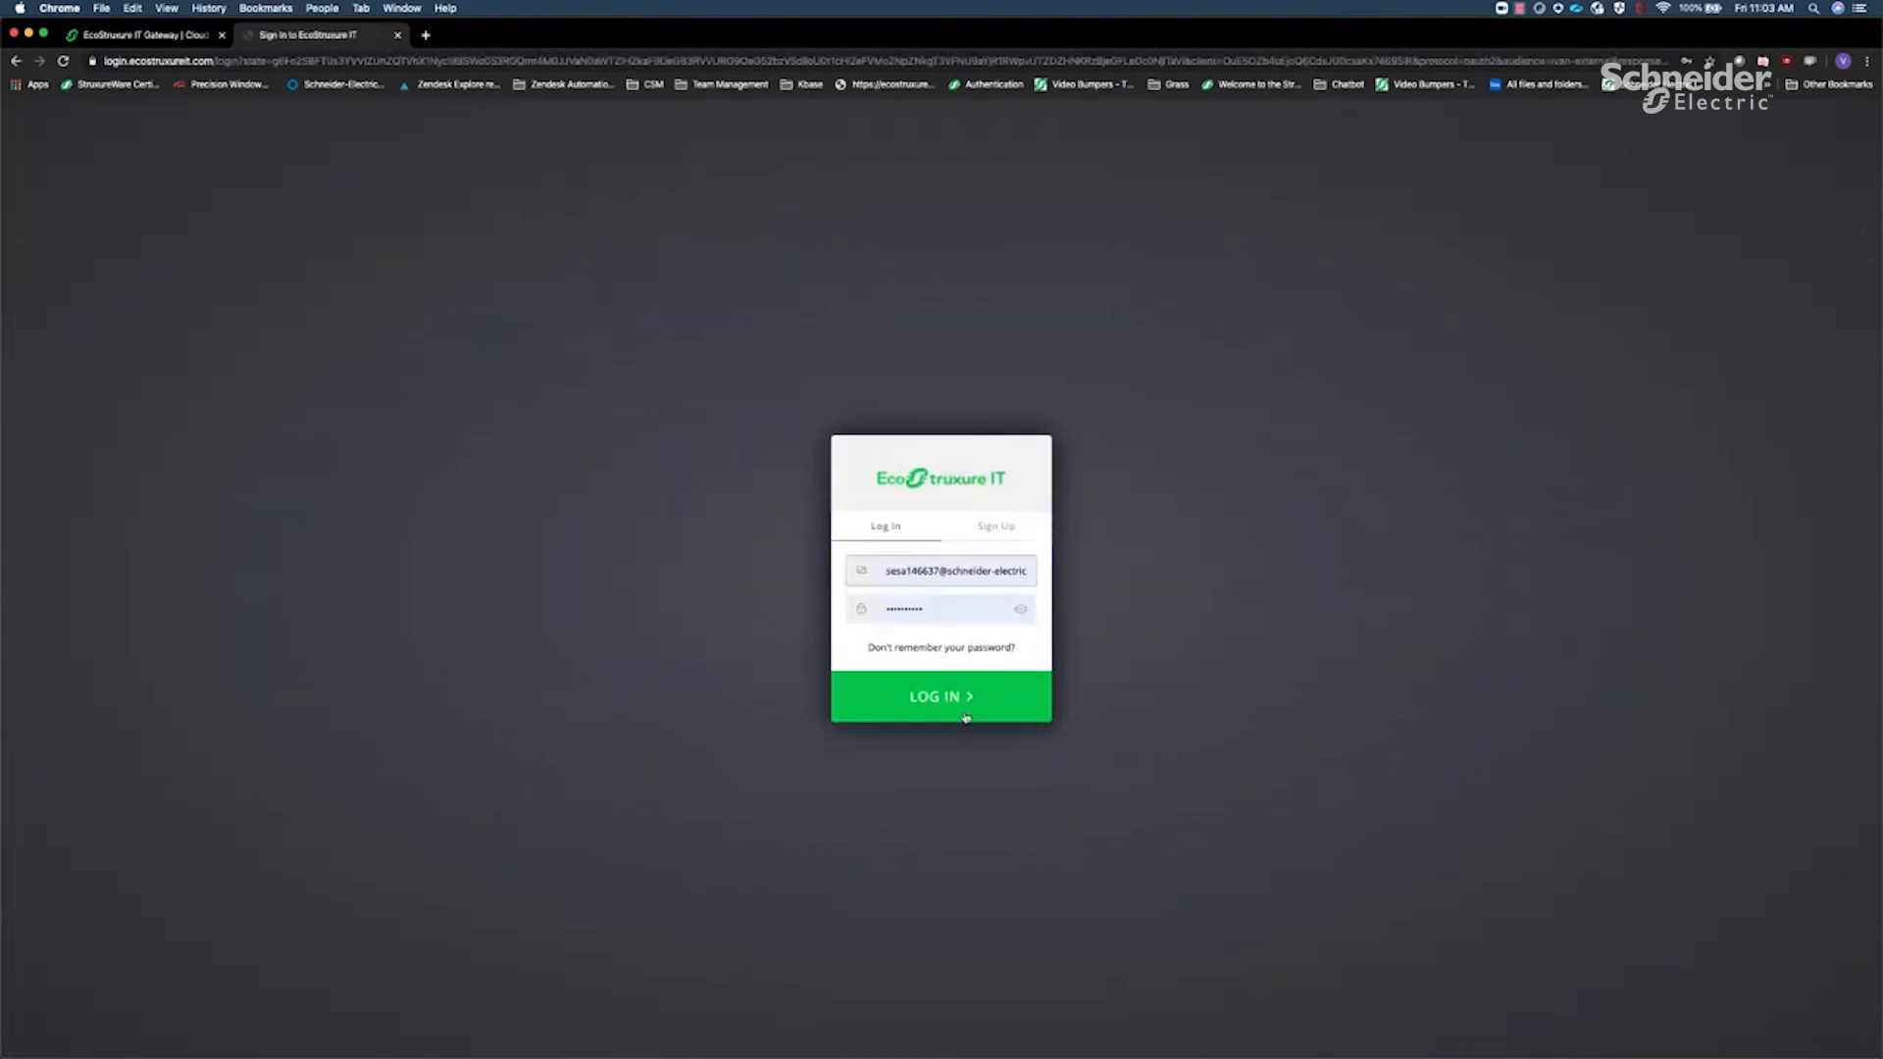
{"action": "left_click", "coordinate": [941, 696]}
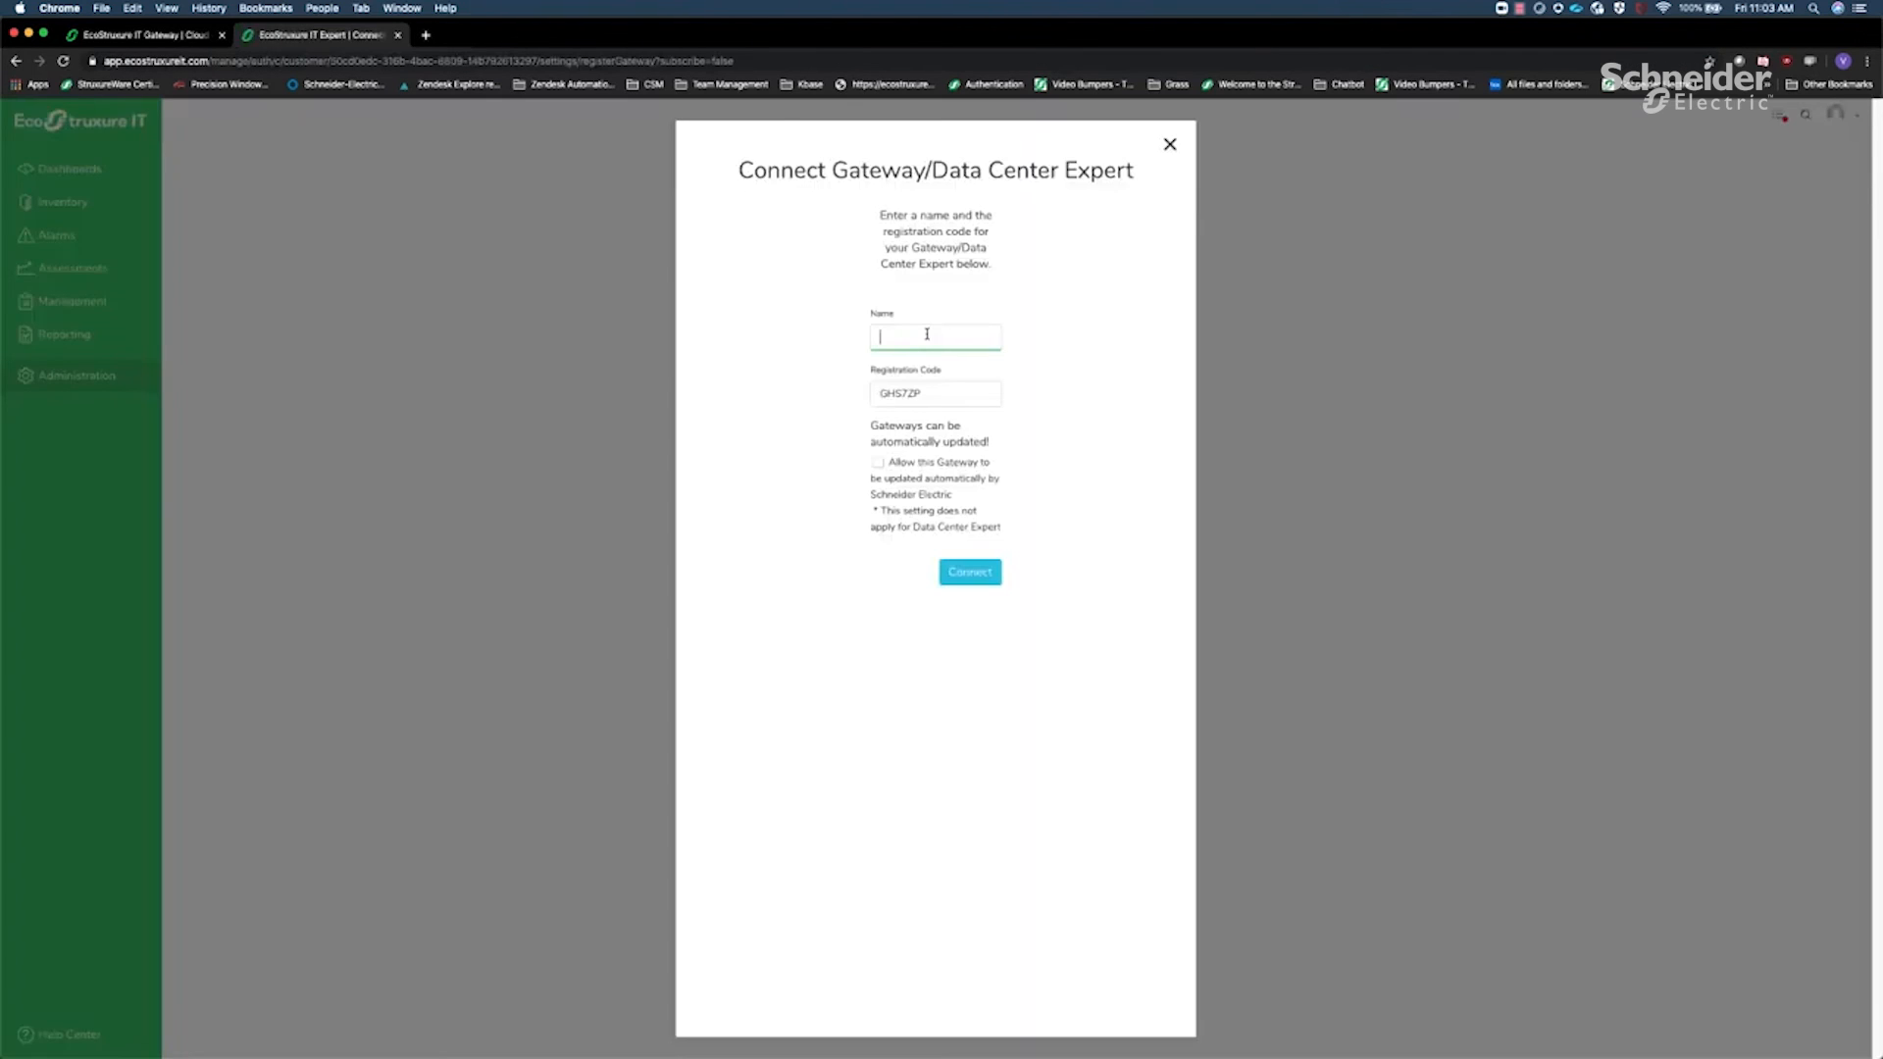
Step: Name the gateway 'Second Floor DC Gateway', allow automatic updates, and connect it
{"action": "type", "text": "Second Floor"}
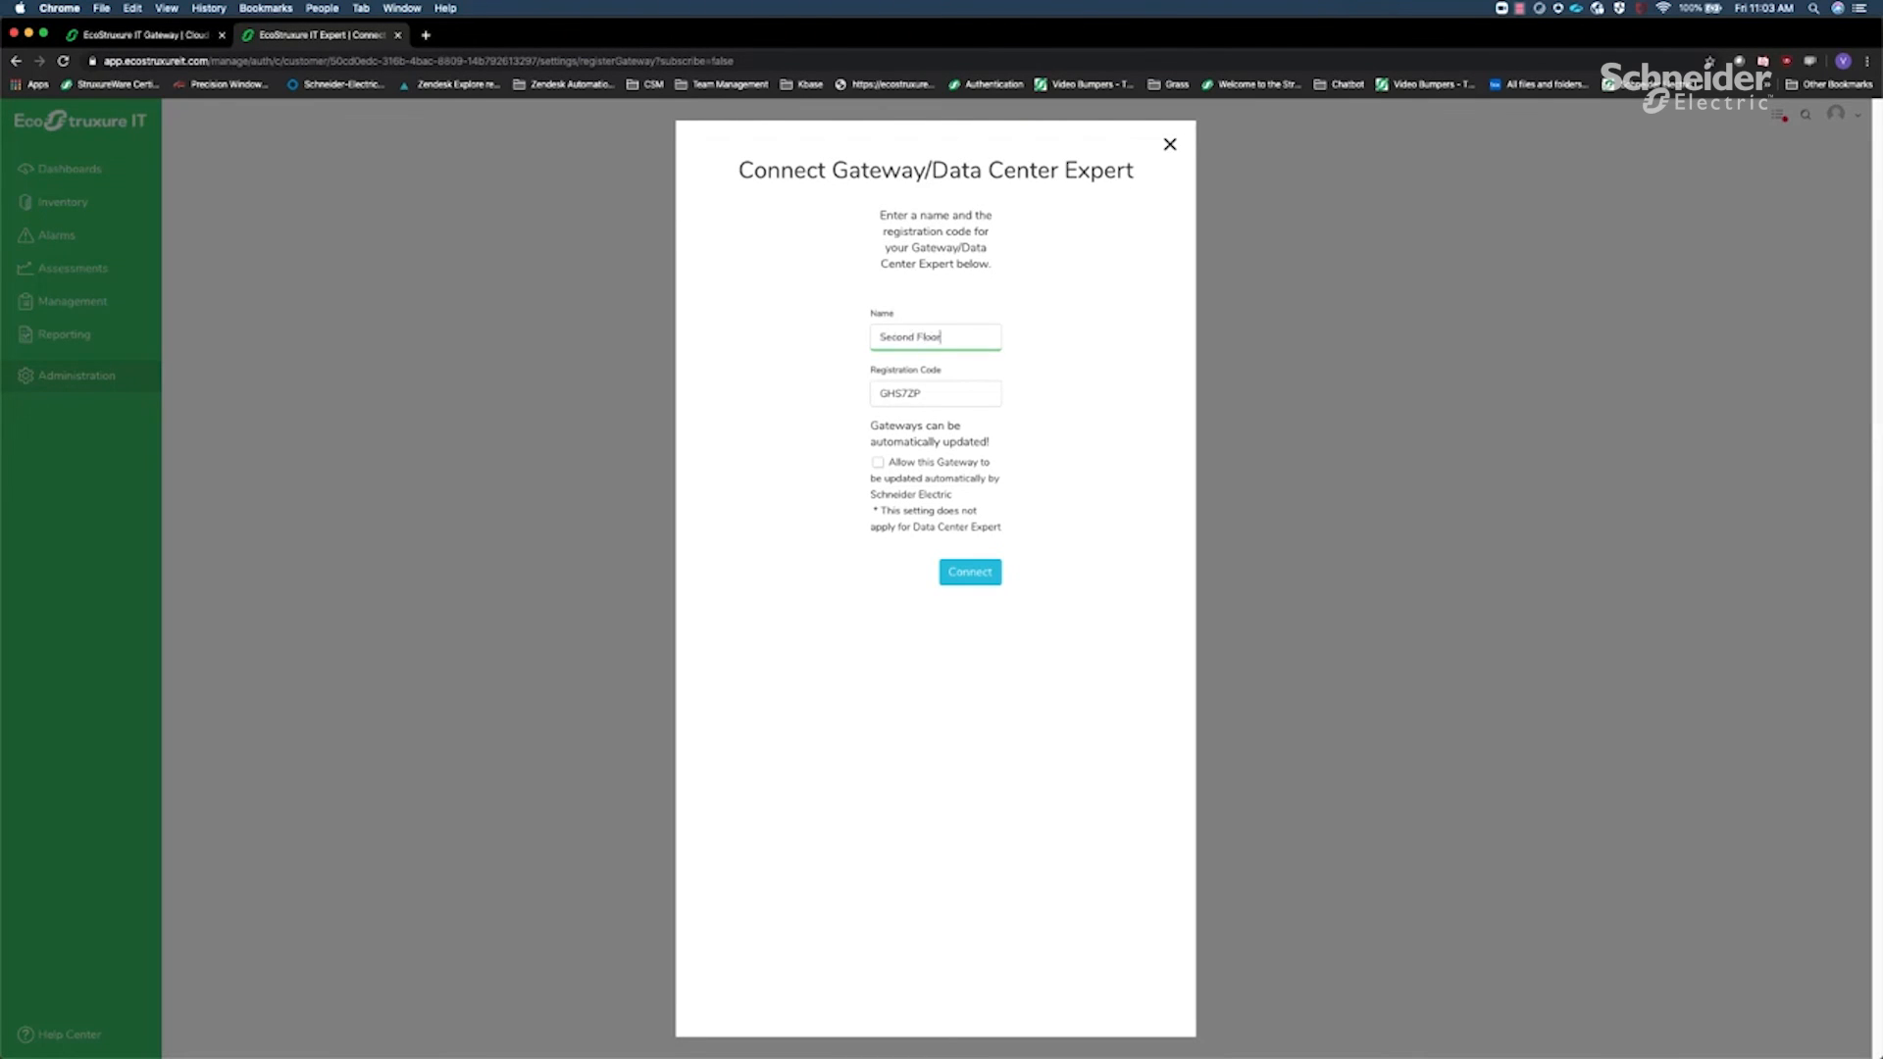
{"action": "type", "text": "DC"}
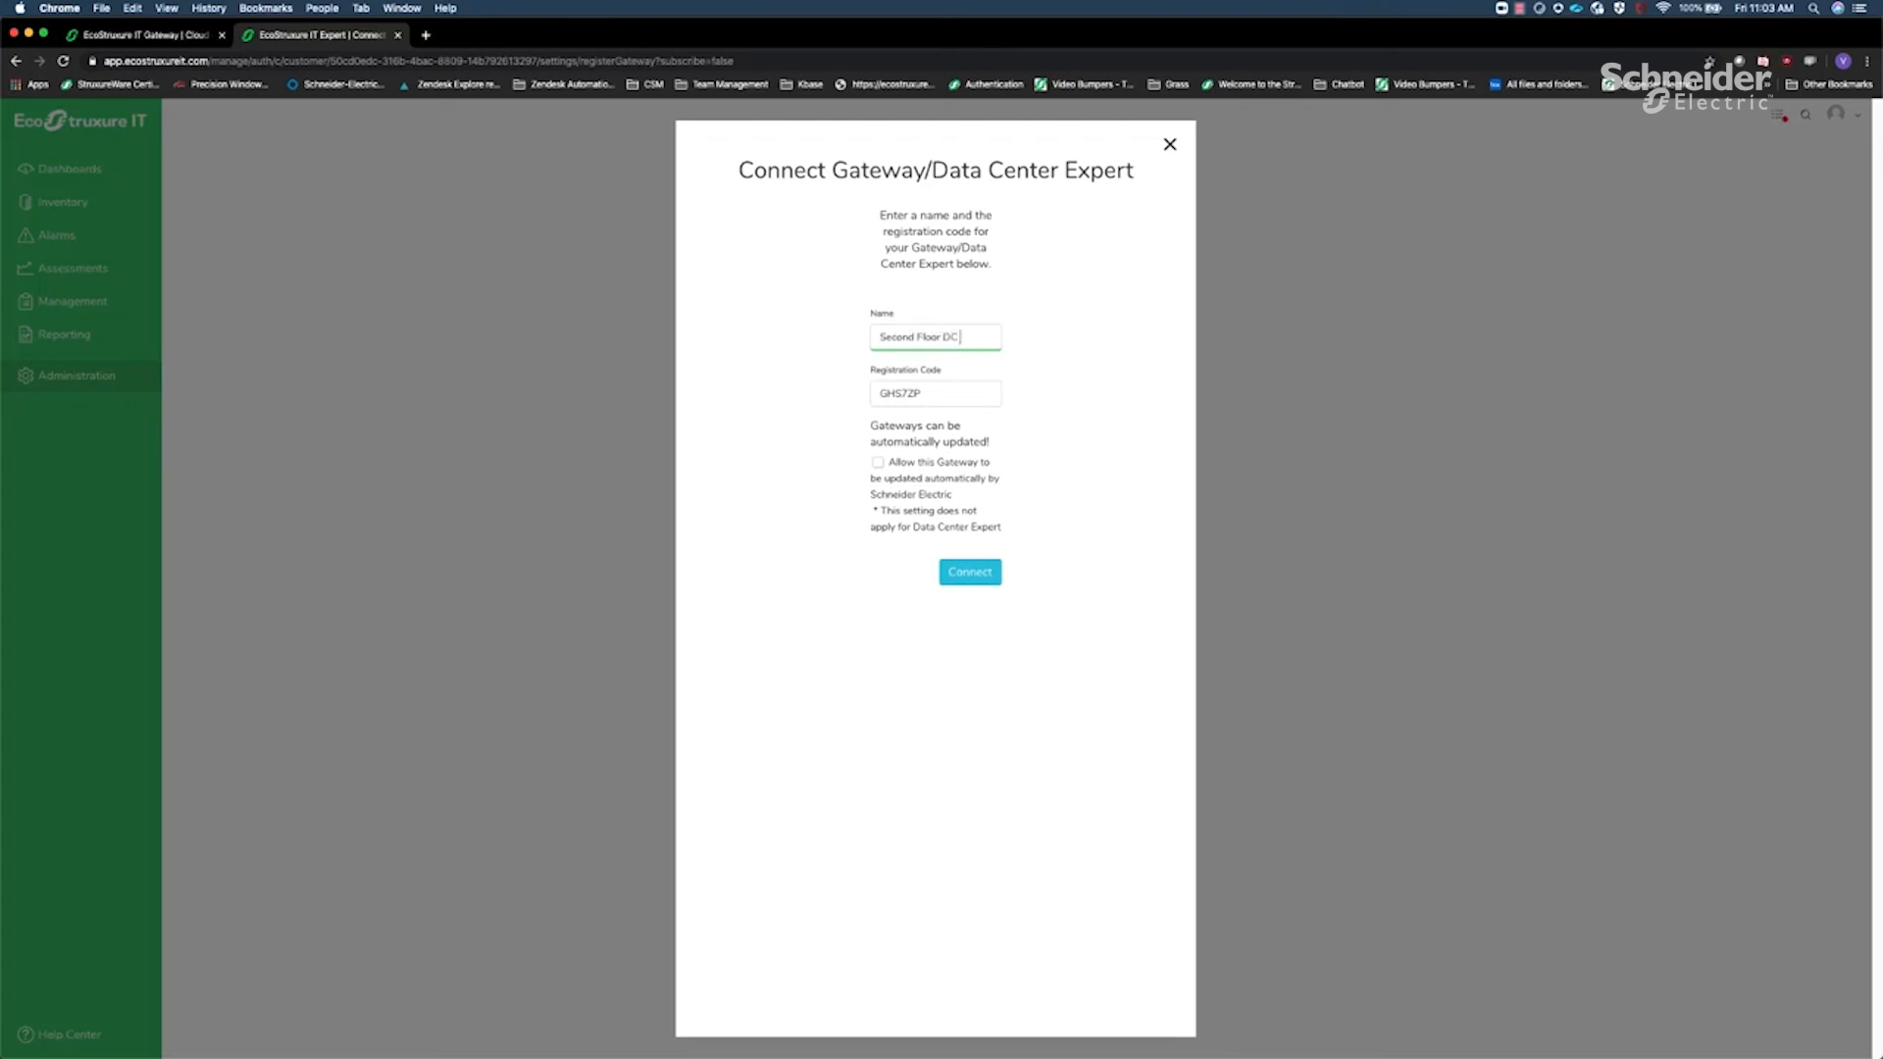
{"action": "type", "text": "Gateway"}
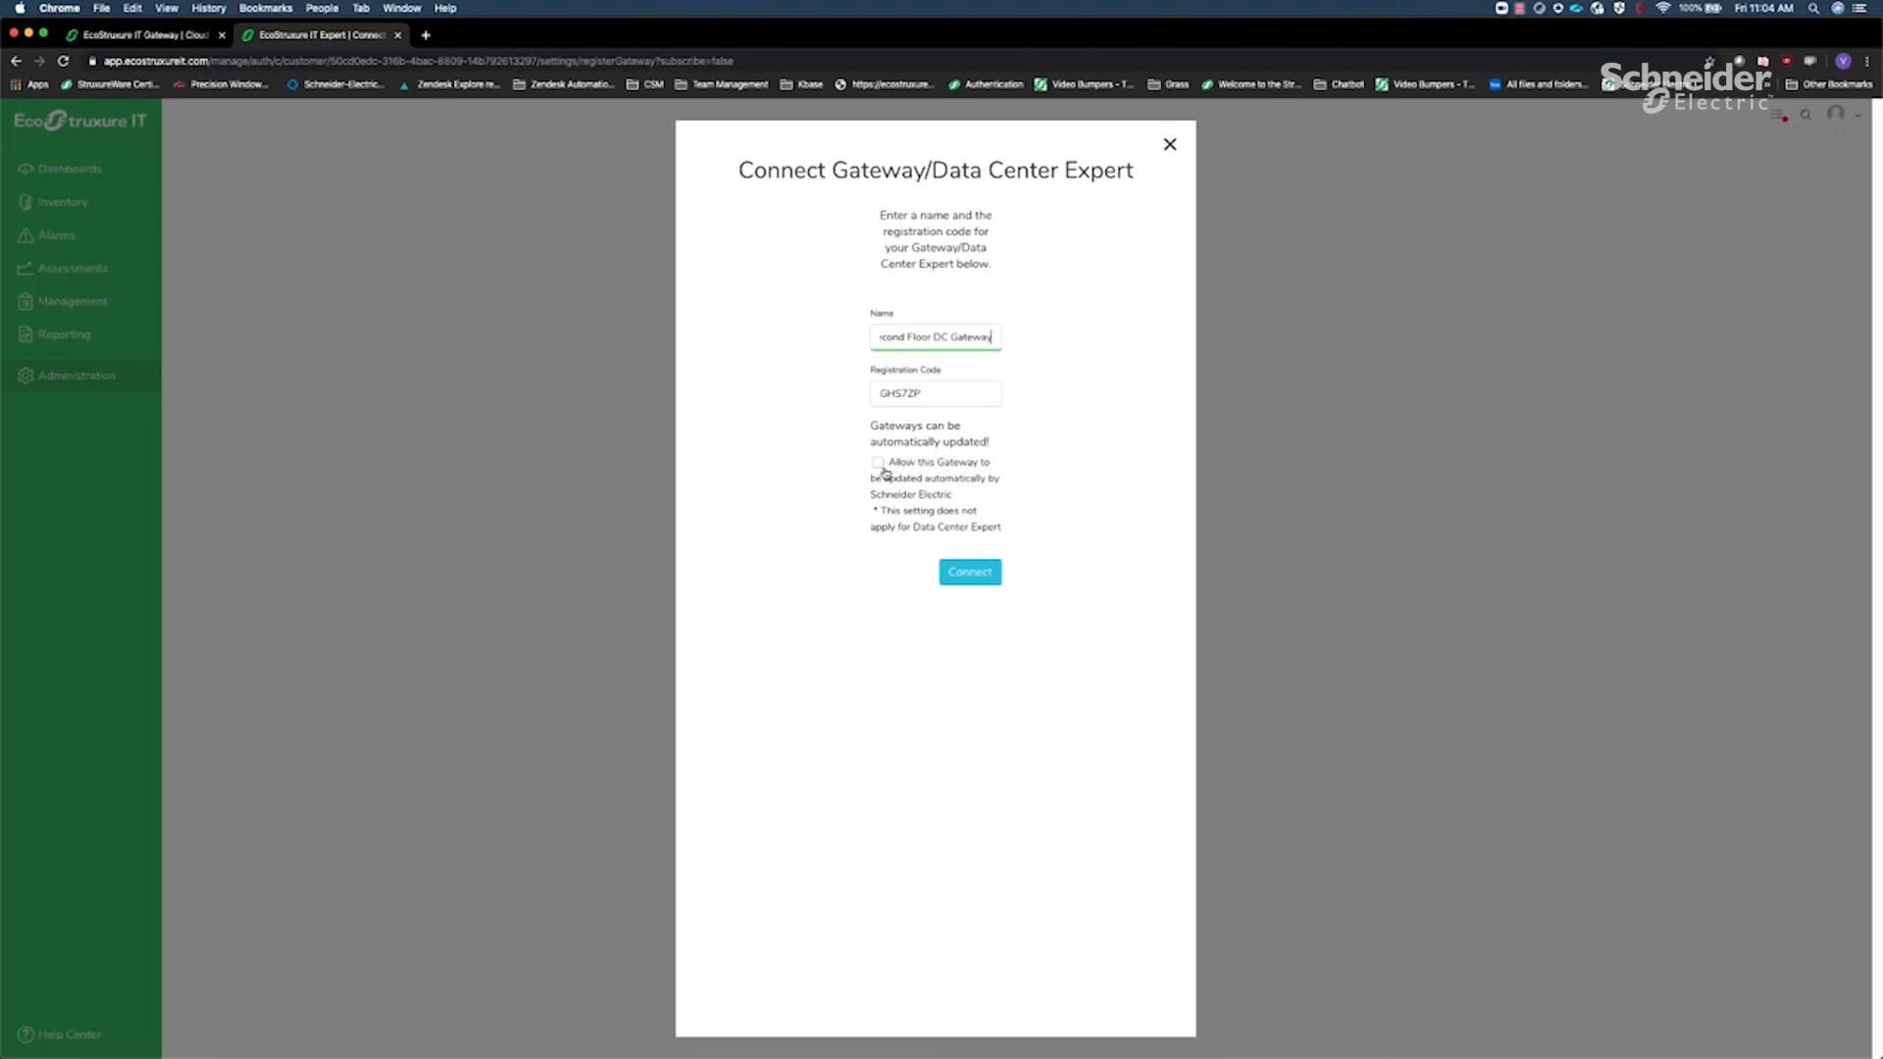
{"action": "left_click", "coordinate": [878, 461]}
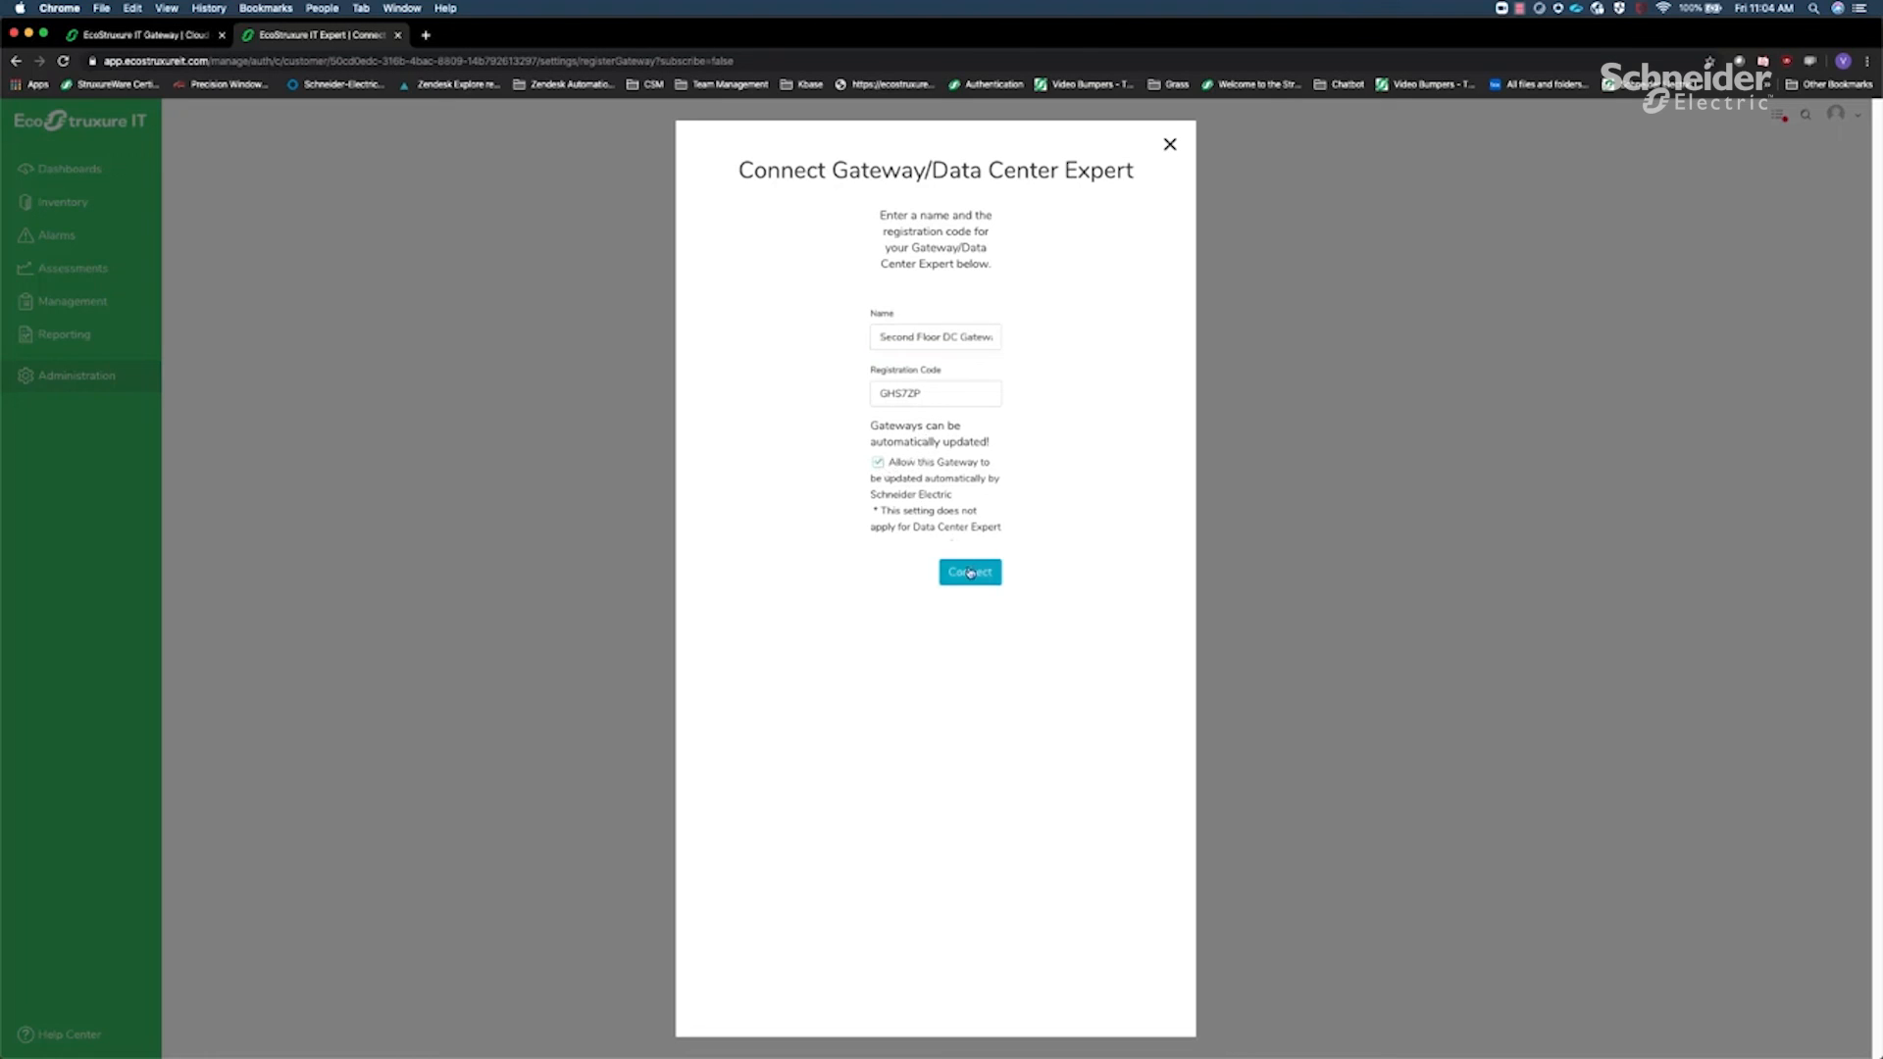
{"action": "left_click", "coordinate": [969, 572]}
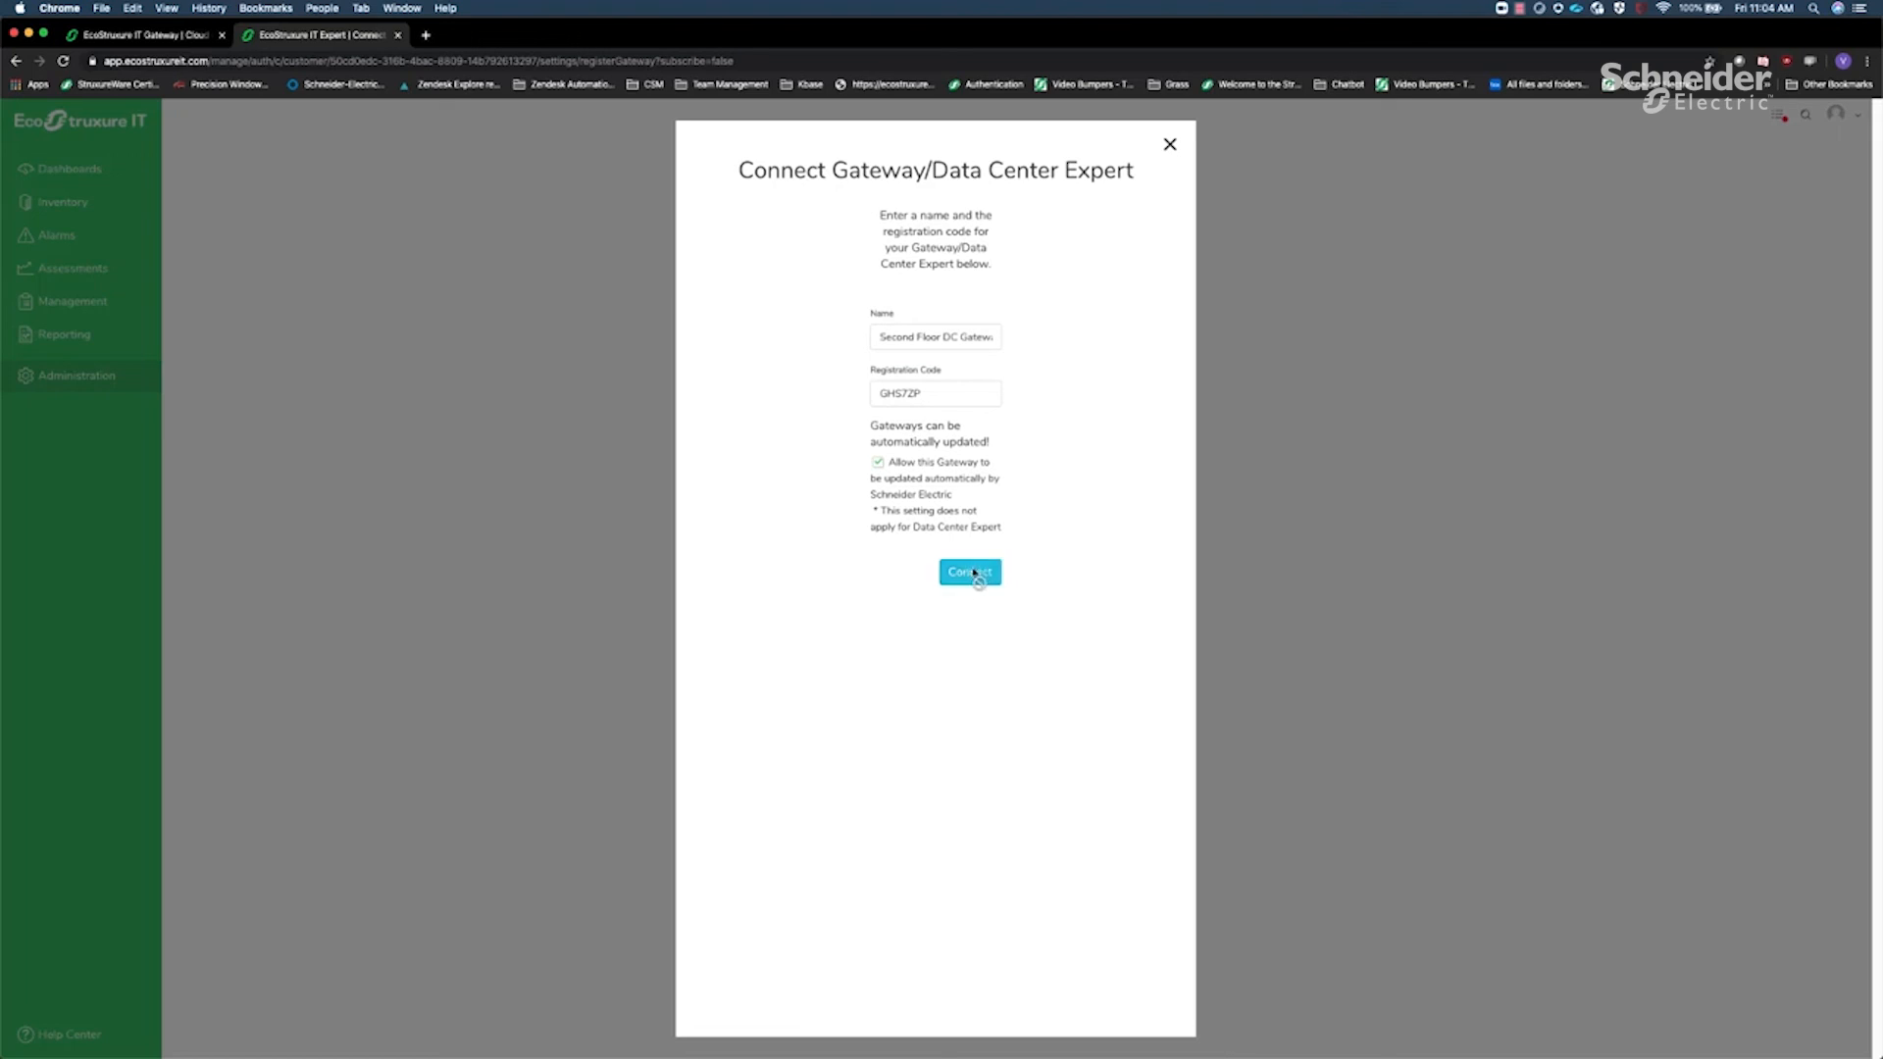